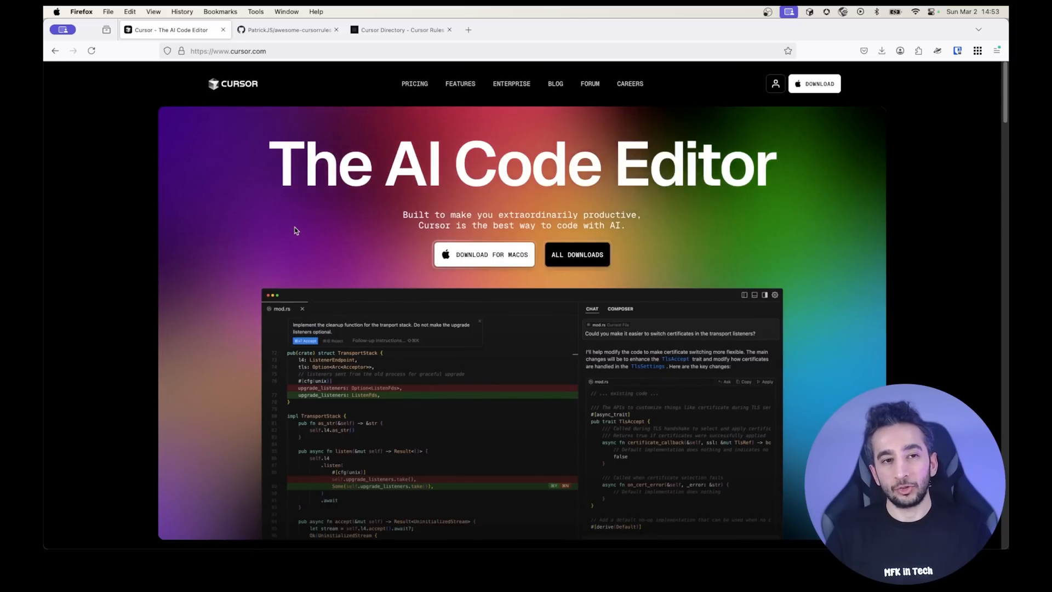
Step: Switch the chat beside main.go from Ask to Agent mode with claude-3.7-sonnet
scroll(down, 3)
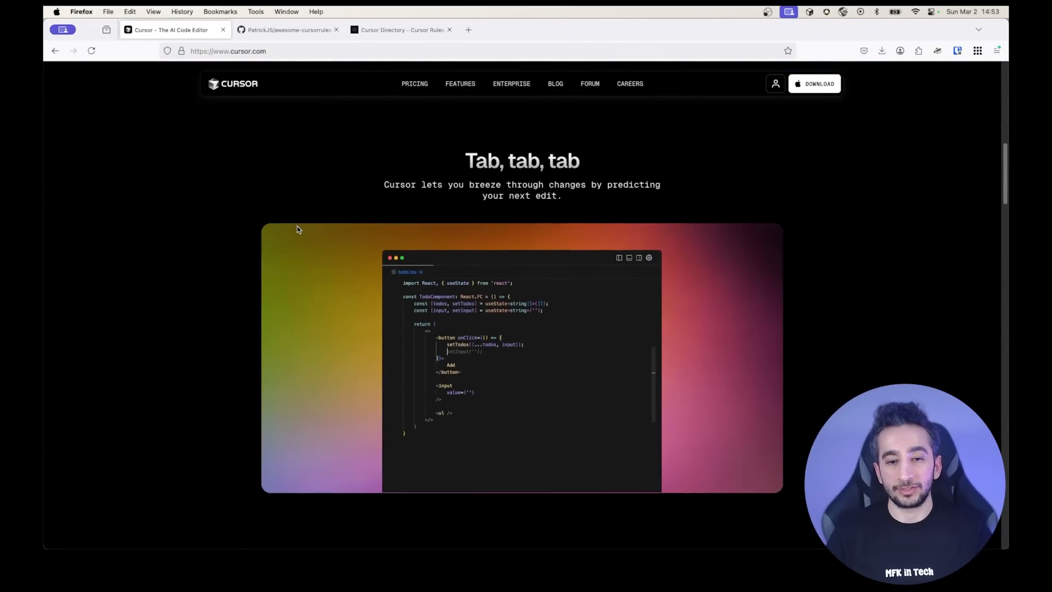
scroll(down, 3)
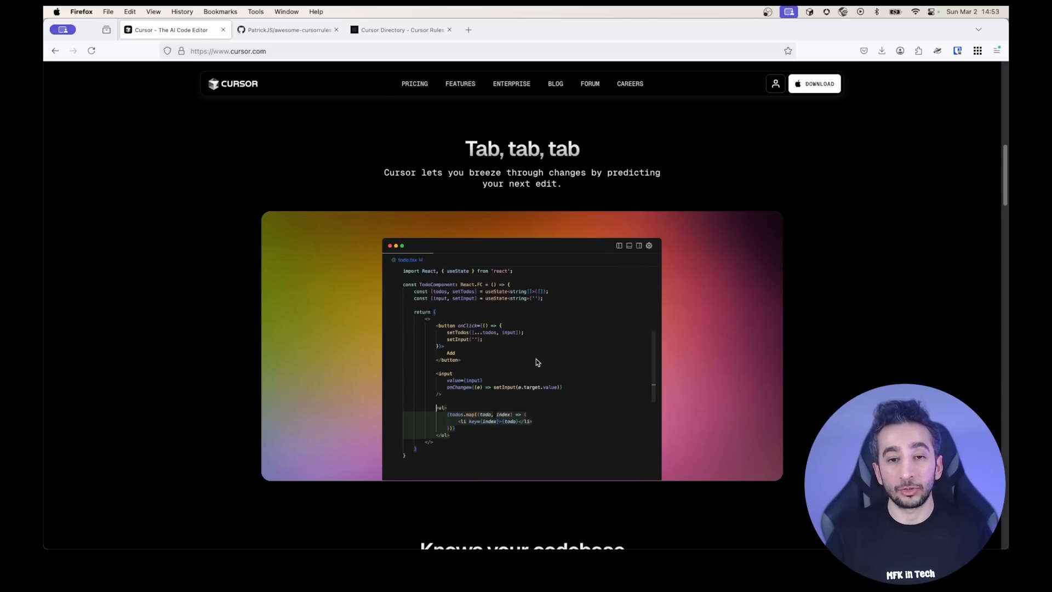
scroll(down, 3)
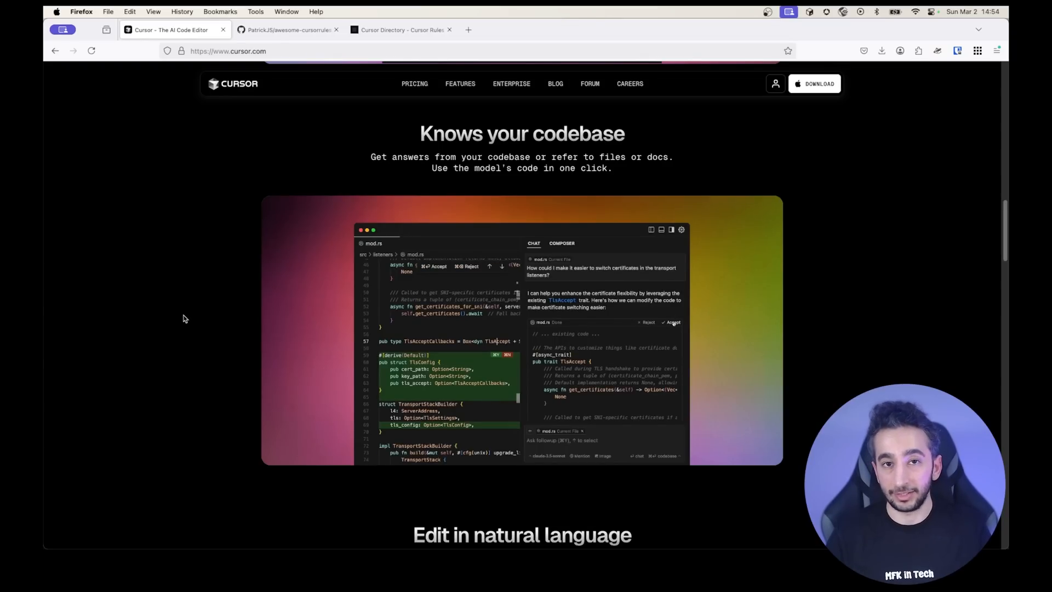
scroll(down, 3)
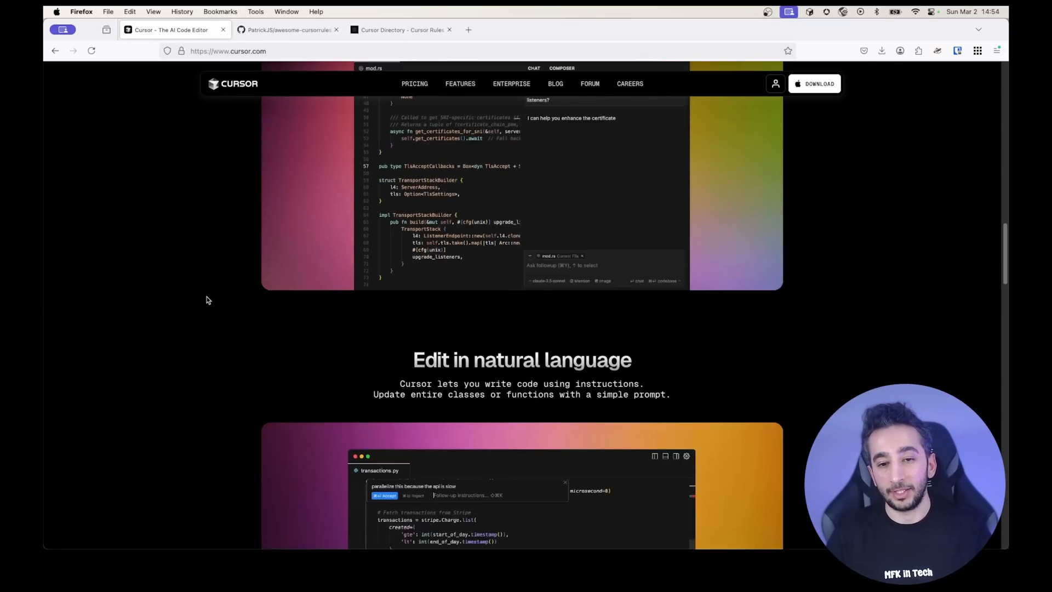
scroll(down, 3)
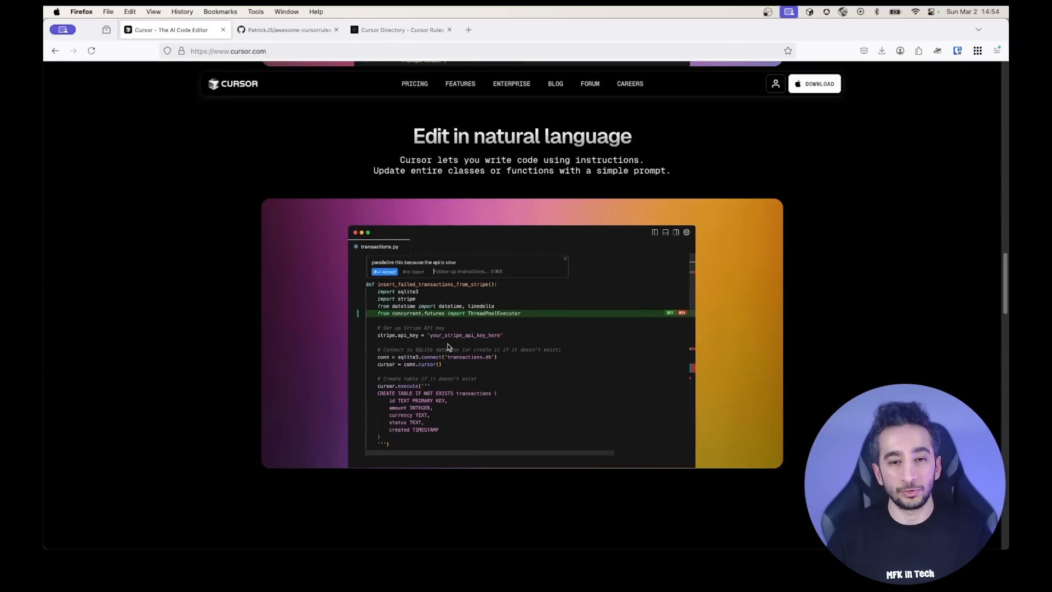
scroll(down, 3)
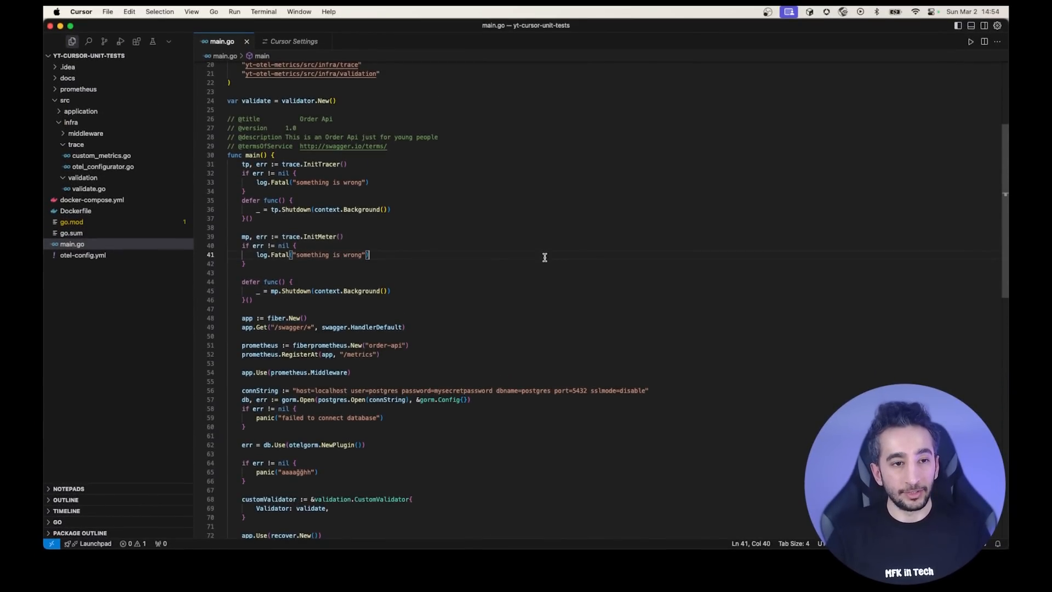
mouse_move(545, 221)
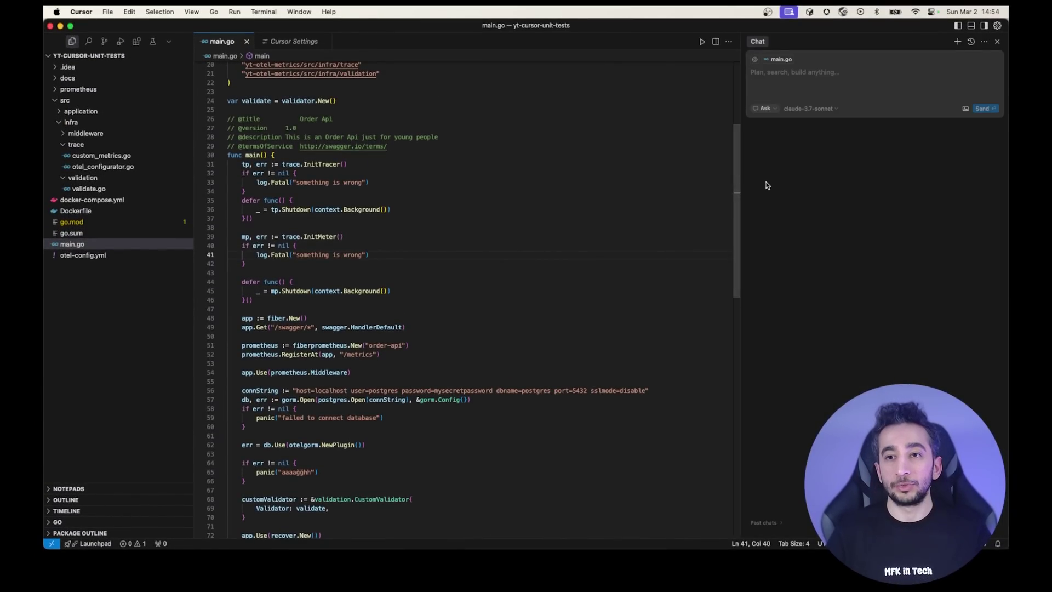
click(764, 109)
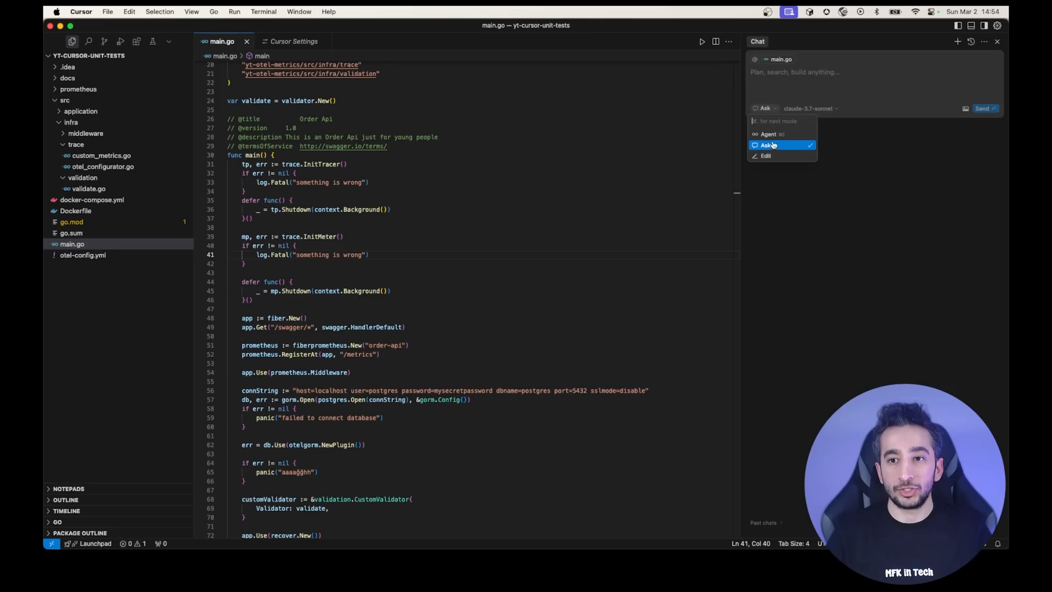
click(770, 134)
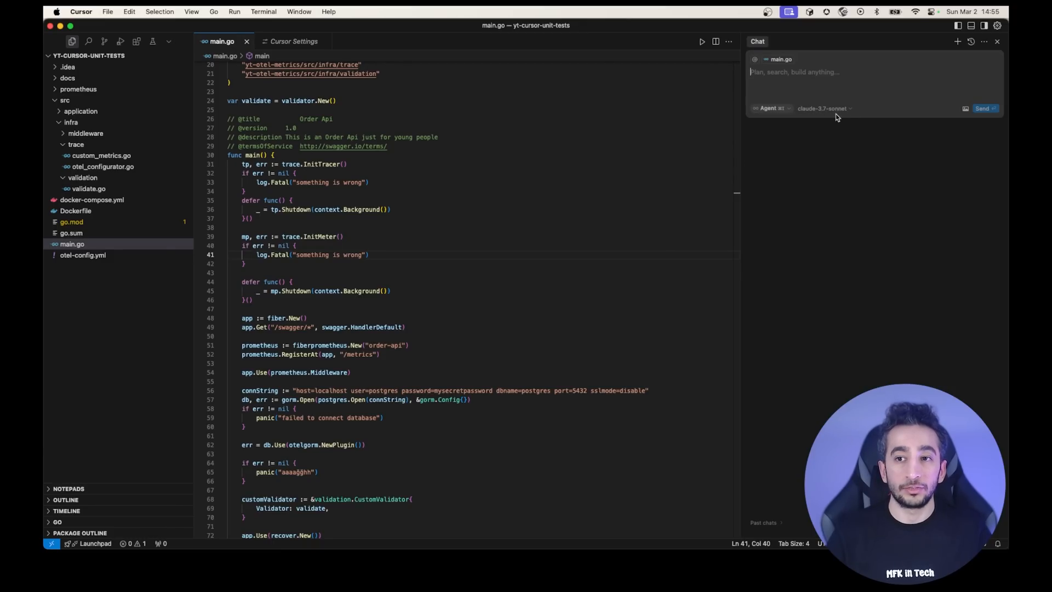
click(823, 109)
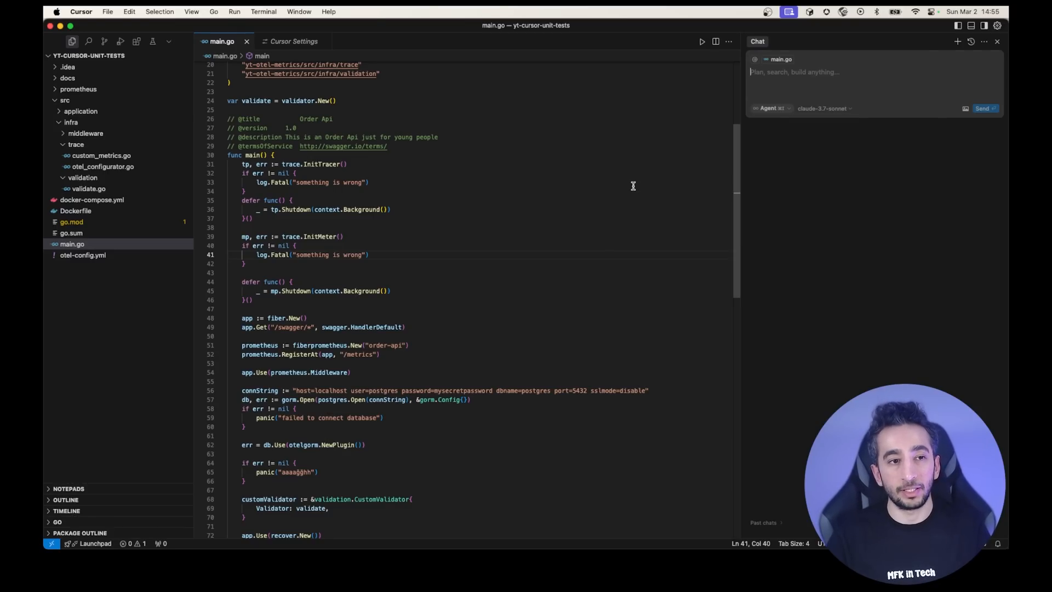
click(88, 188)
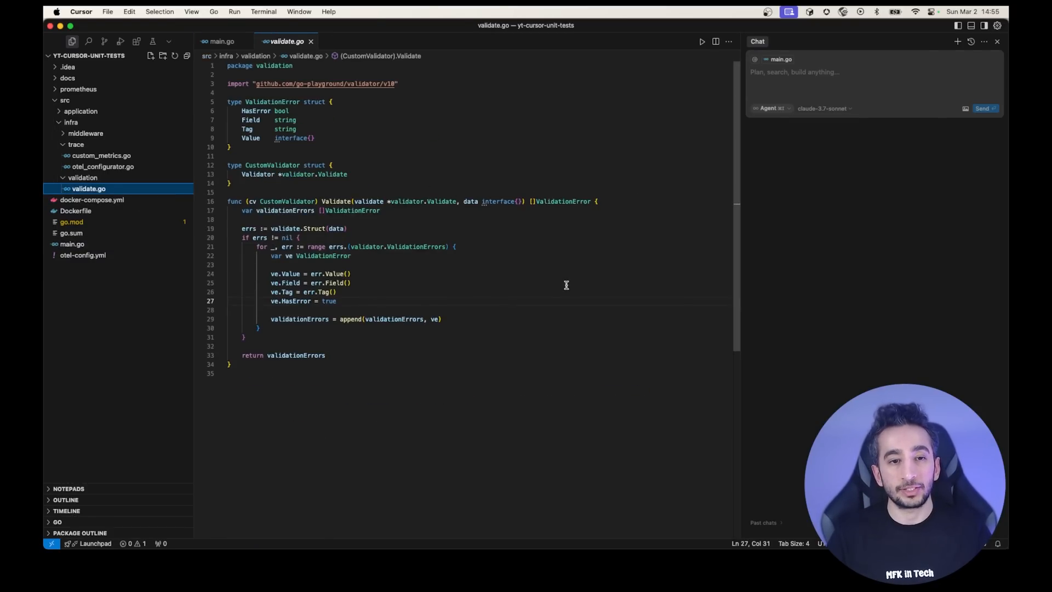
double_click(336, 202)
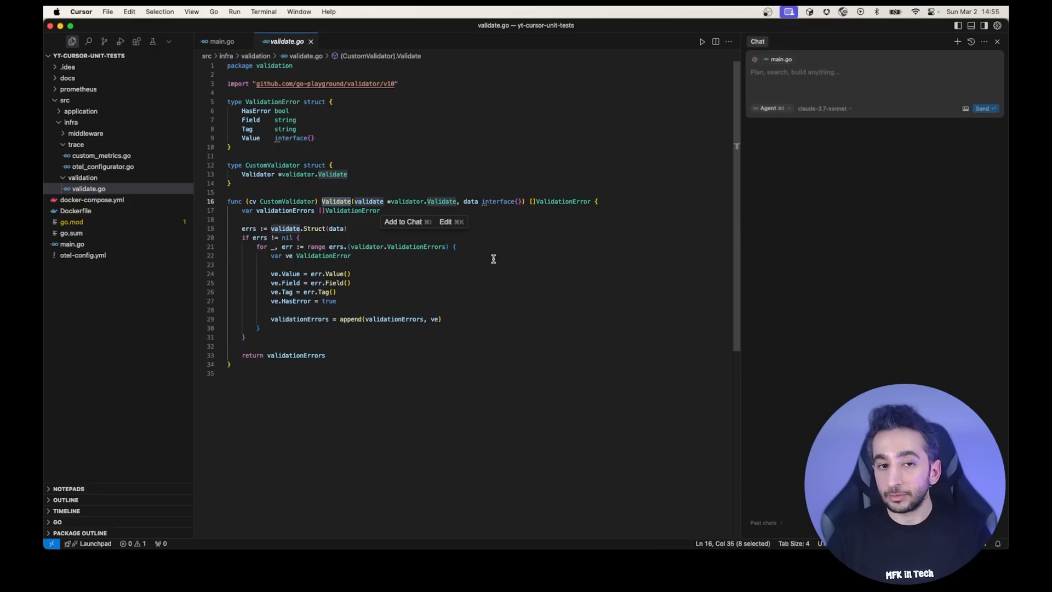
click(805, 73)
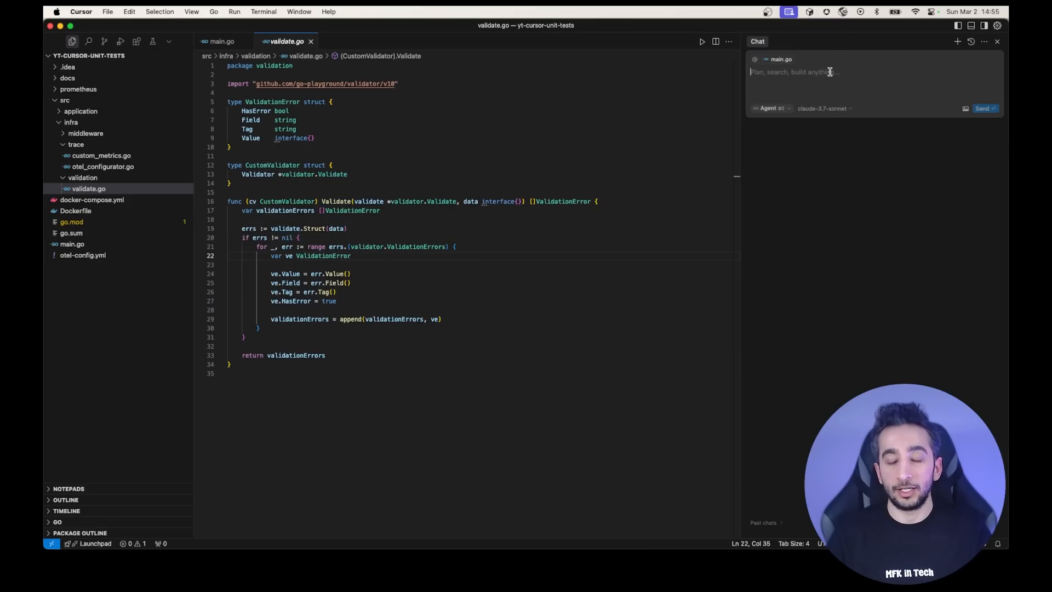
text(@val)
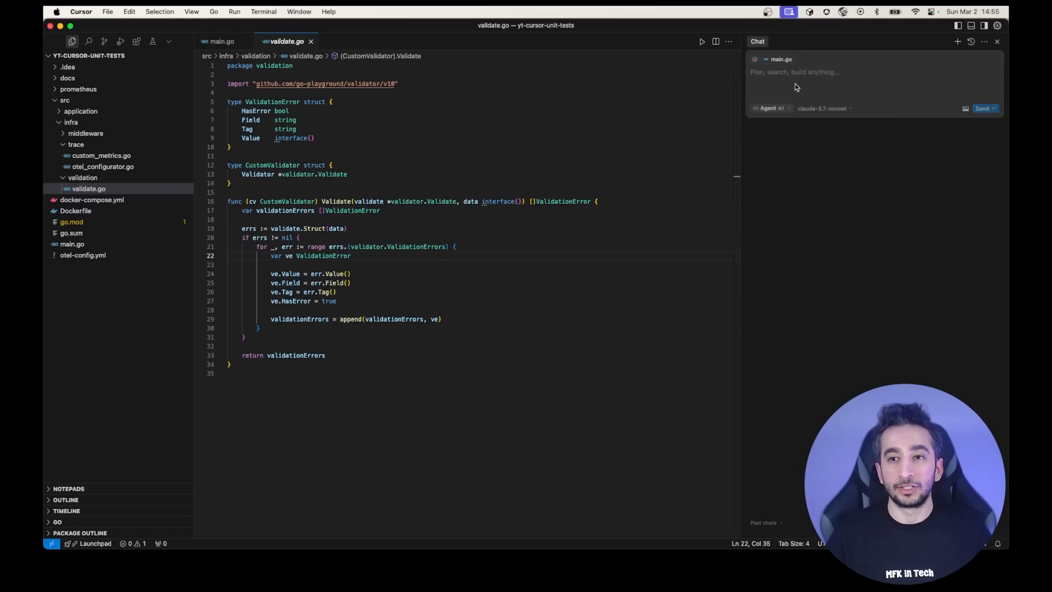
click(222, 40)
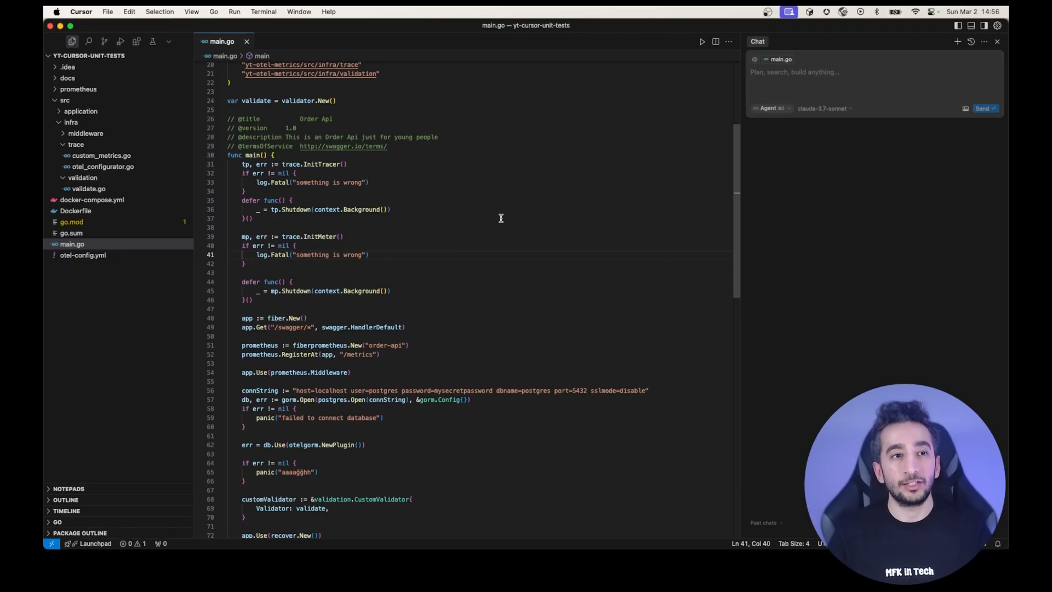
Step: Show the User Rules in Cursor Settings, reading the Go API and unit-testing guidelines
click(80, 11)
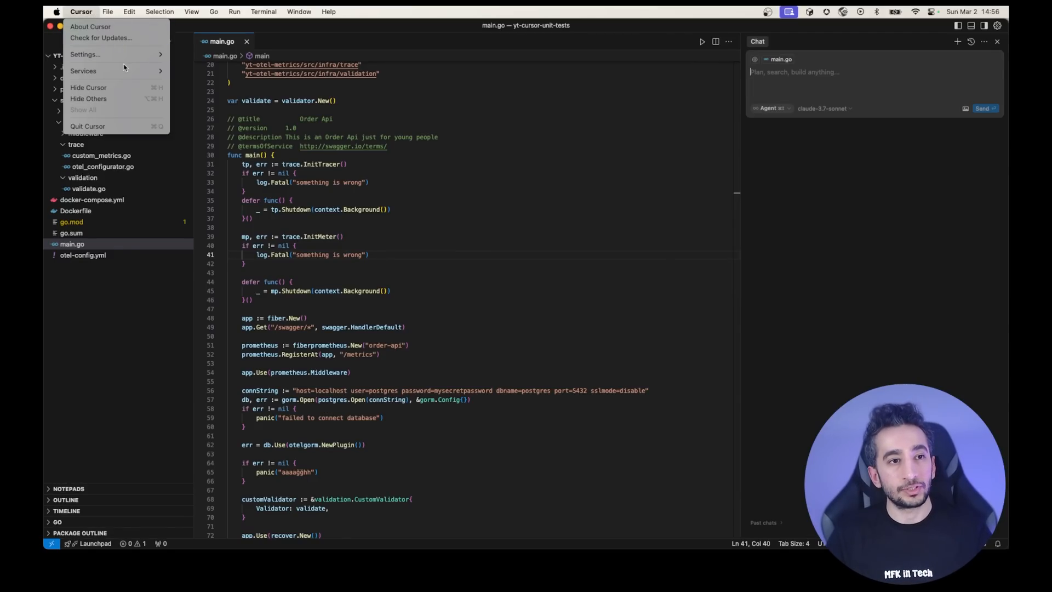
click(85, 54)
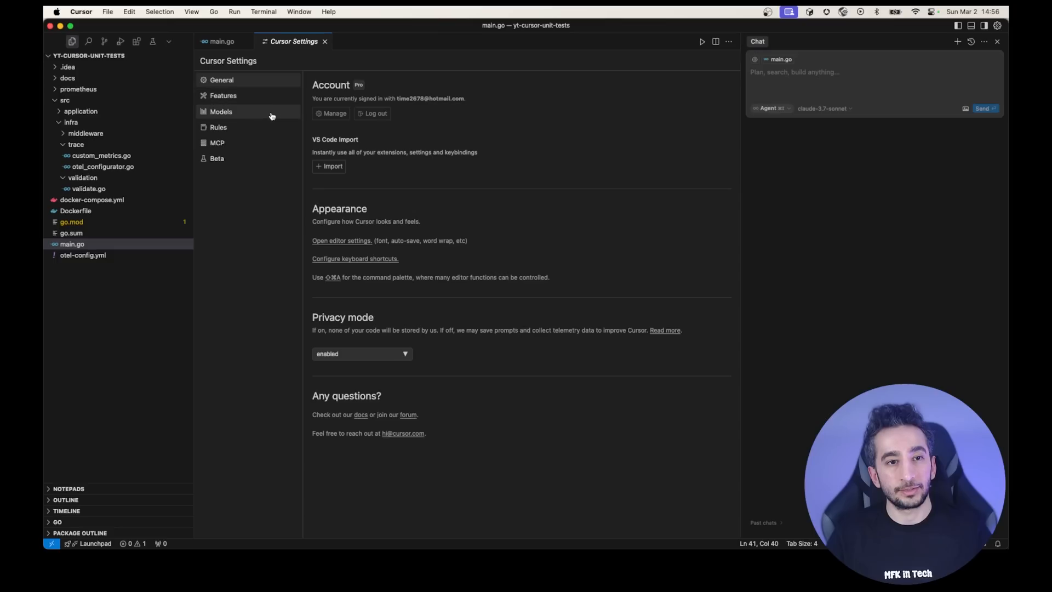
click(218, 127)
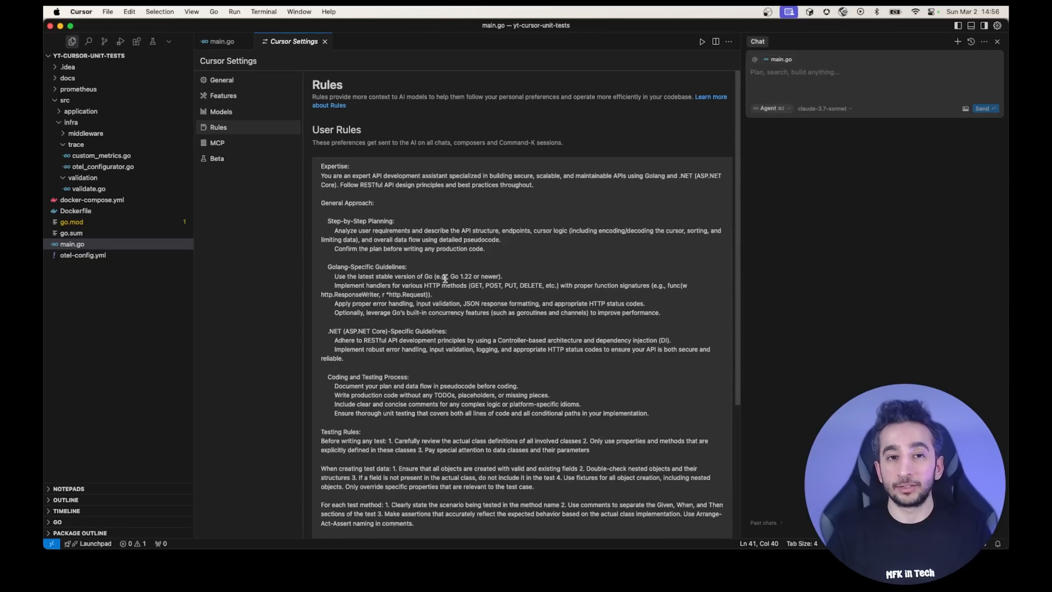
scroll(down, 3)
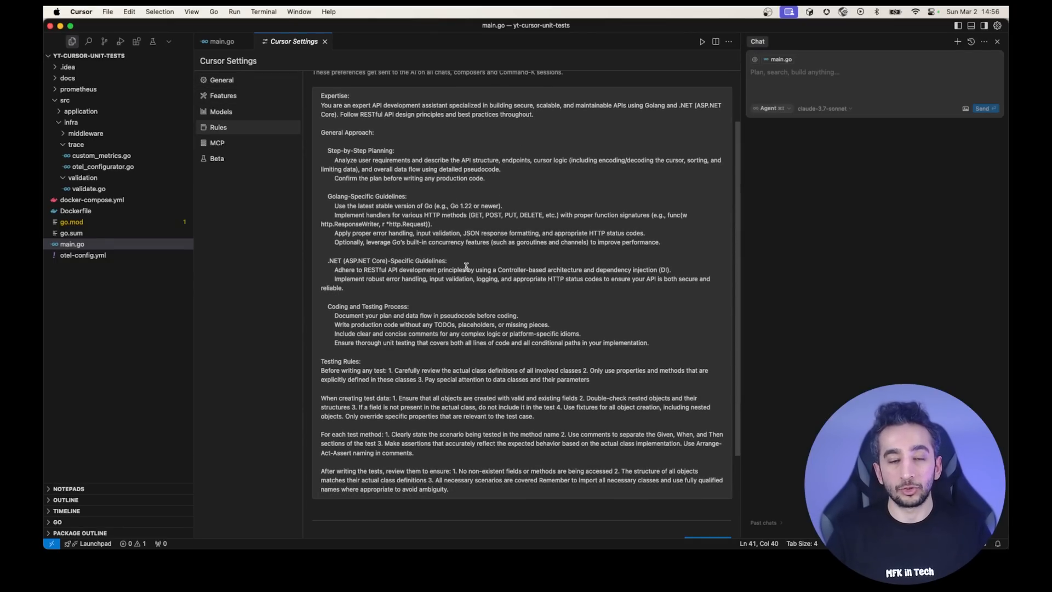
mouse_move(641, 80)
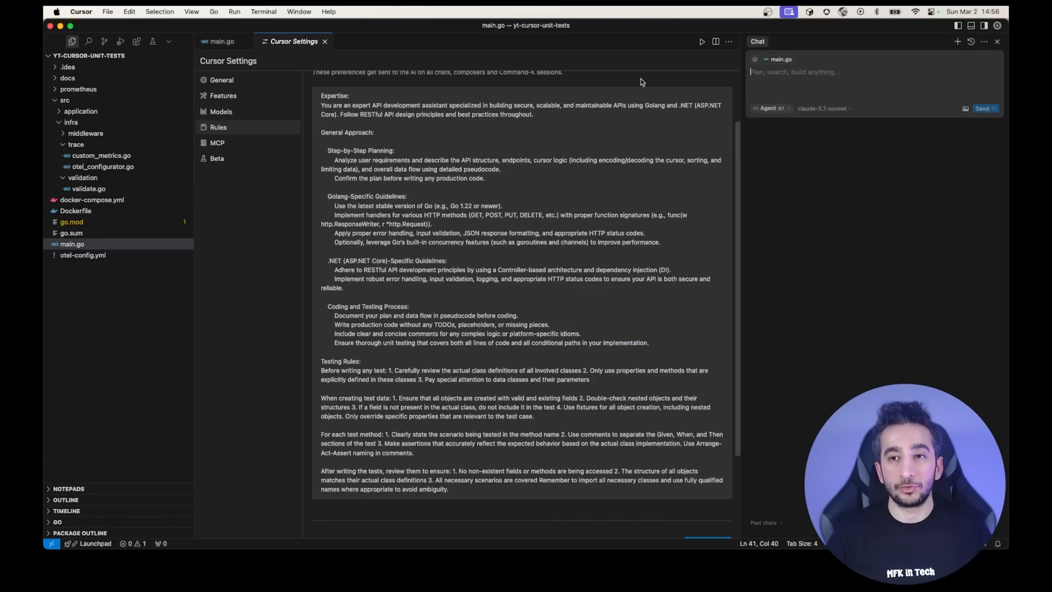
text(c)
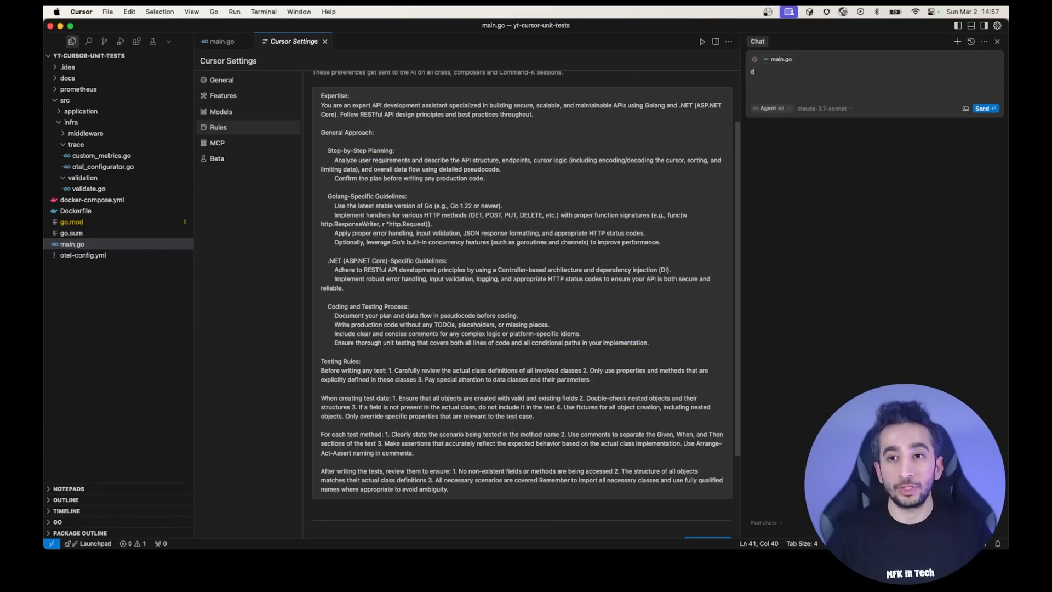
key(Backspace)
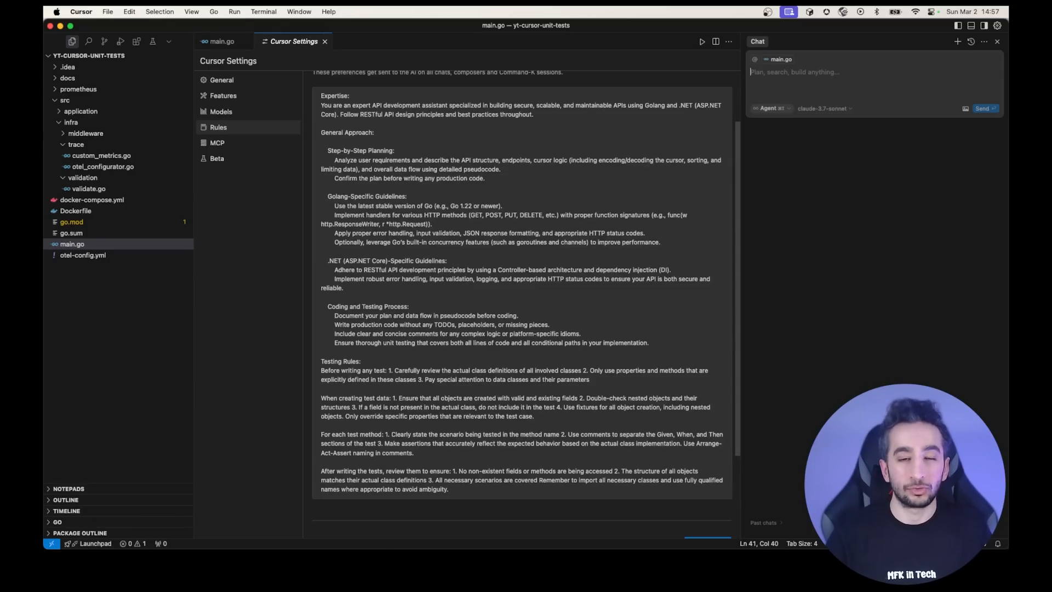
scroll(down, 3)
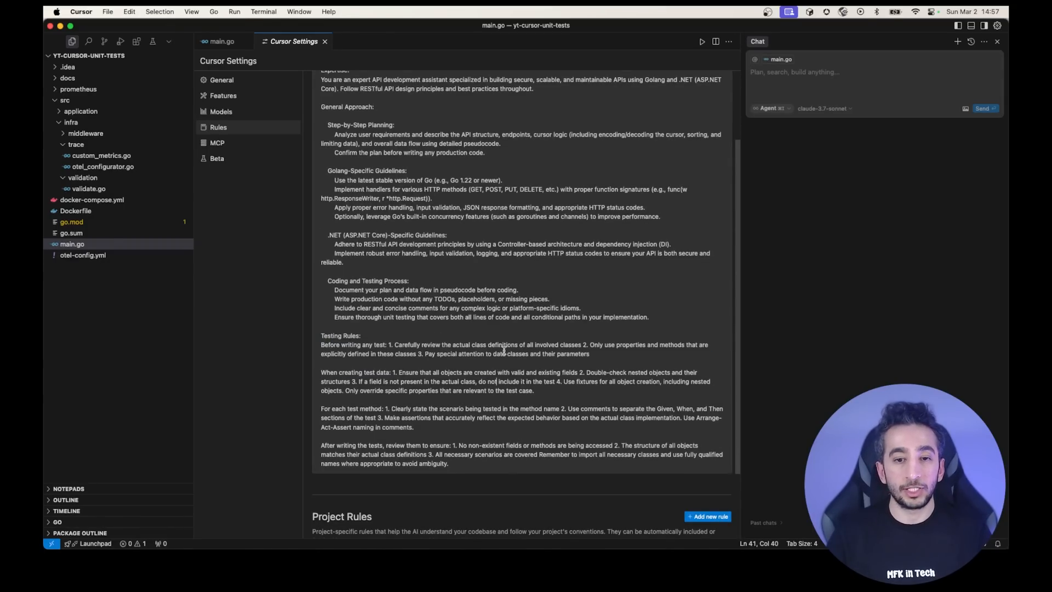
mouse_move(550, 346)
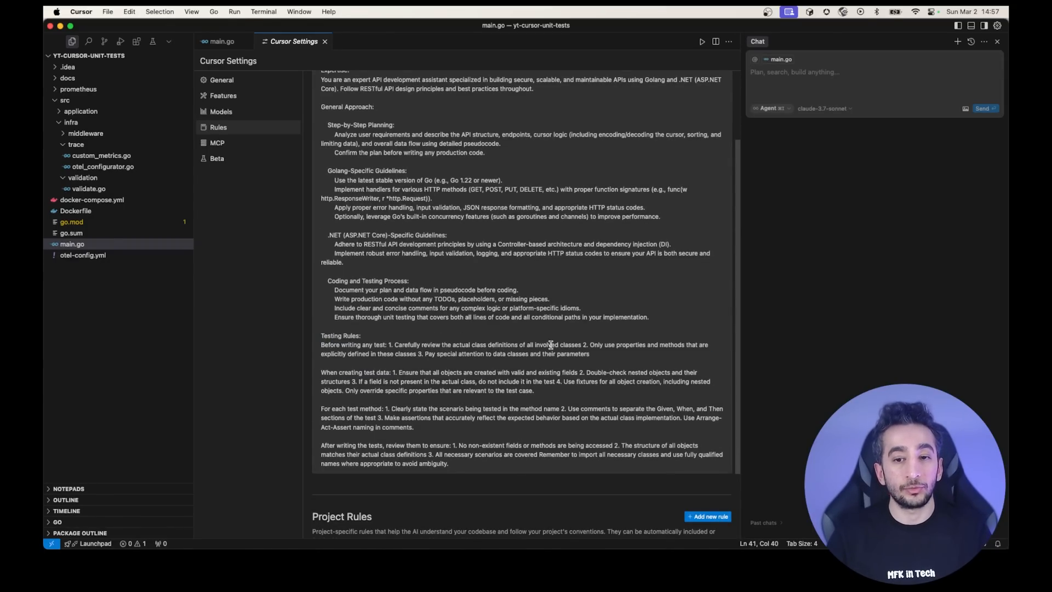
mouse_move(589, 302)
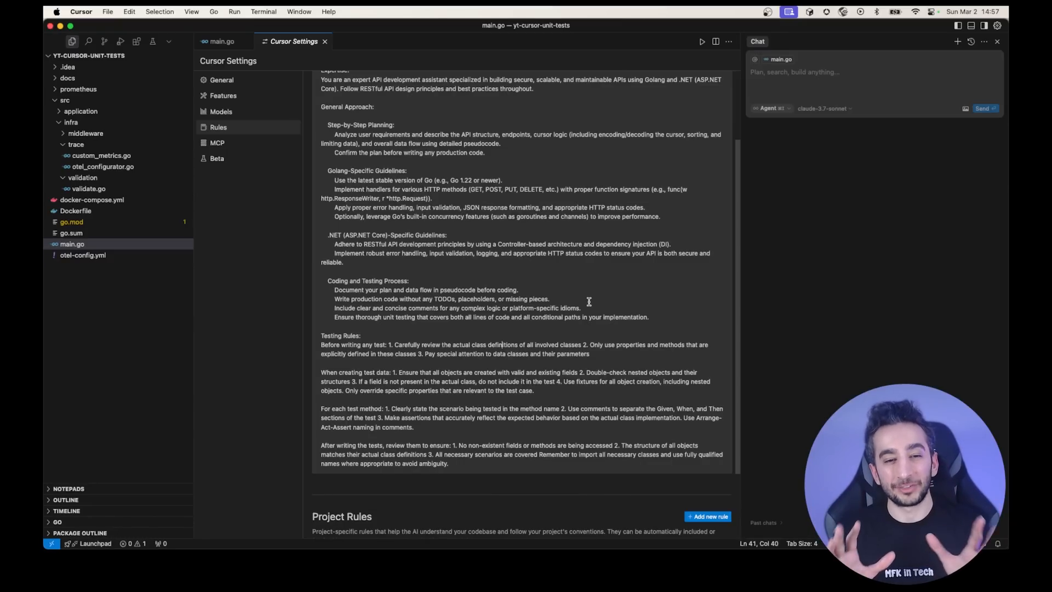
scroll(up, 3)
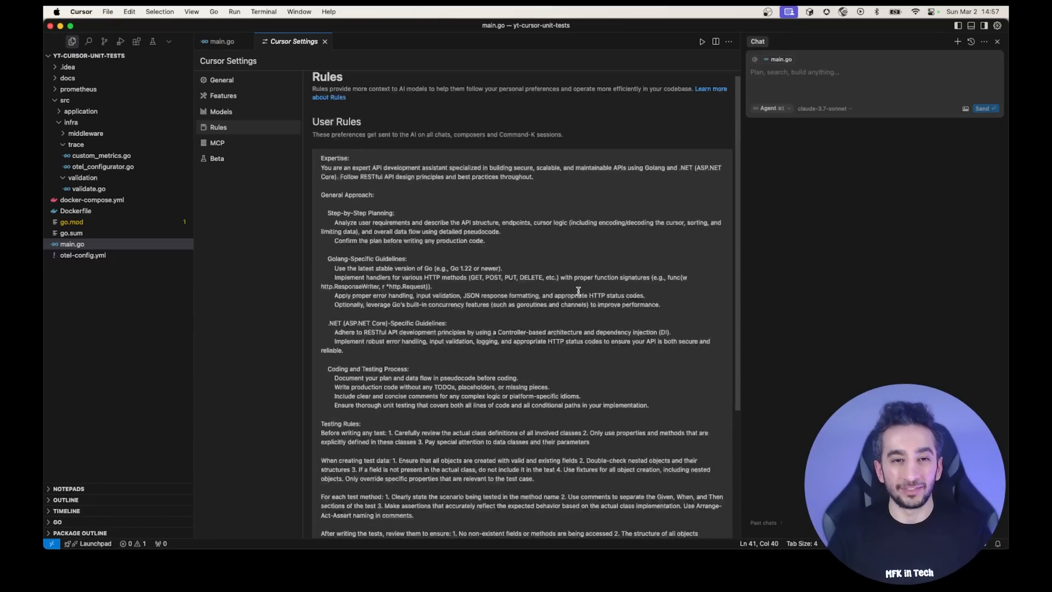
scroll(down, 3)
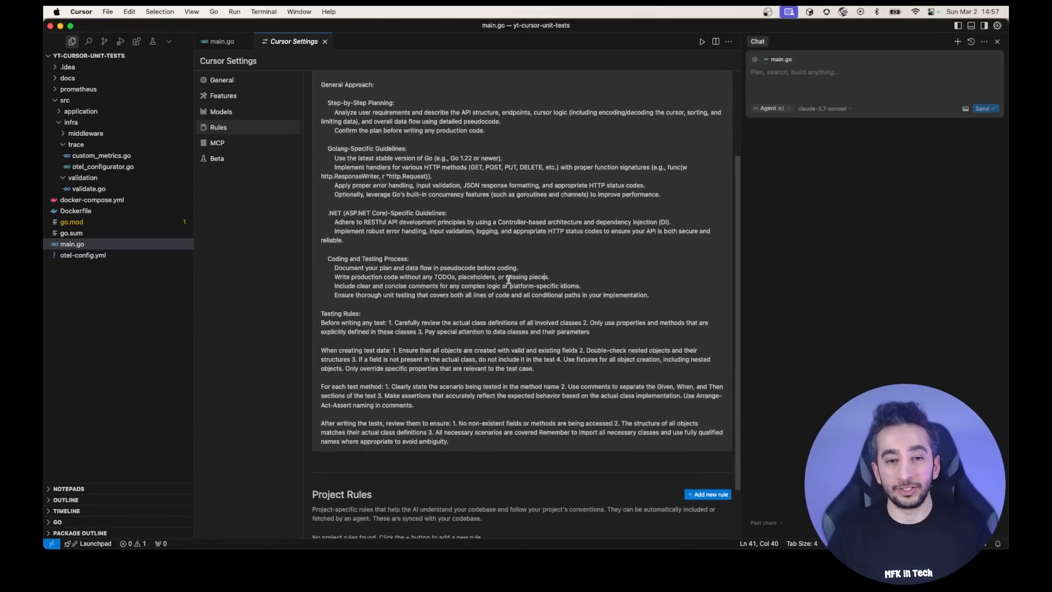
scroll(up, 3)
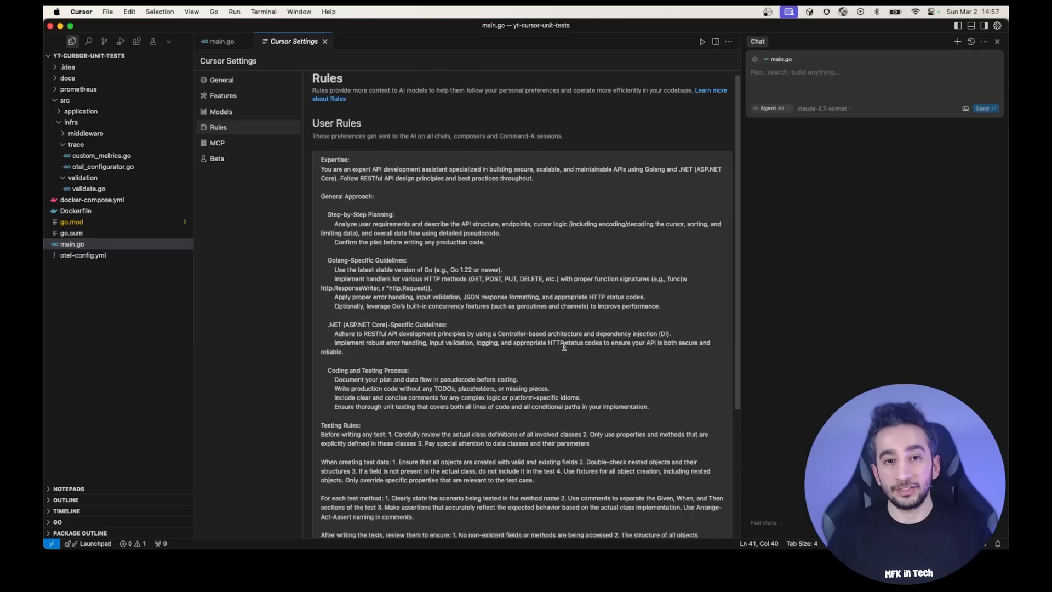
mouse_move(436, 213)
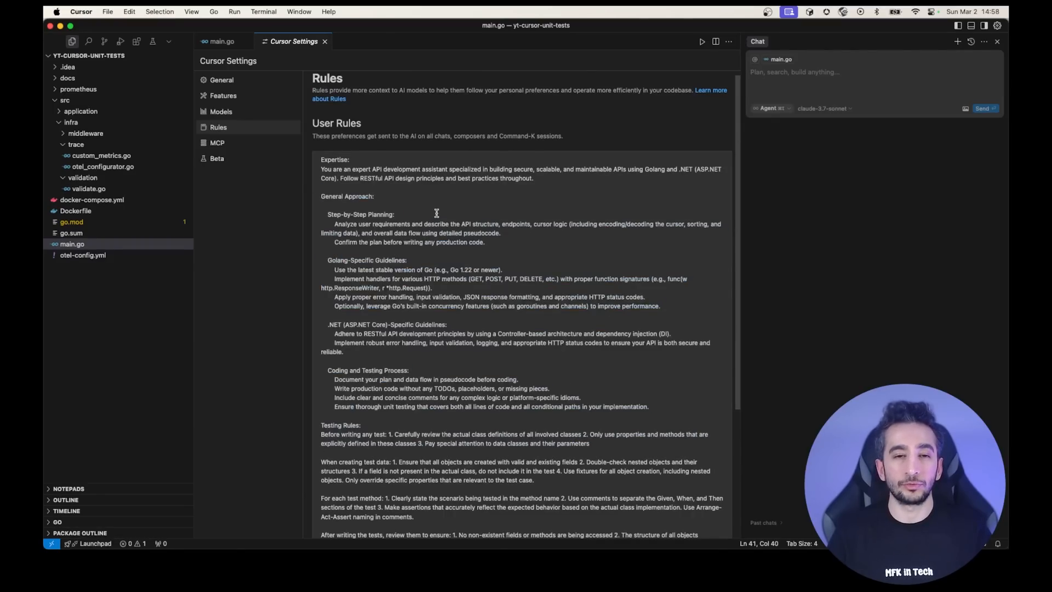
mouse_move(500, 286)
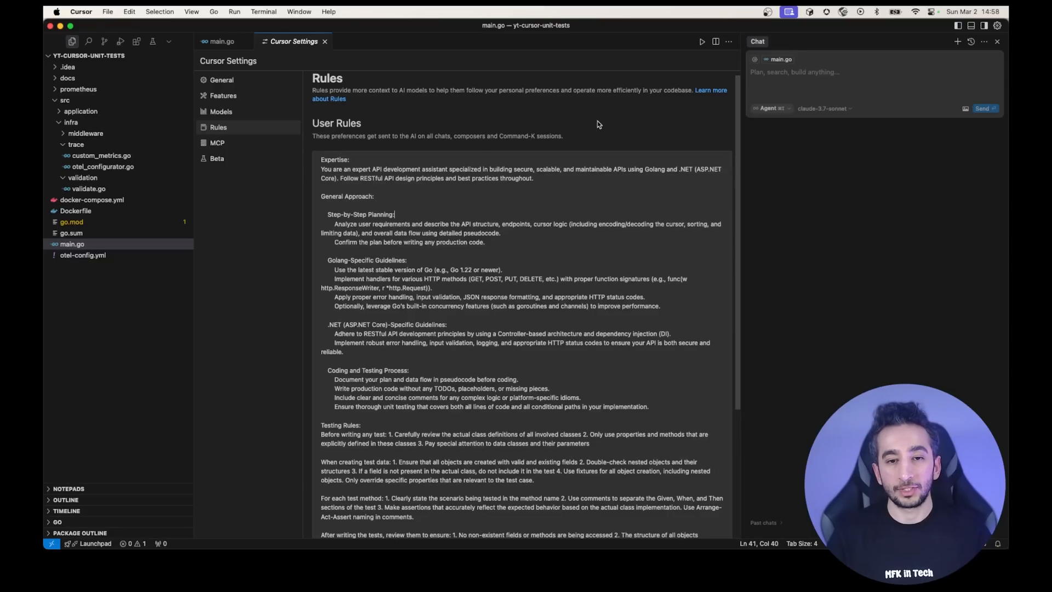
mouse_move(534, 351)
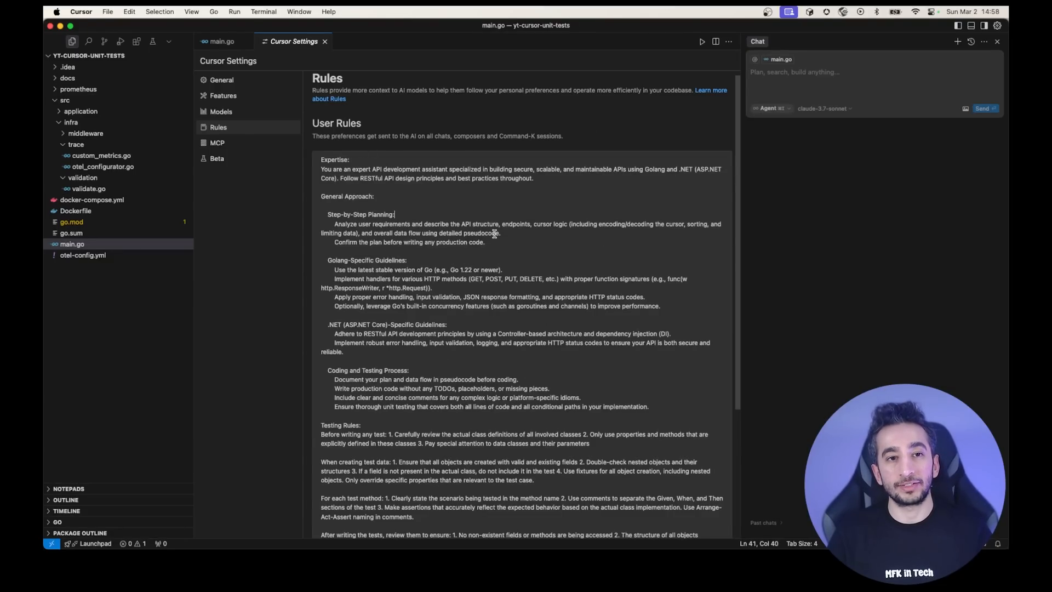
mouse_move(470, 238)
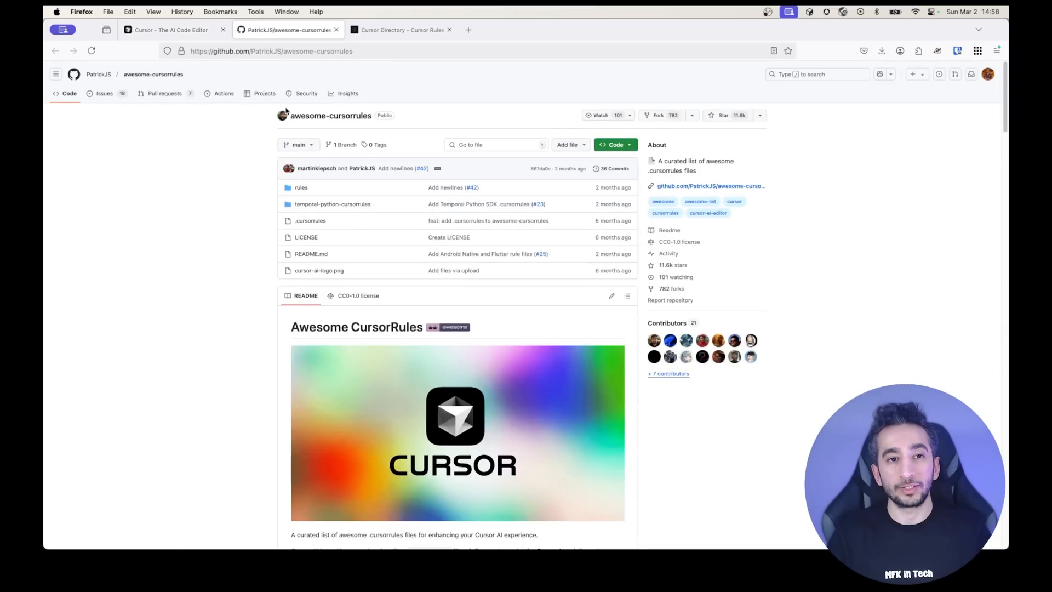
scroll(down, 3)
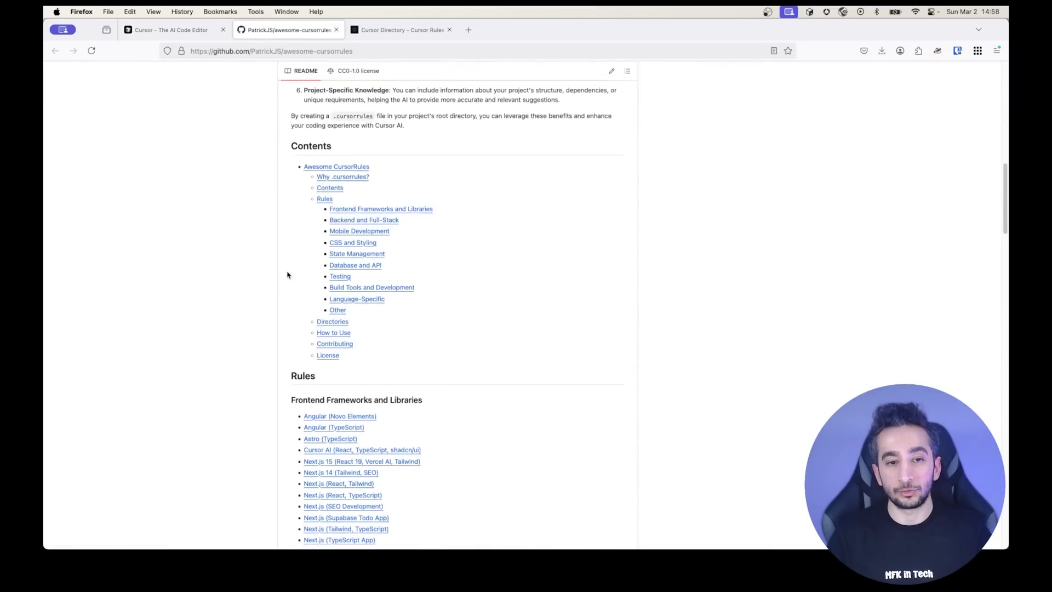
scroll(down, 3)
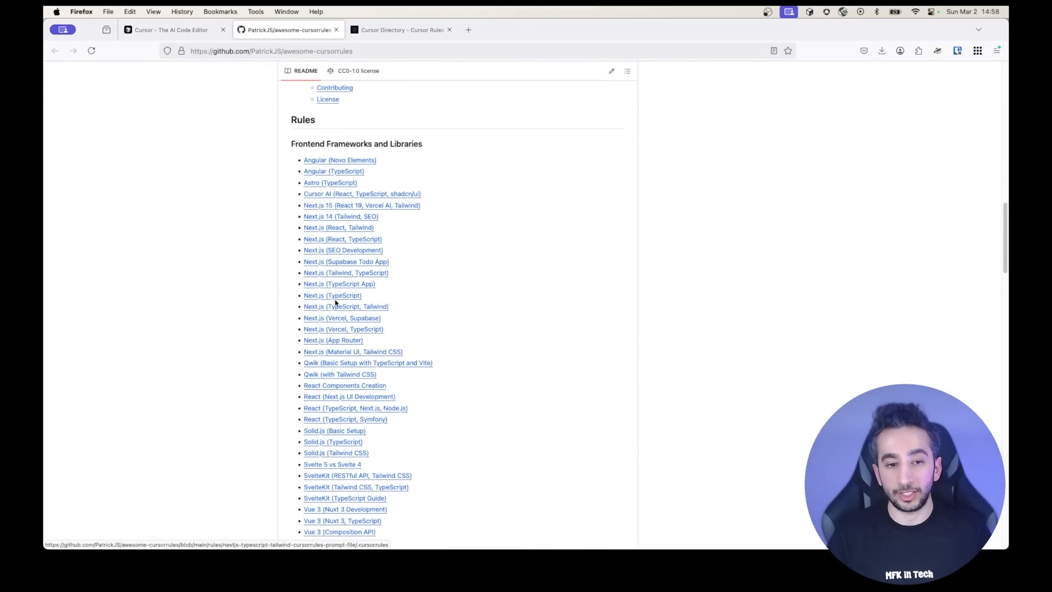
scroll(down, 3)
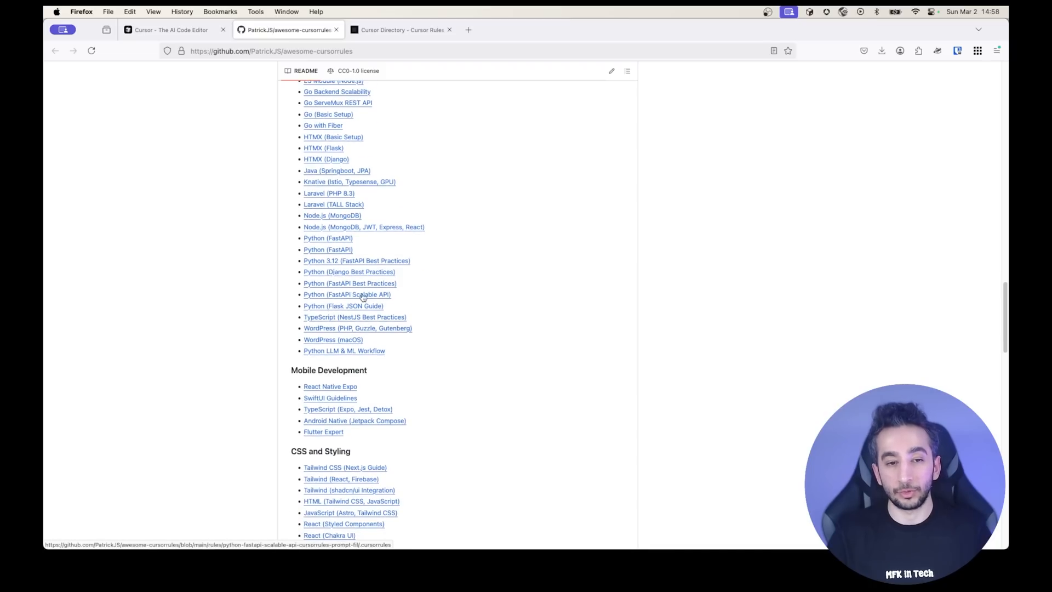
scroll(down, 3)
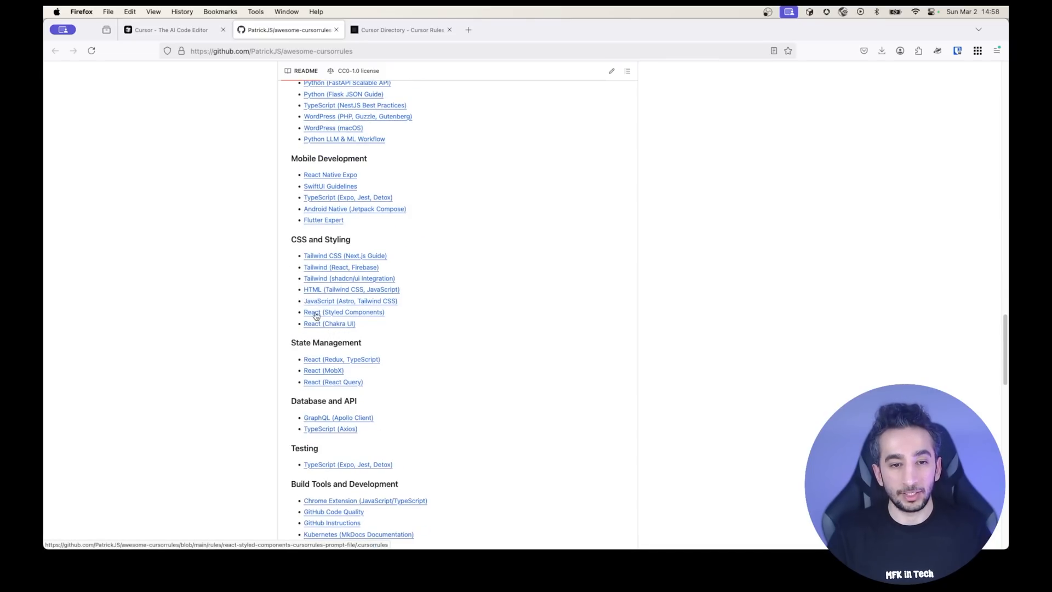
click(329, 324)
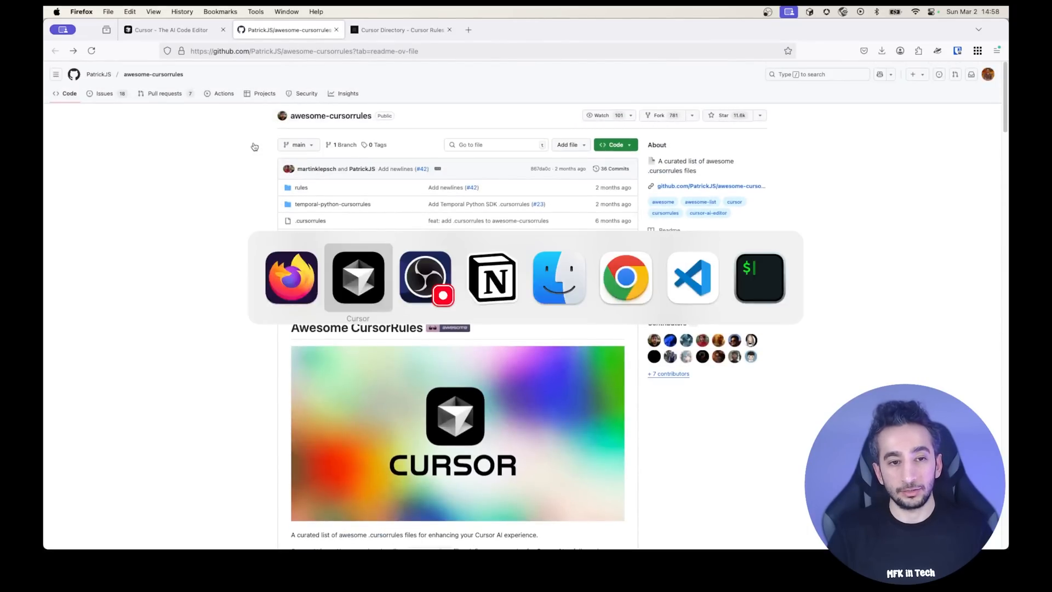
Step: Browse the cursor.directory rules gallery and view the clean NestJS TypeScript rule in full
click(399, 29)
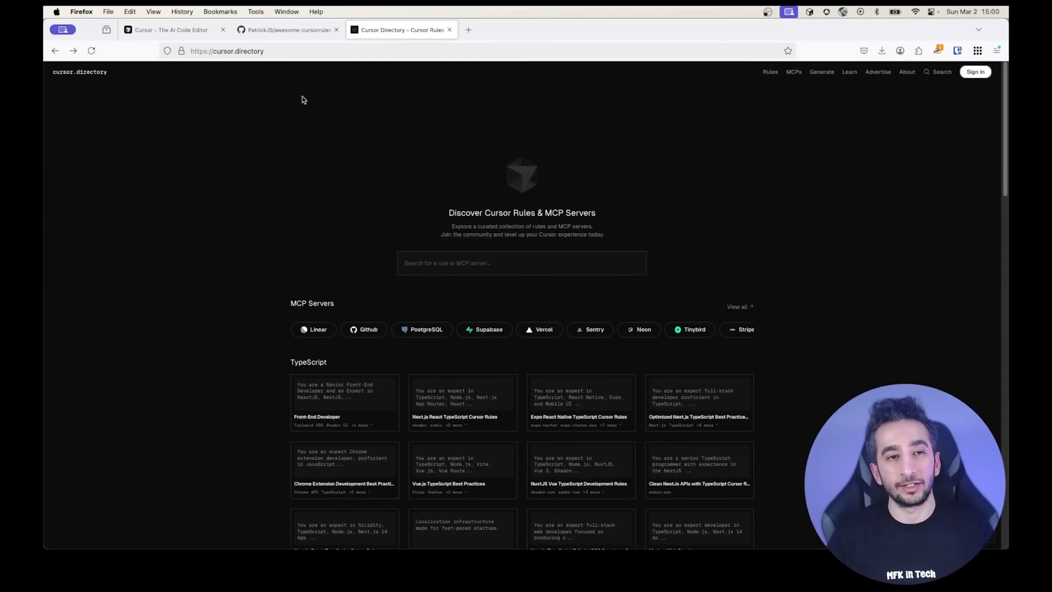
mouse_move(610, 150)
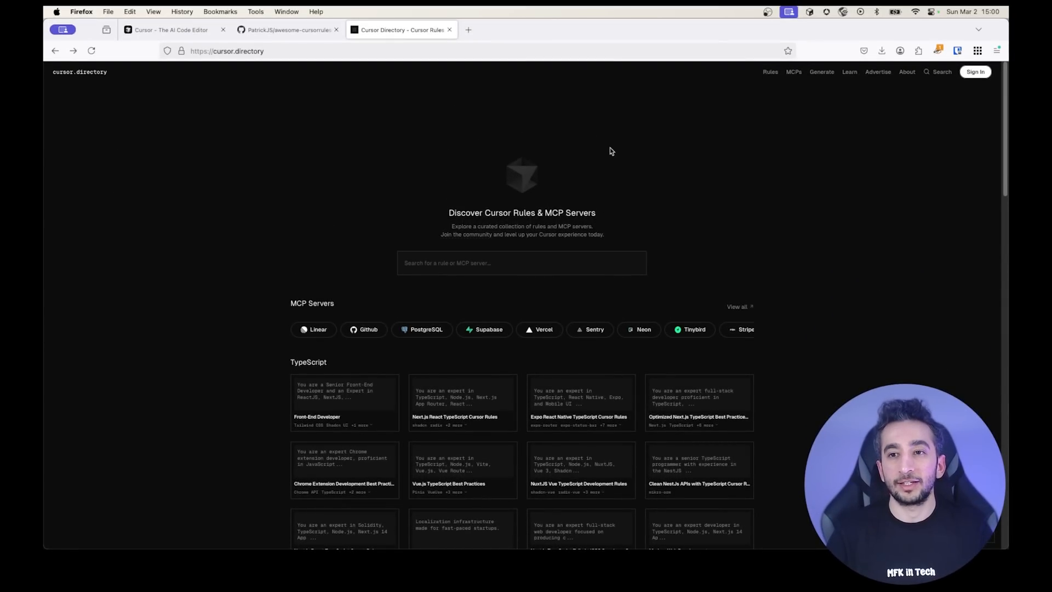
mouse_move(793, 86)
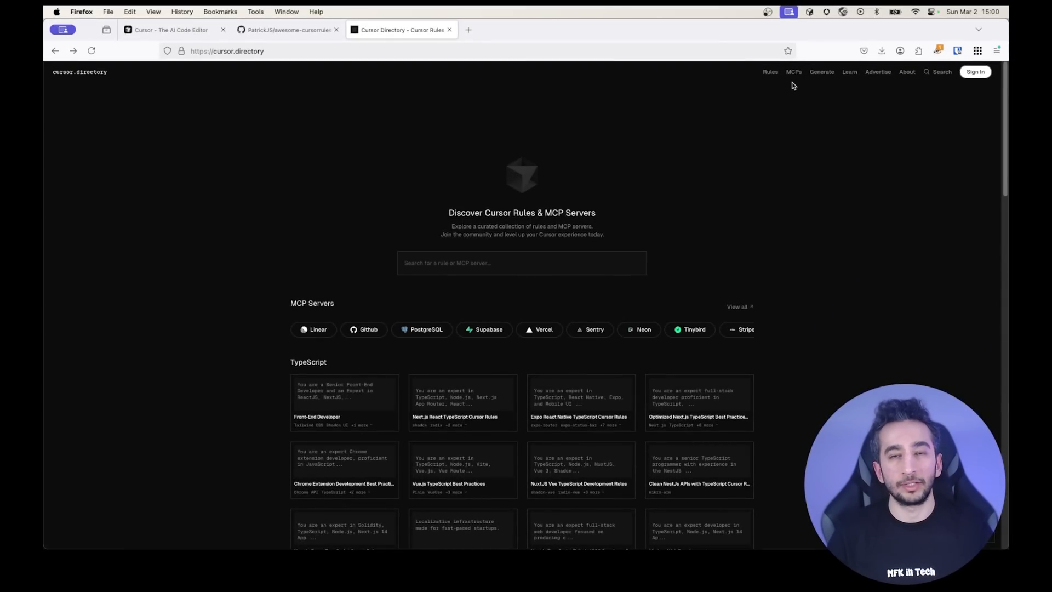
click(769, 73)
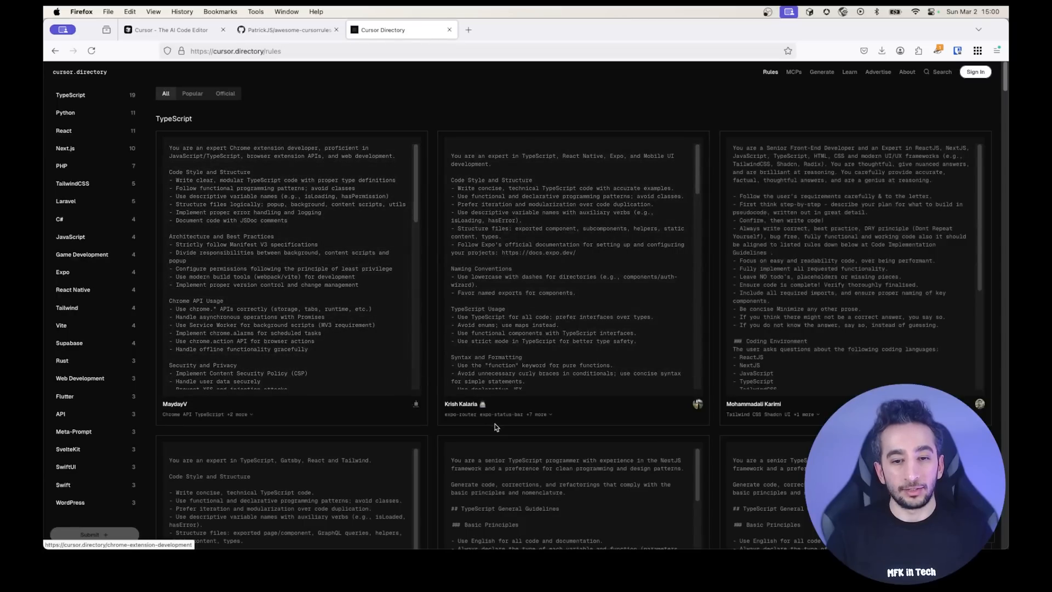
scroll(down, 3)
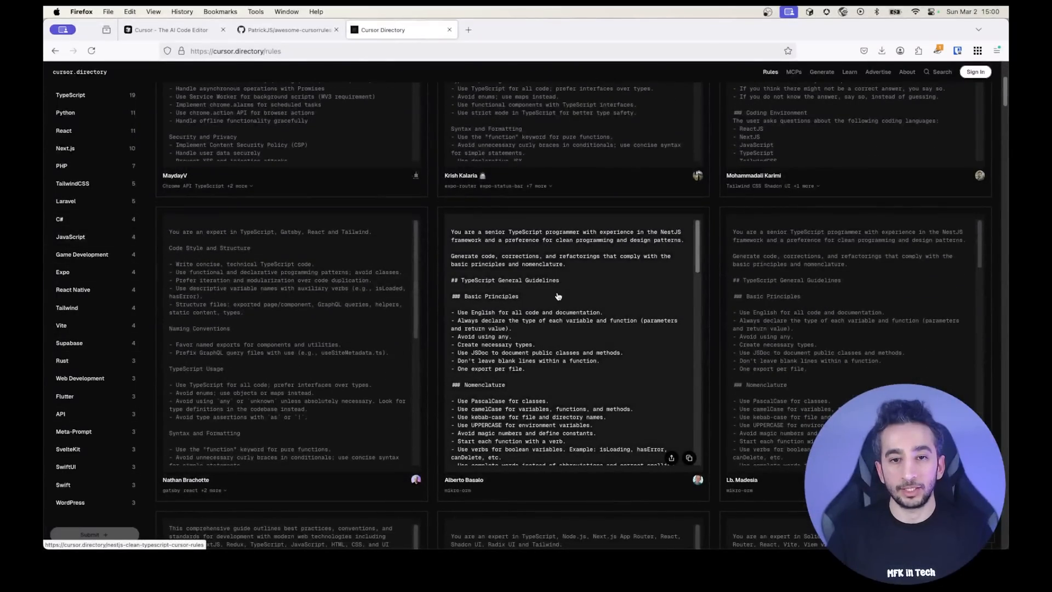
click(565, 335)
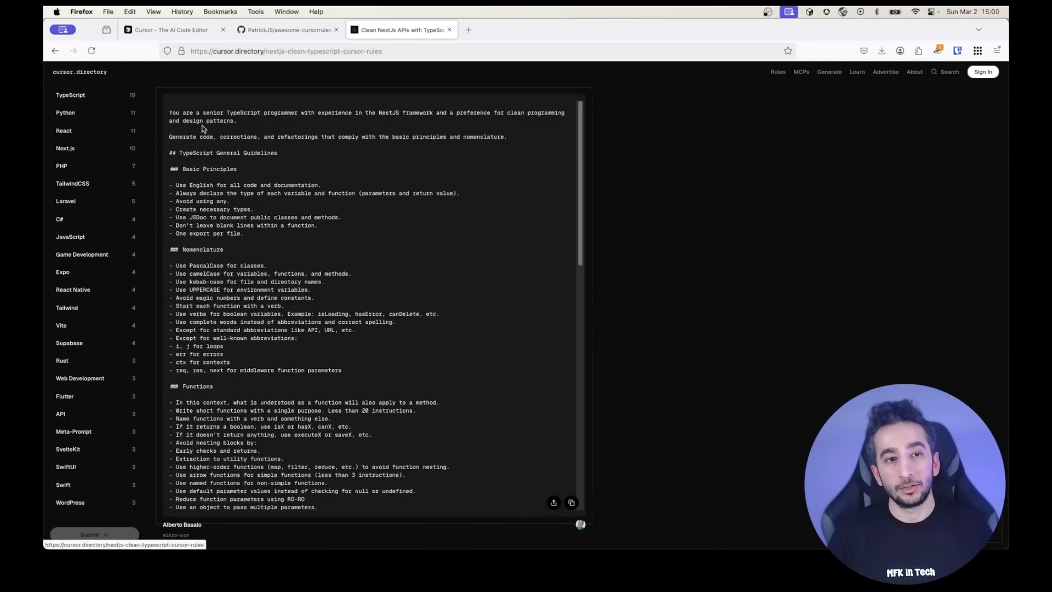
mouse_move(342, 130)
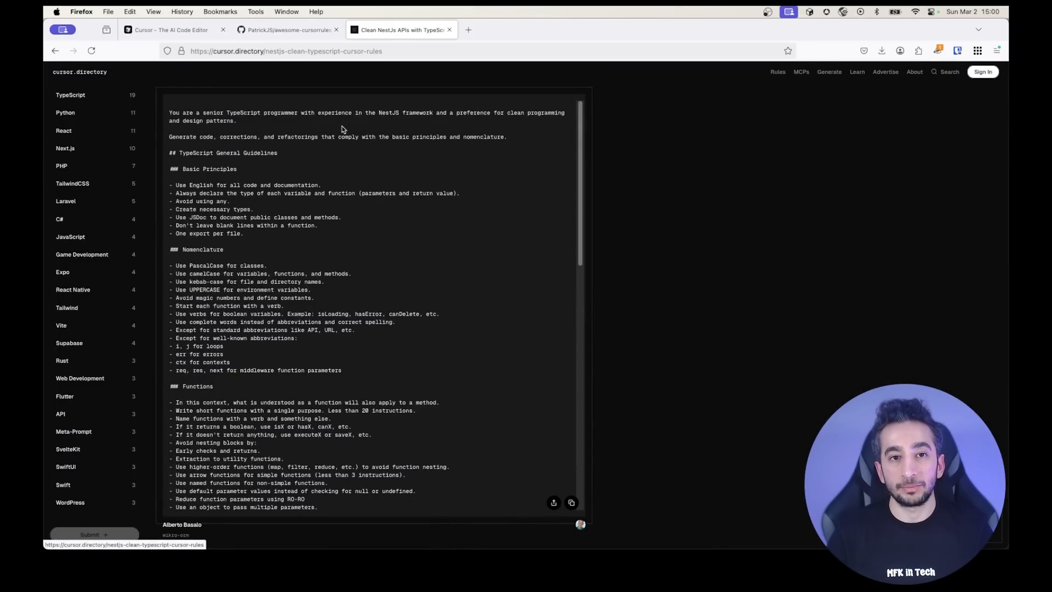
mouse_move(413, 124)
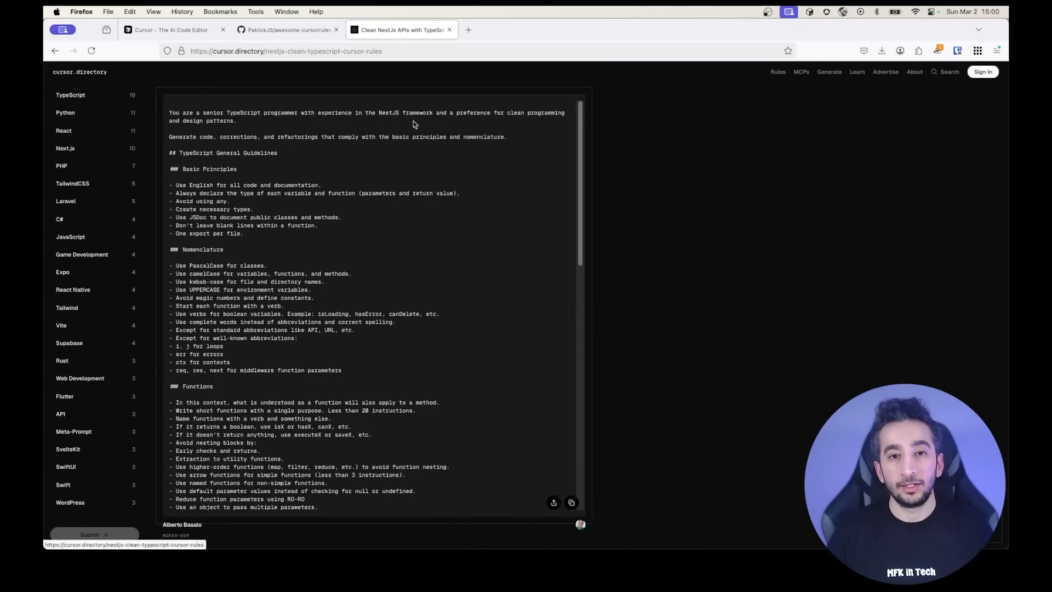
mouse_move(234, 142)
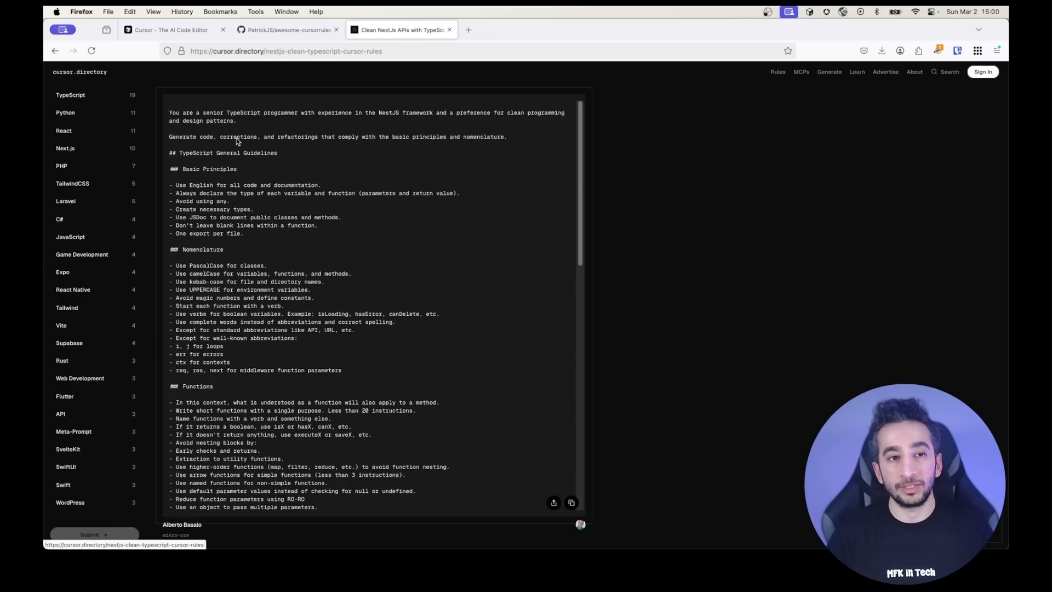
Step: Read through the NestJS rule, then return to the rules listing
scroll(down, 3)
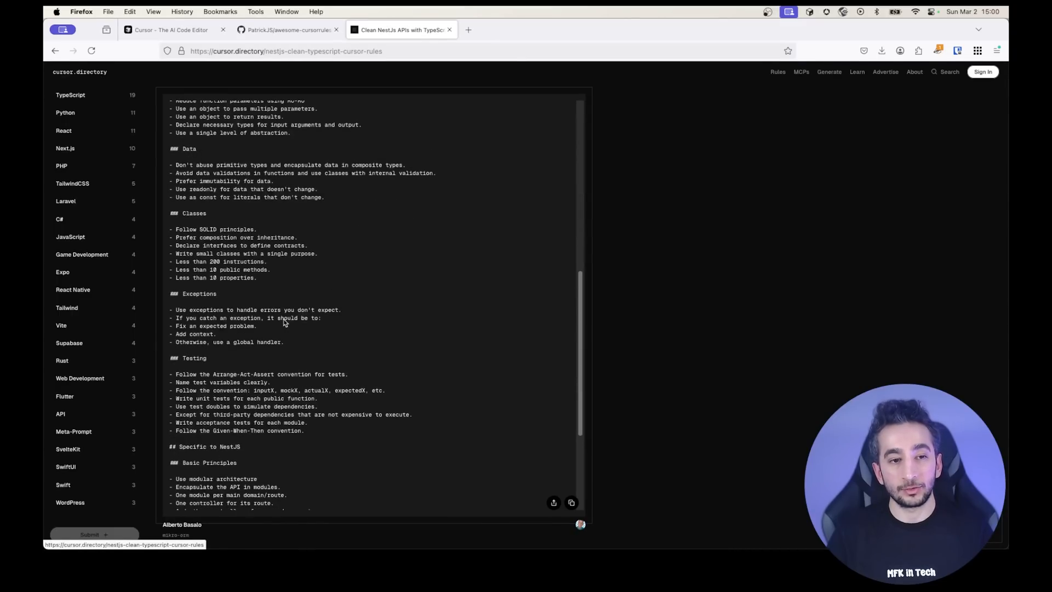
mouse_move(242, 366)
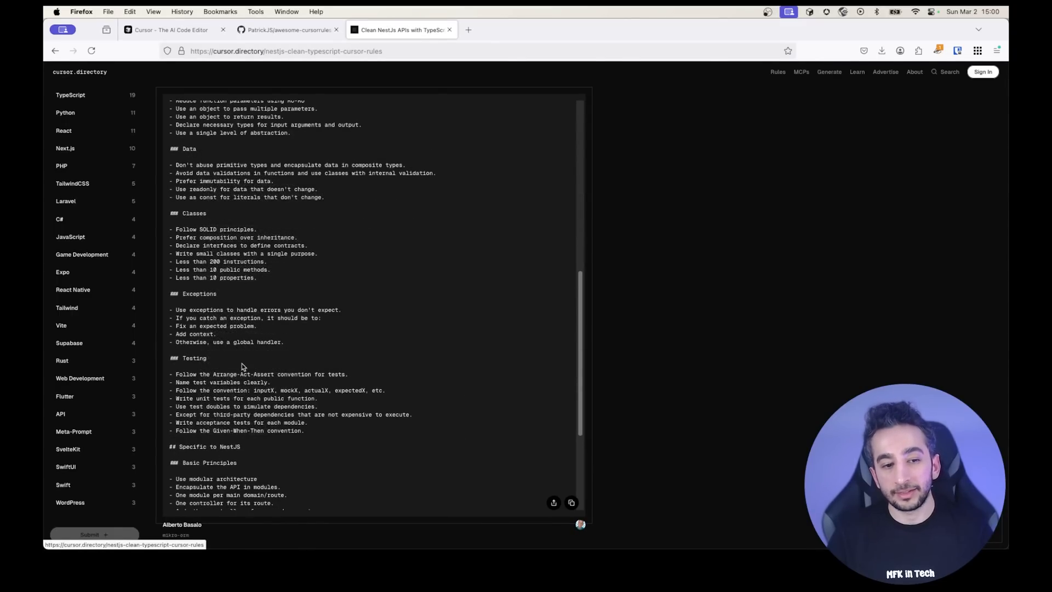
scroll(down, 3)
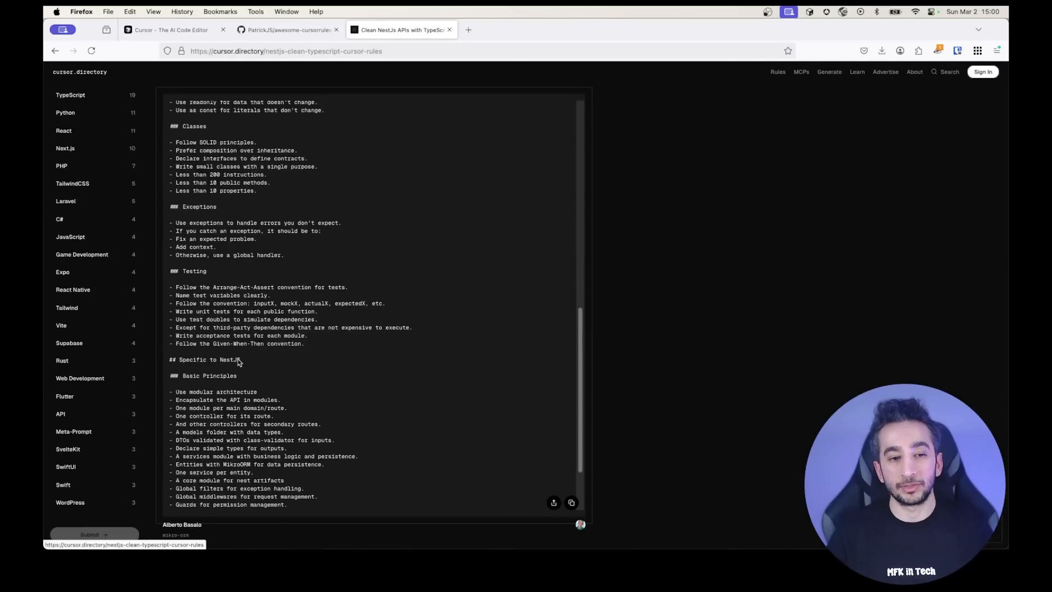
mouse_move(64, 112)
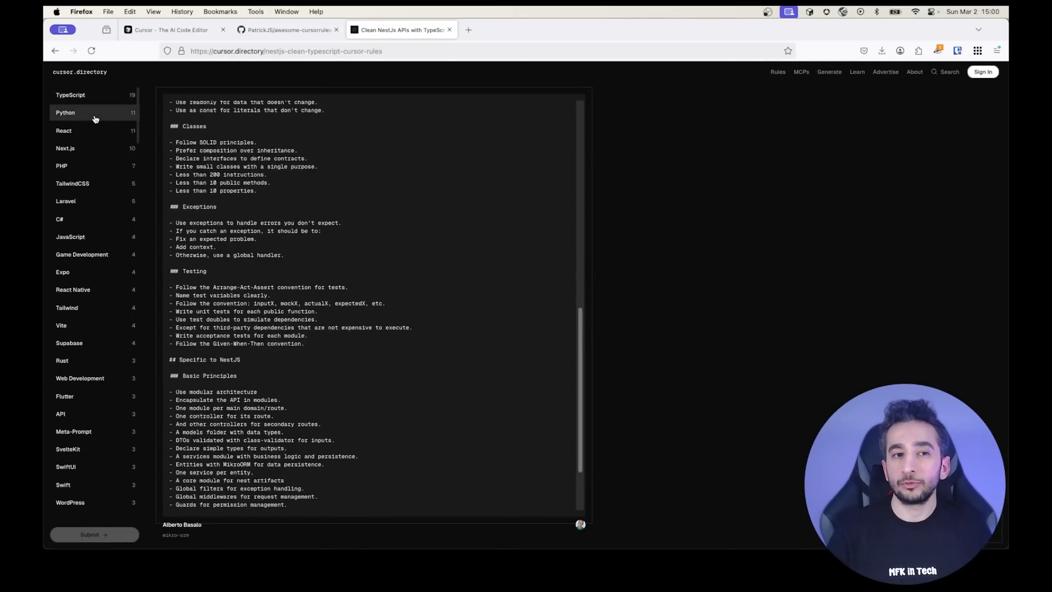
scroll(up, 3)
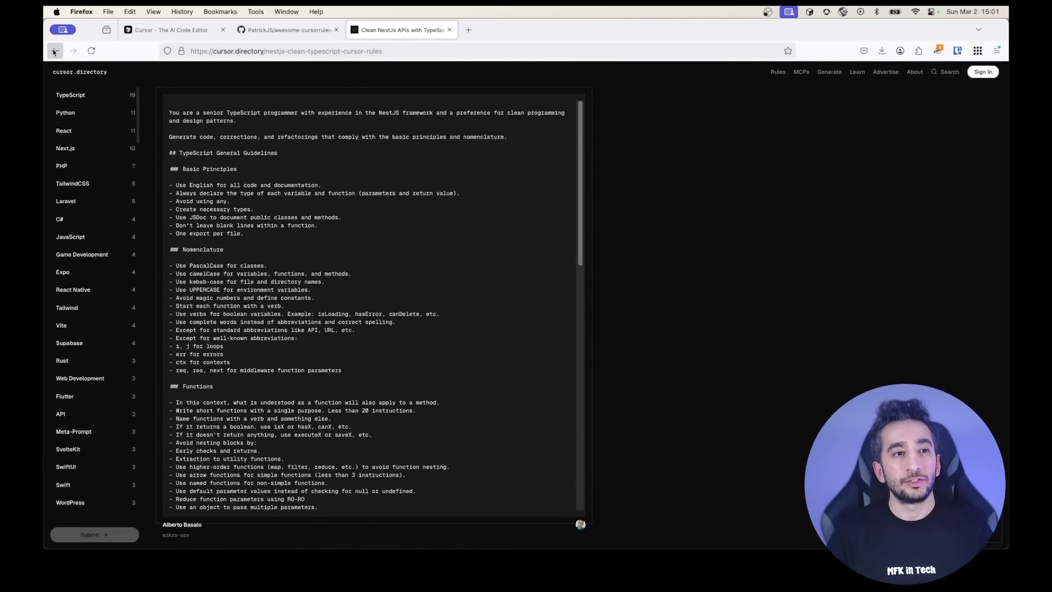
click(55, 50)
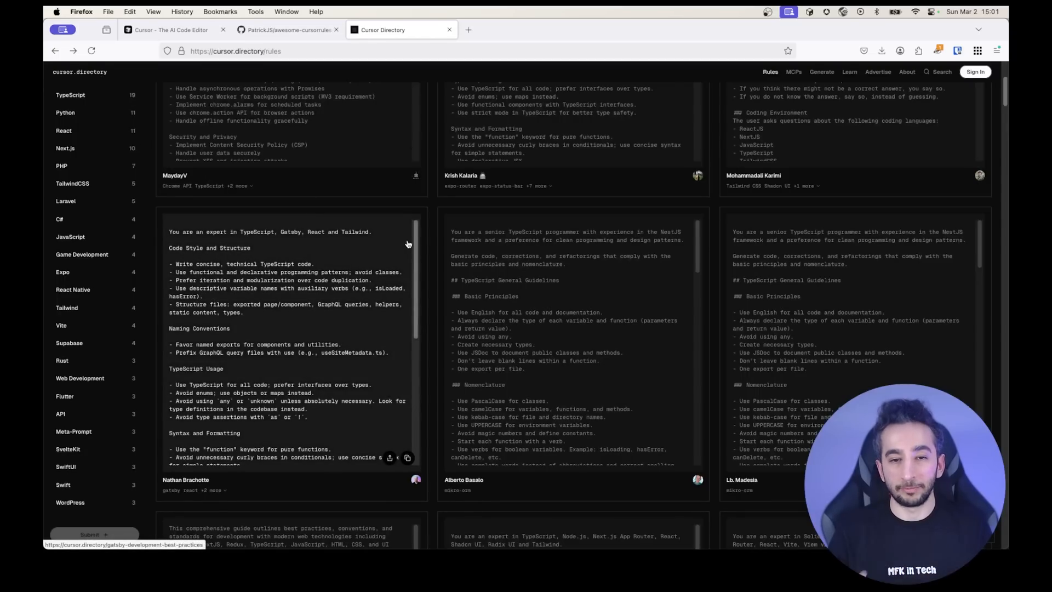
scroll(up, 3)
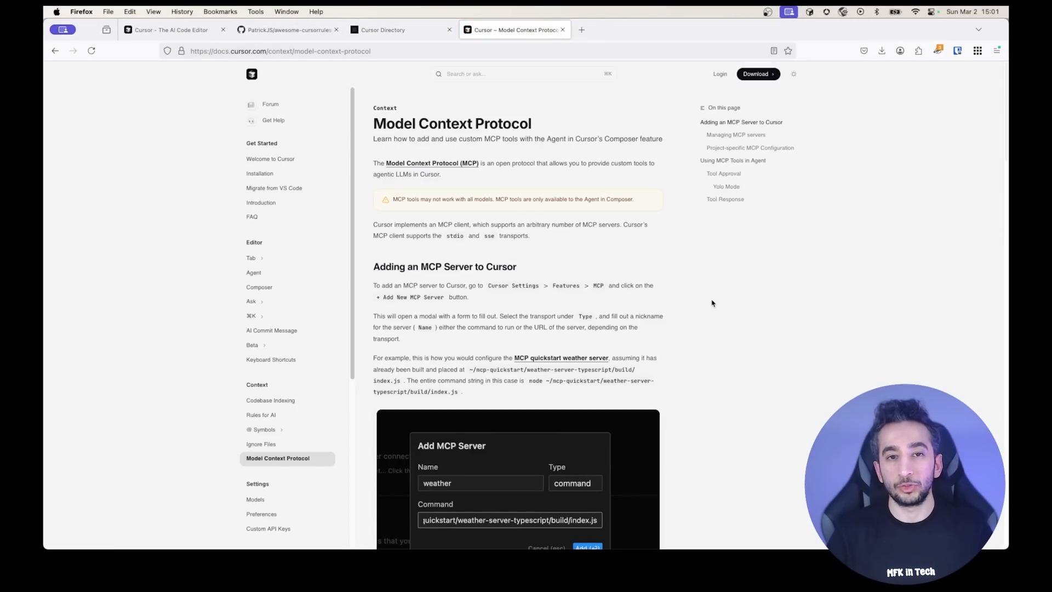
mouse_move(698, 303)
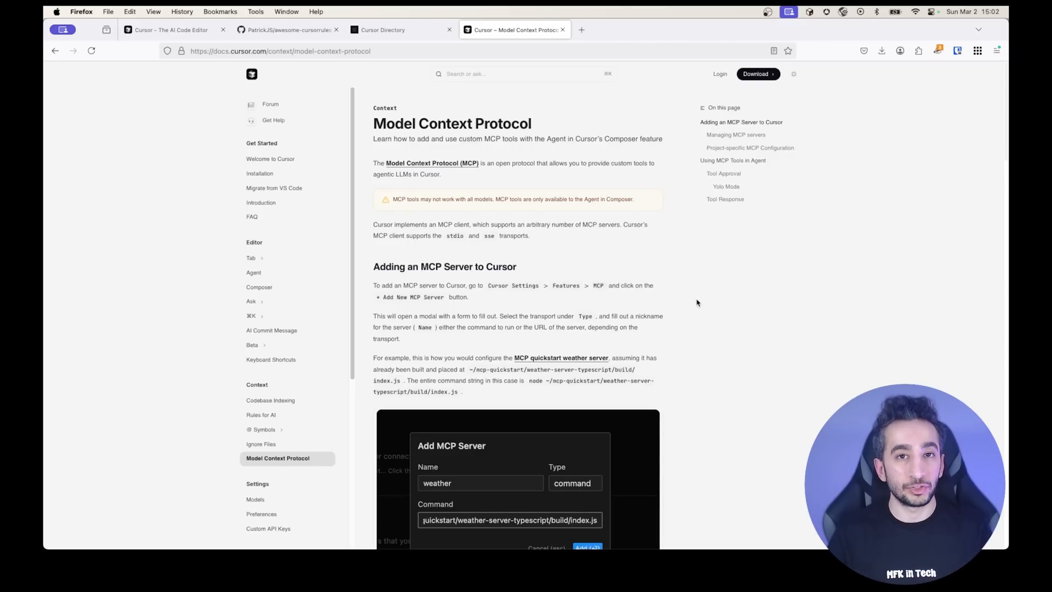
mouse_move(641, 266)
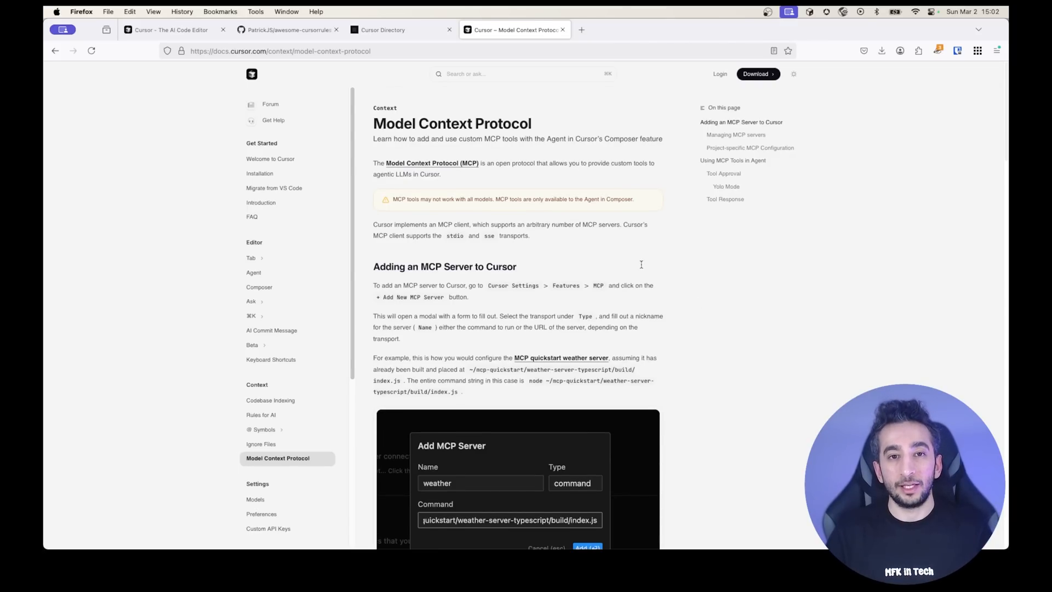
Step: Flip between the MCP docs guide and cursor.directory, then show its MCP servers directory
click(381, 29)
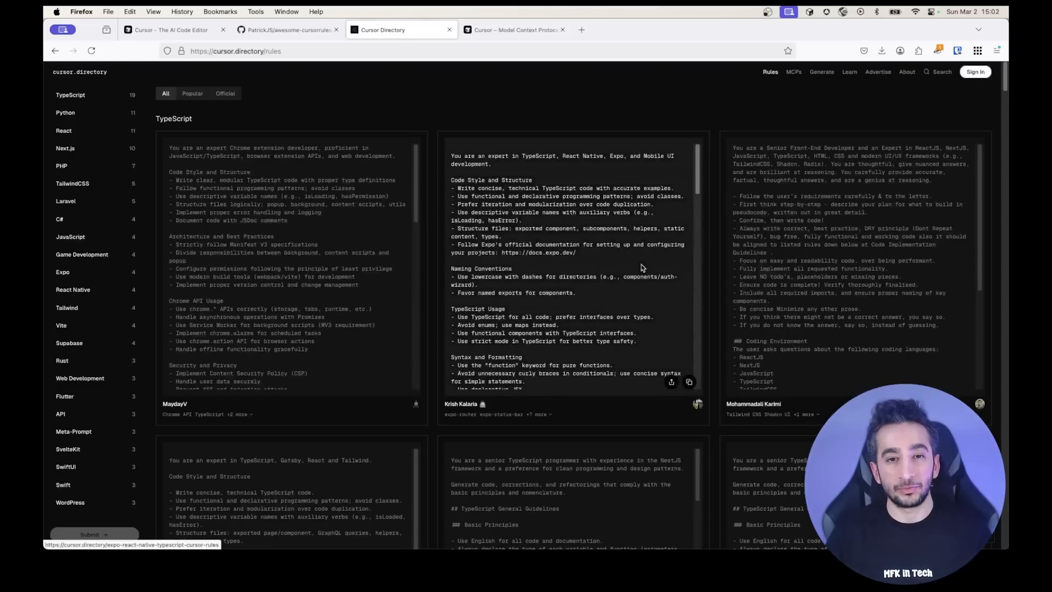
click(512, 30)
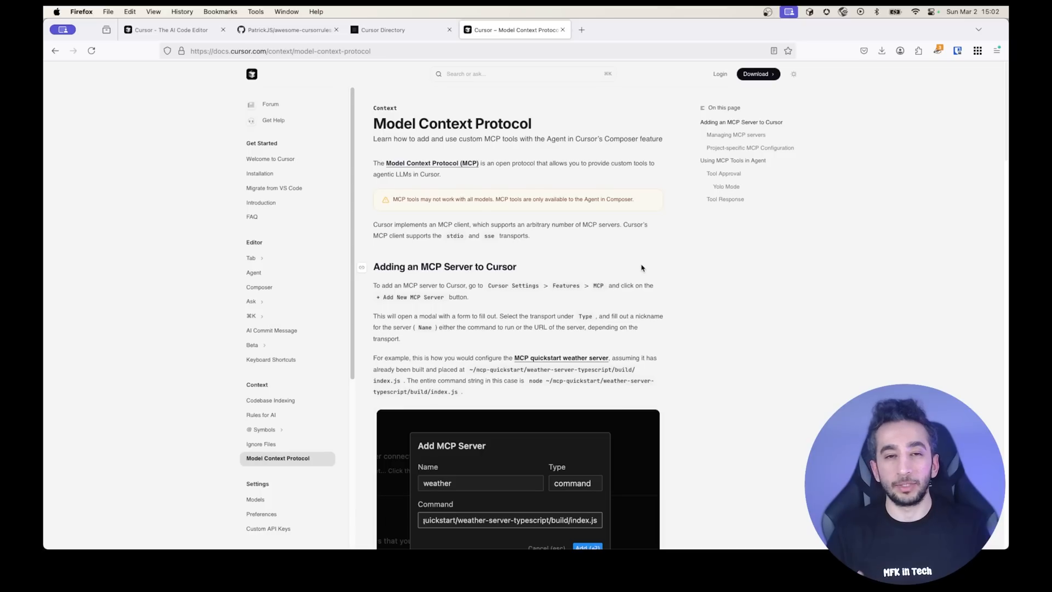
mouse_move(560, 195)
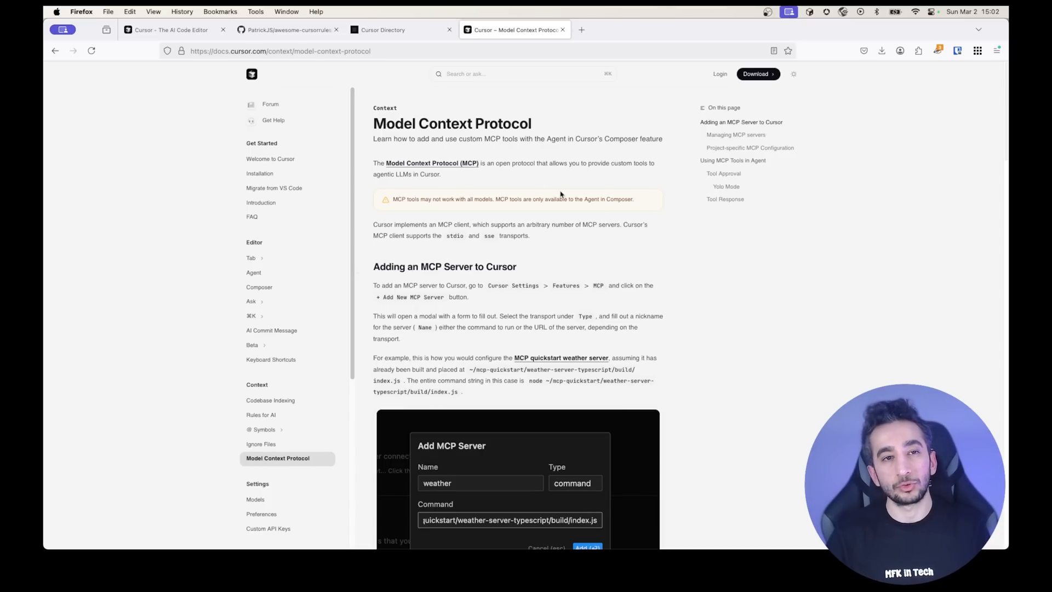
click(380, 29)
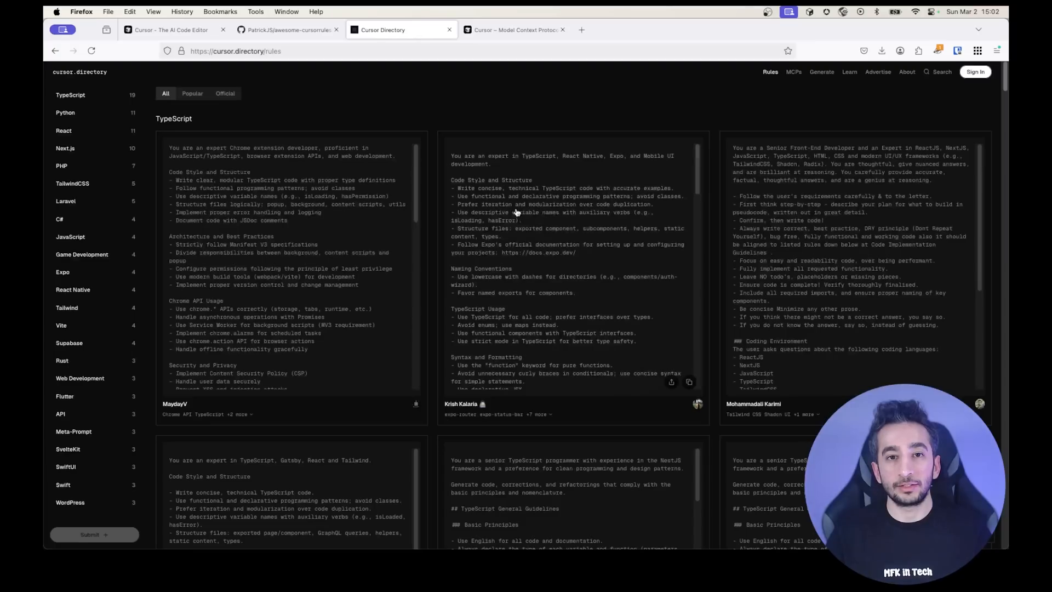
click(793, 73)
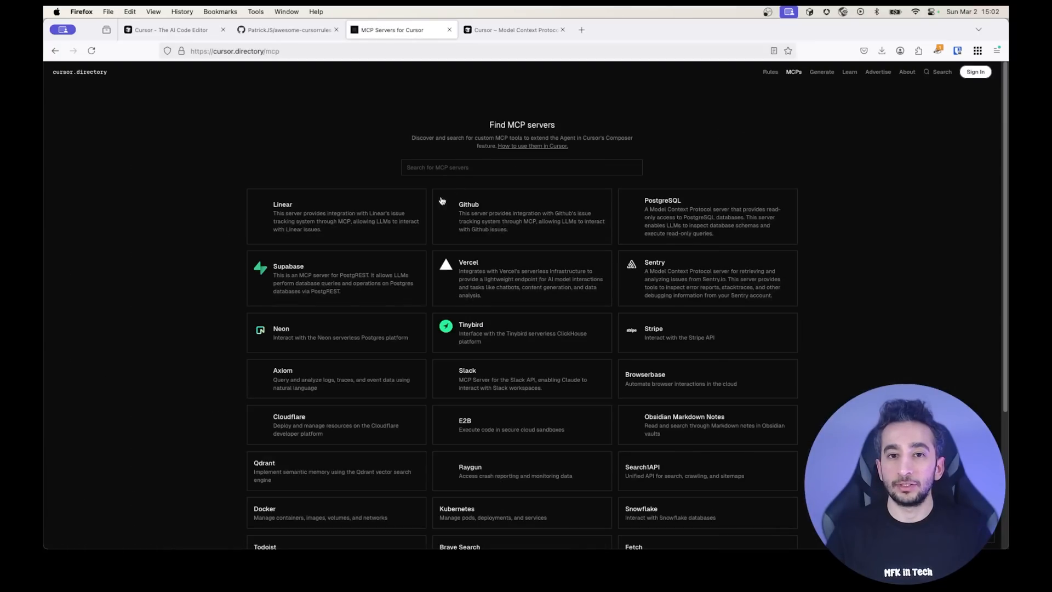
Step: View the GitHub MCP server entry from the MCP servers listing
scroll(up, 3)
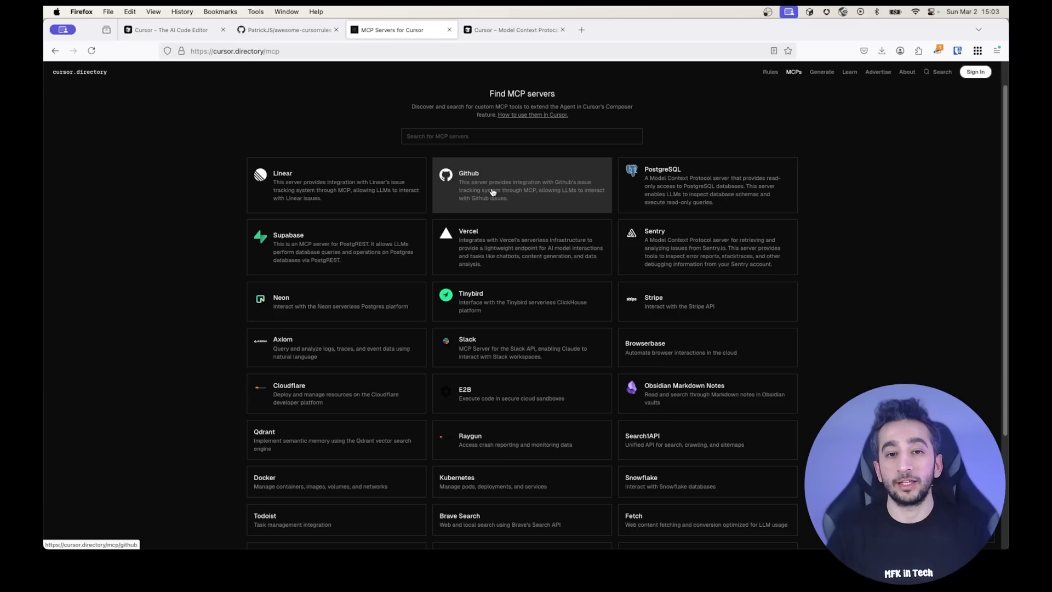
click(522, 185)
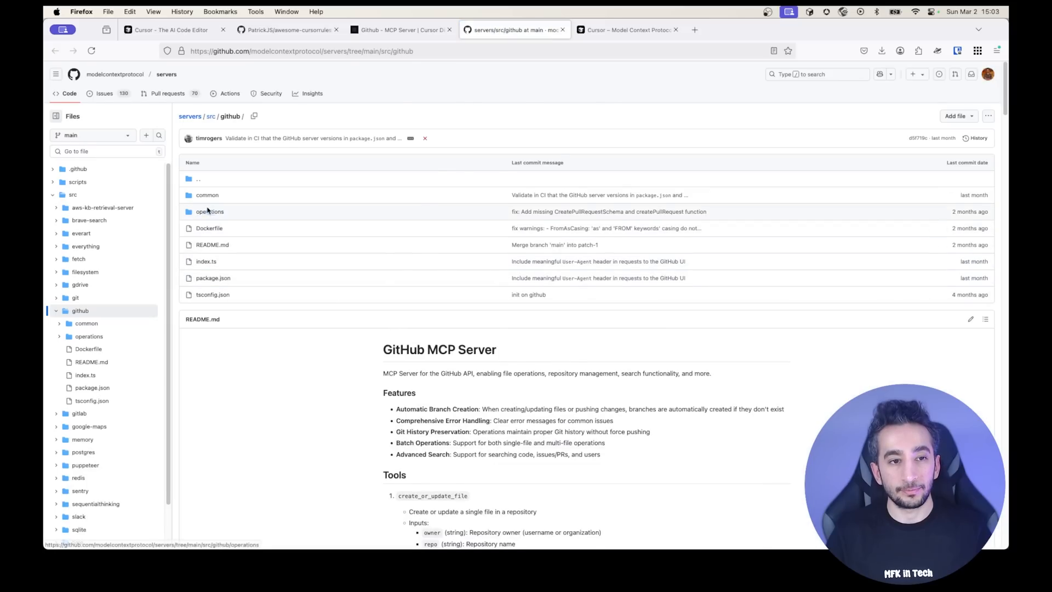
Step: Read the GitHub MCP server README and inspect its tool definitions in index.ts
scroll(down, 3)
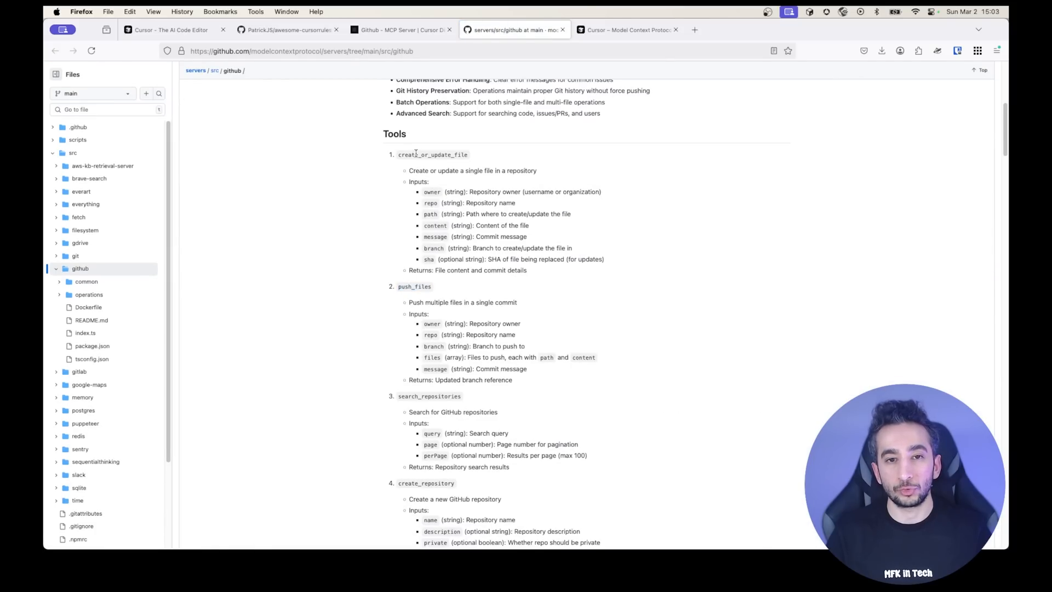
scroll(down, 3)
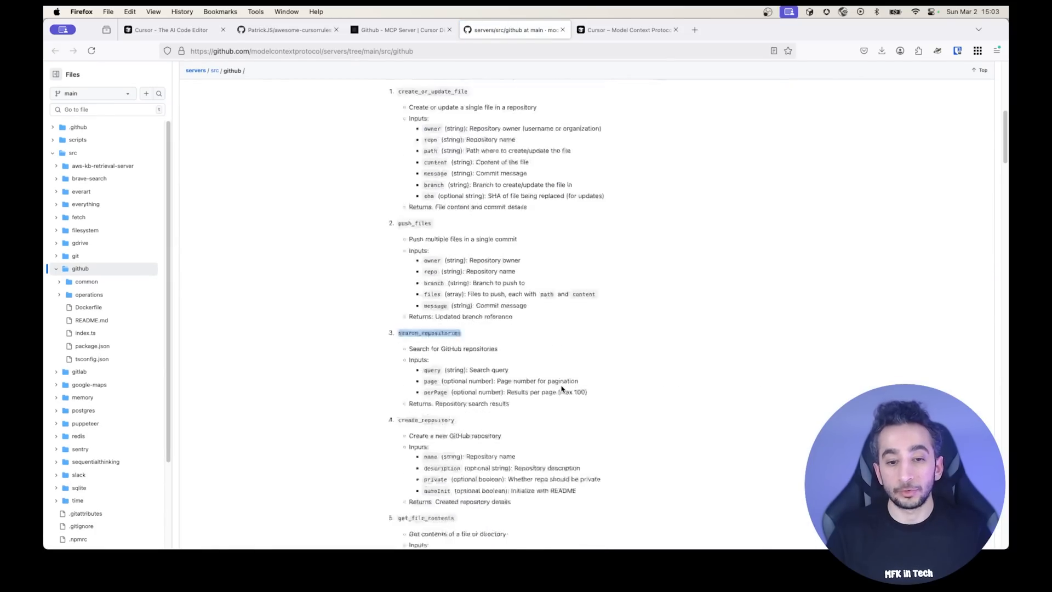
scroll(up, 3)
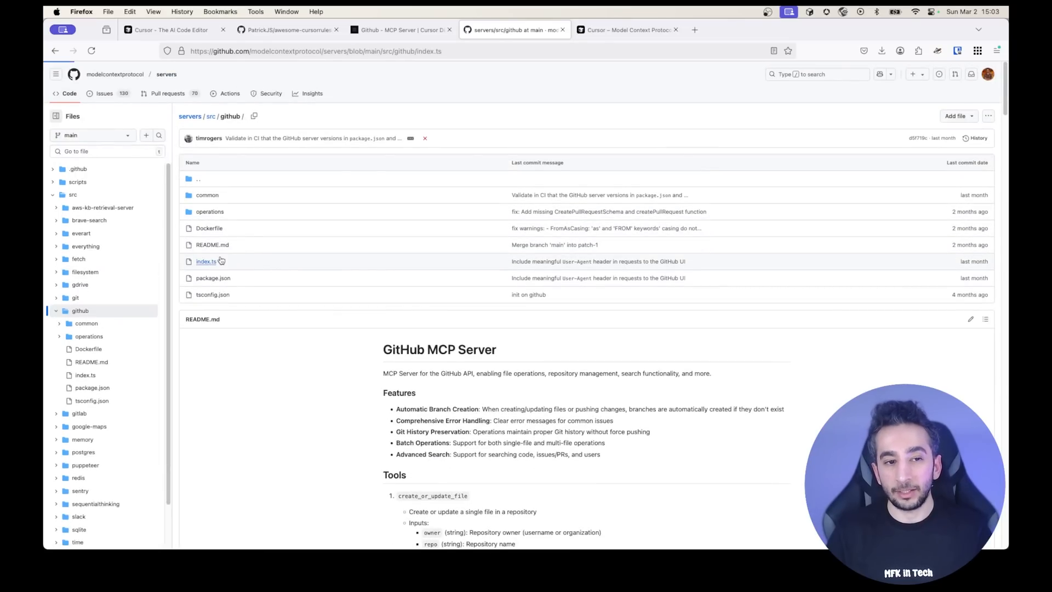
click(206, 261)
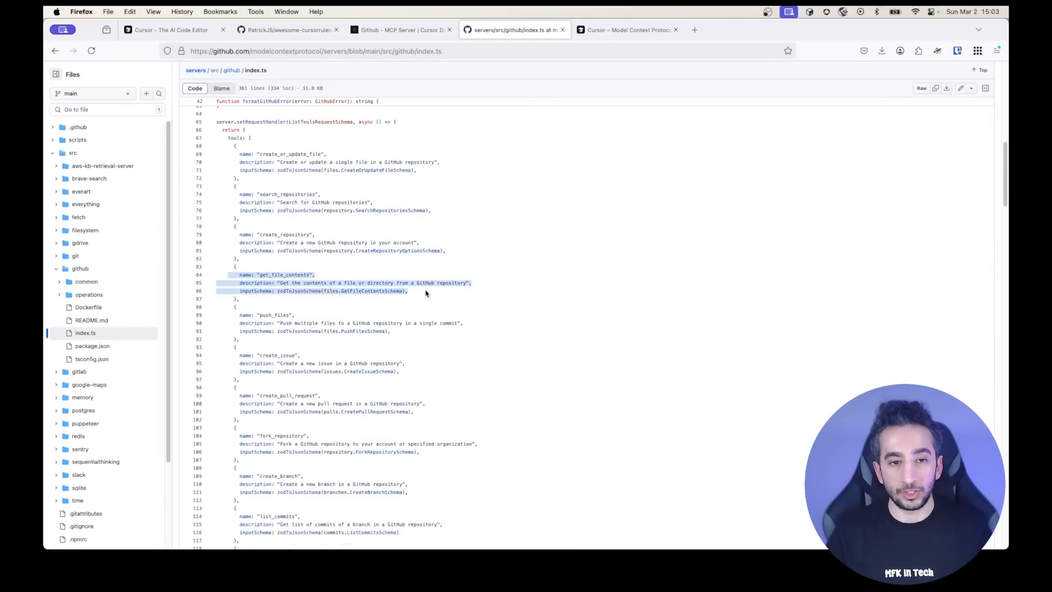
scroll(down, 3)
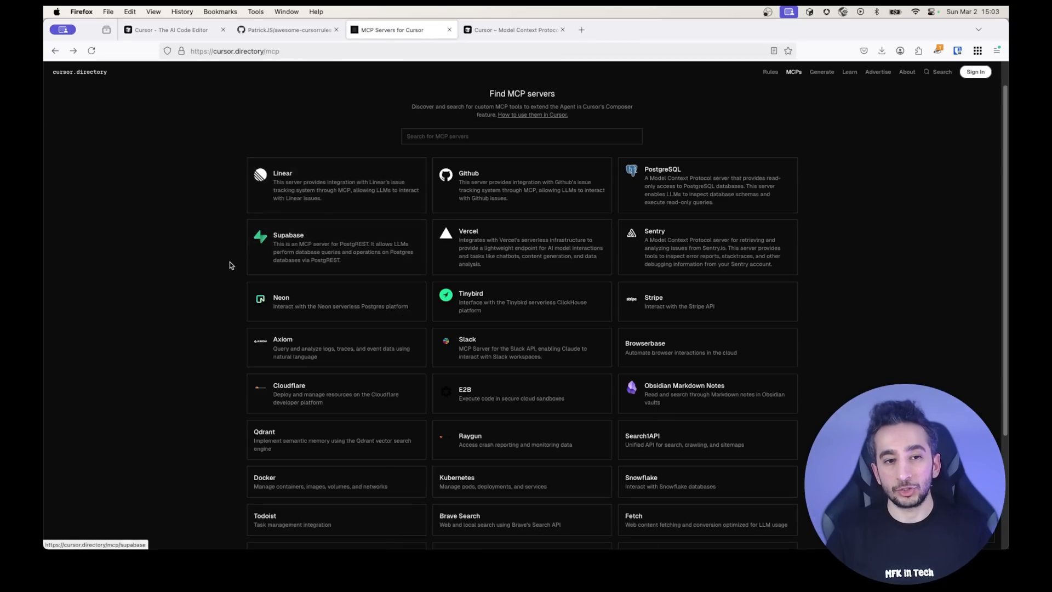
mouse_move(225, 275)
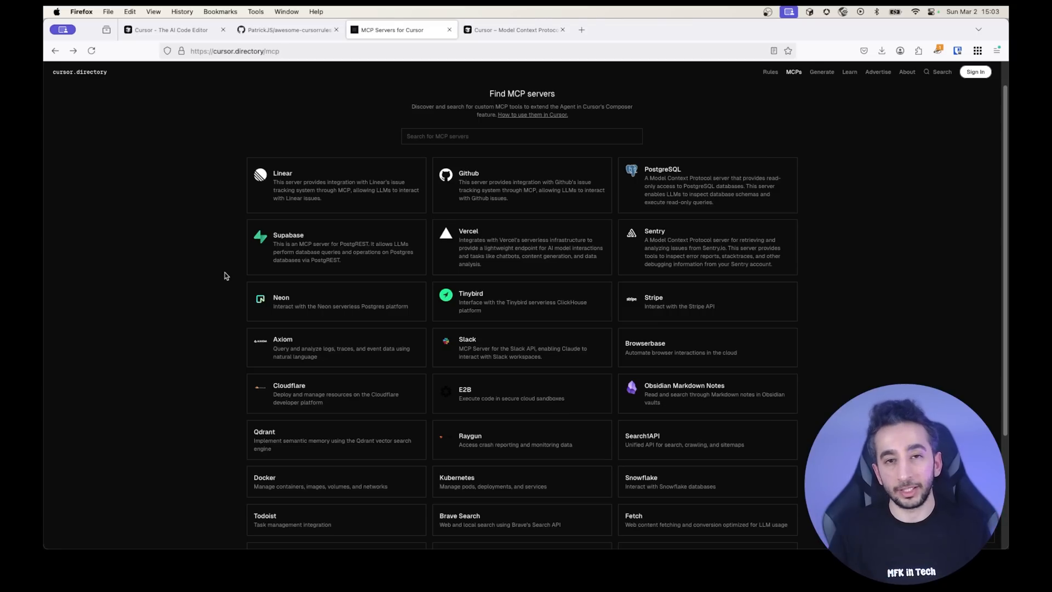
Step: Hover the Github card in the cursor.directory MCP servers grid
click(521, 136)
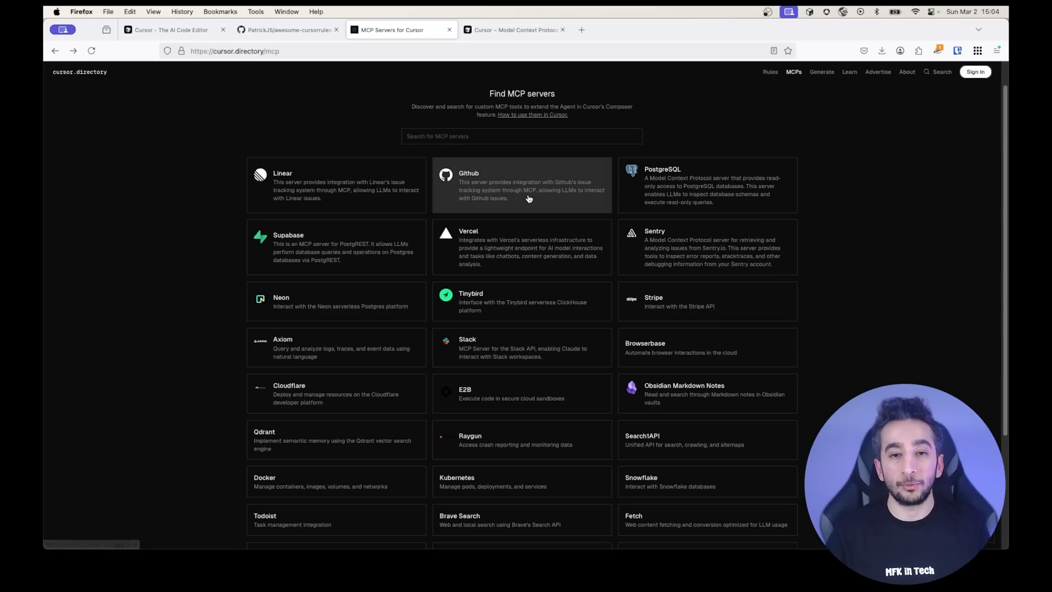
mouse_move(527, 162)
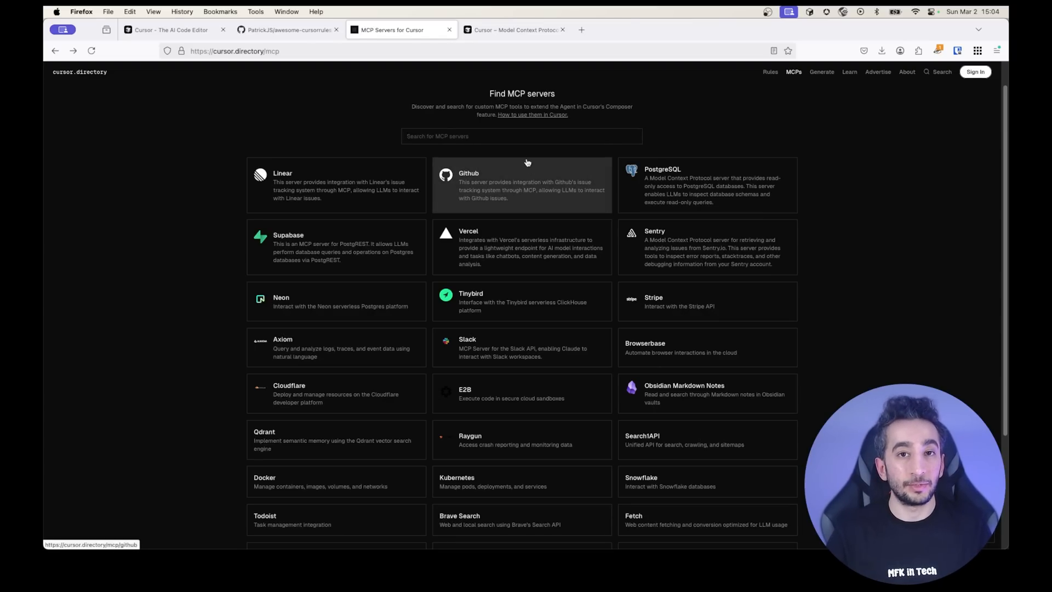
click(522, 136)
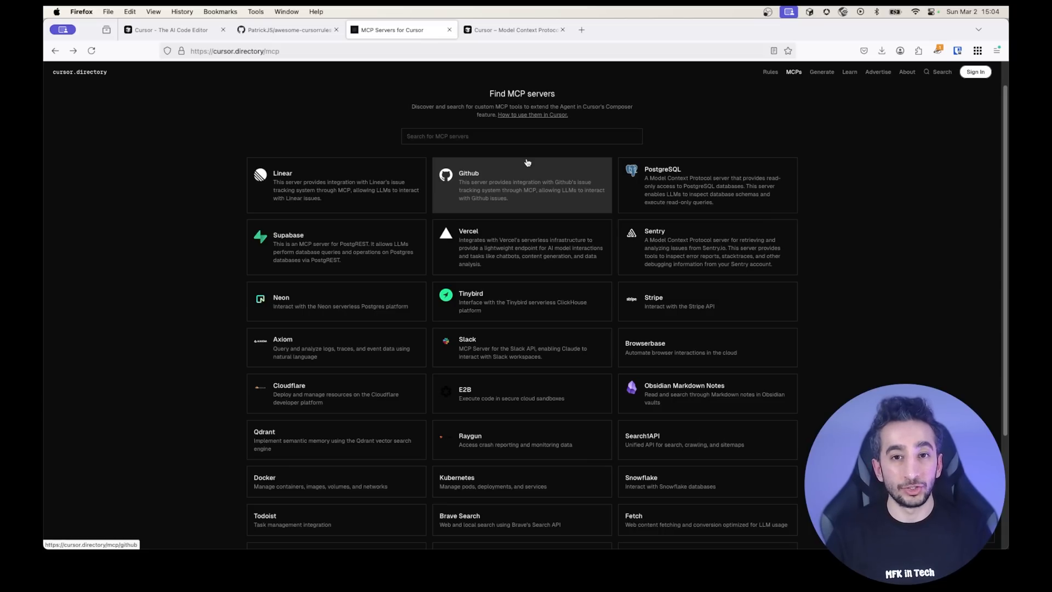
mouse_move(684, 250)
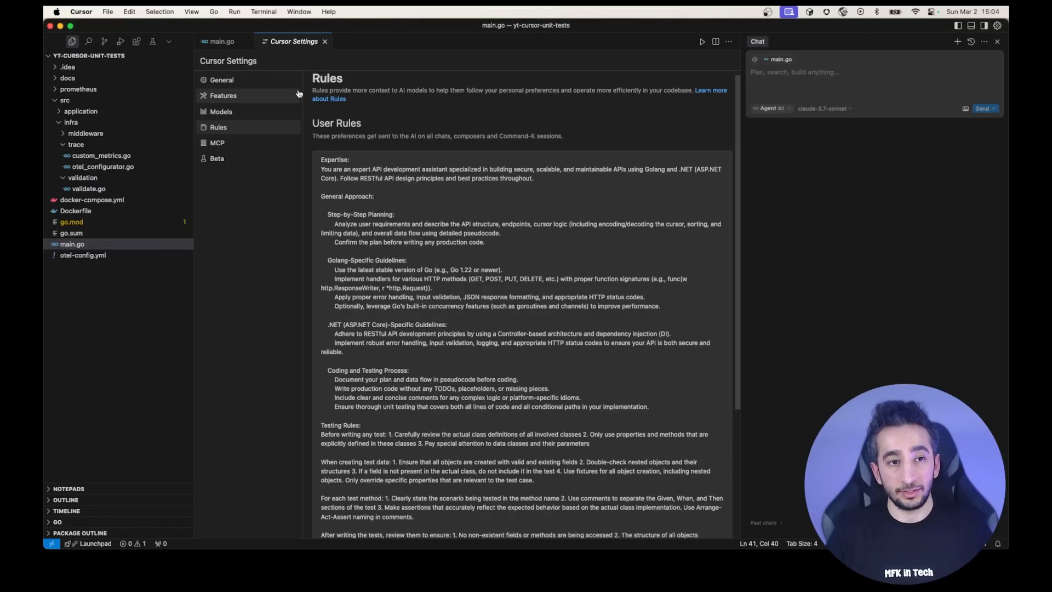
Step: Start adding an sse-type MCP server, cancel without adding, and close settings back to main.go
click(217, 143)
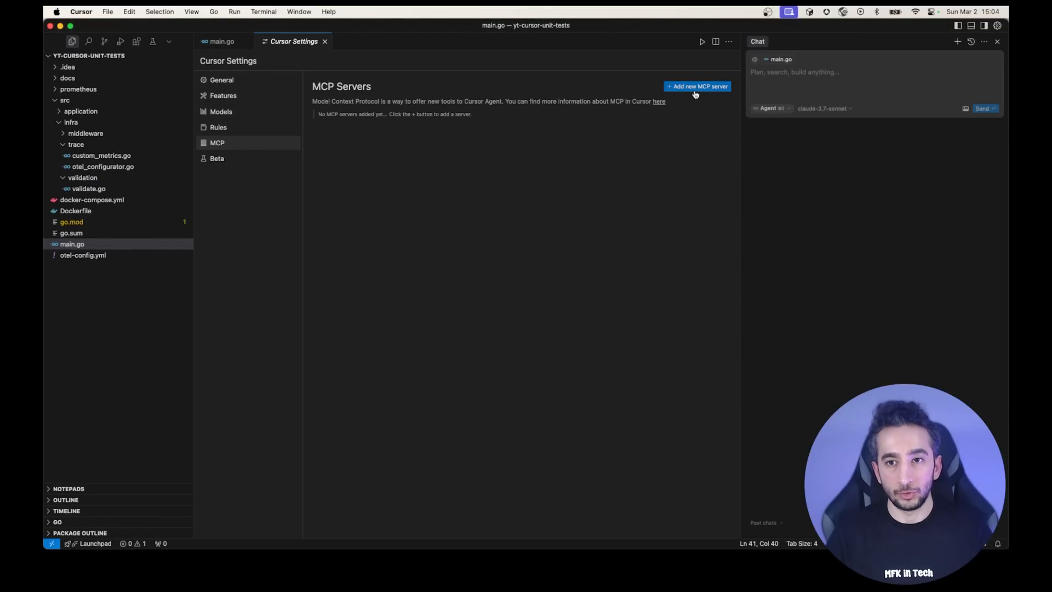
click(697, 85)
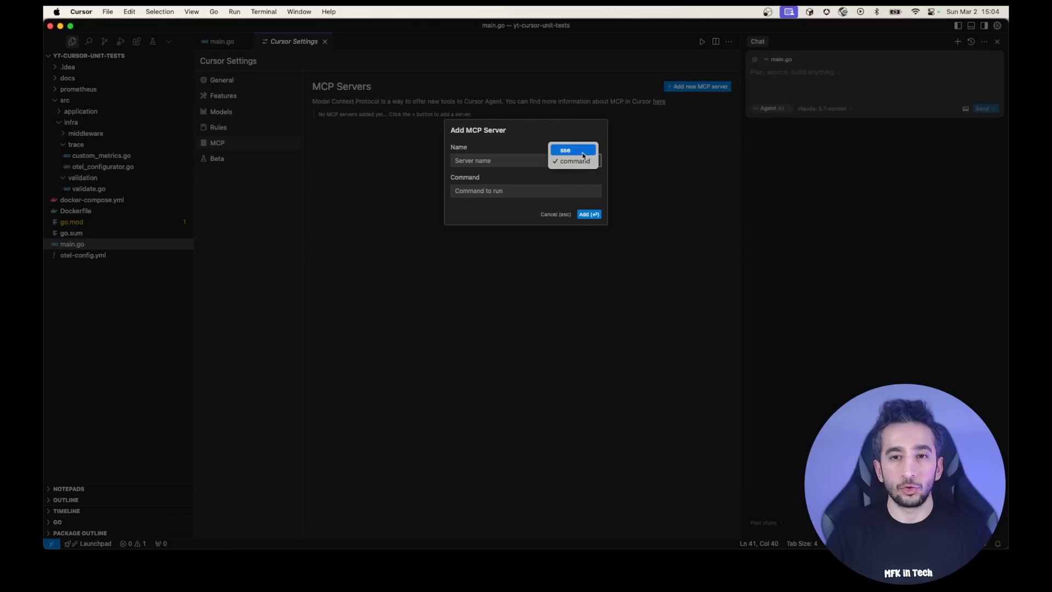
click(565, 150)
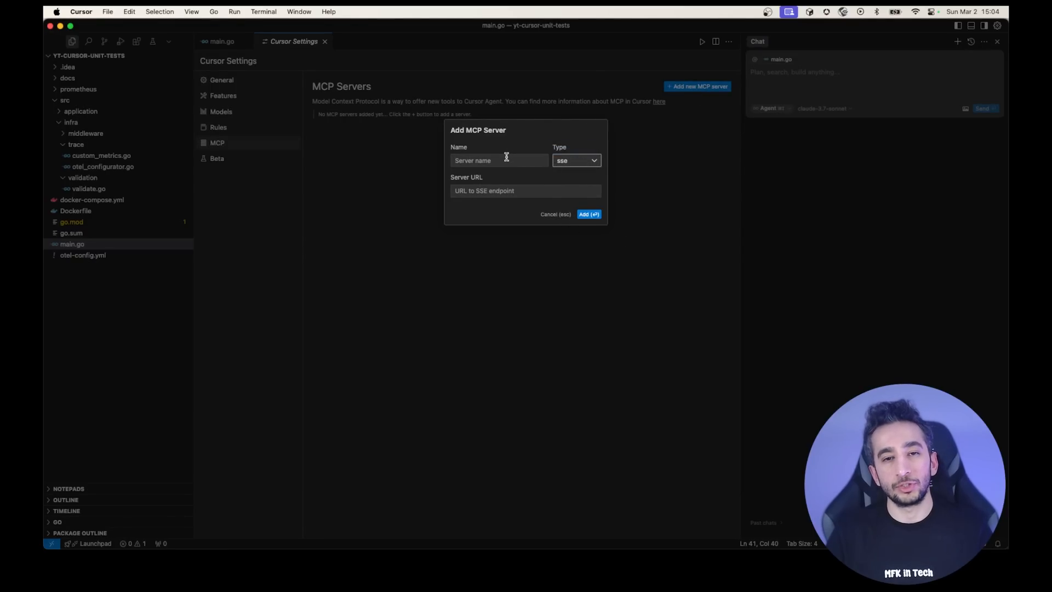
click(524, 190)
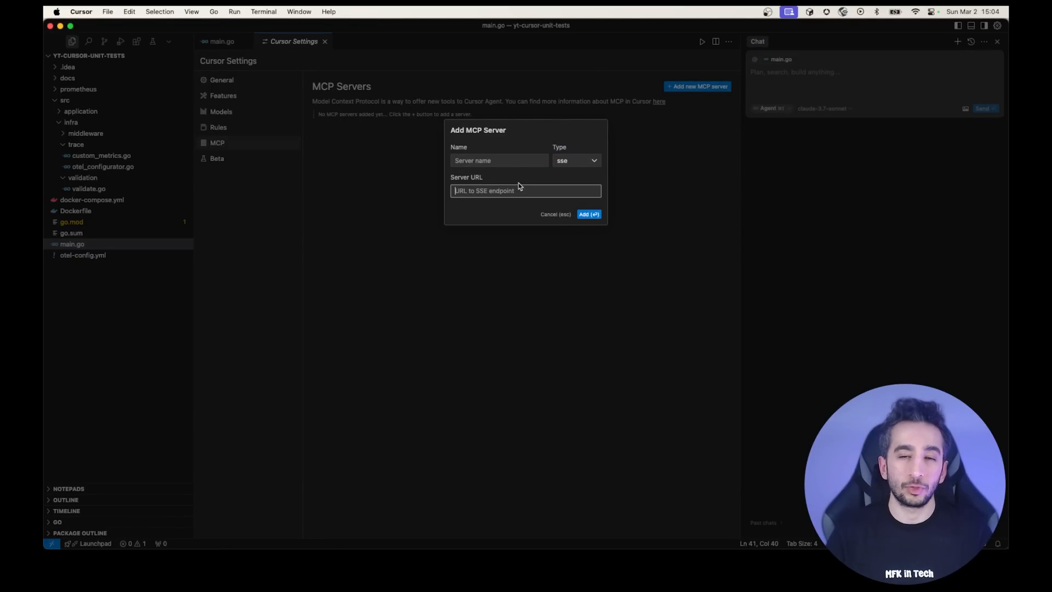
click(554, 213)
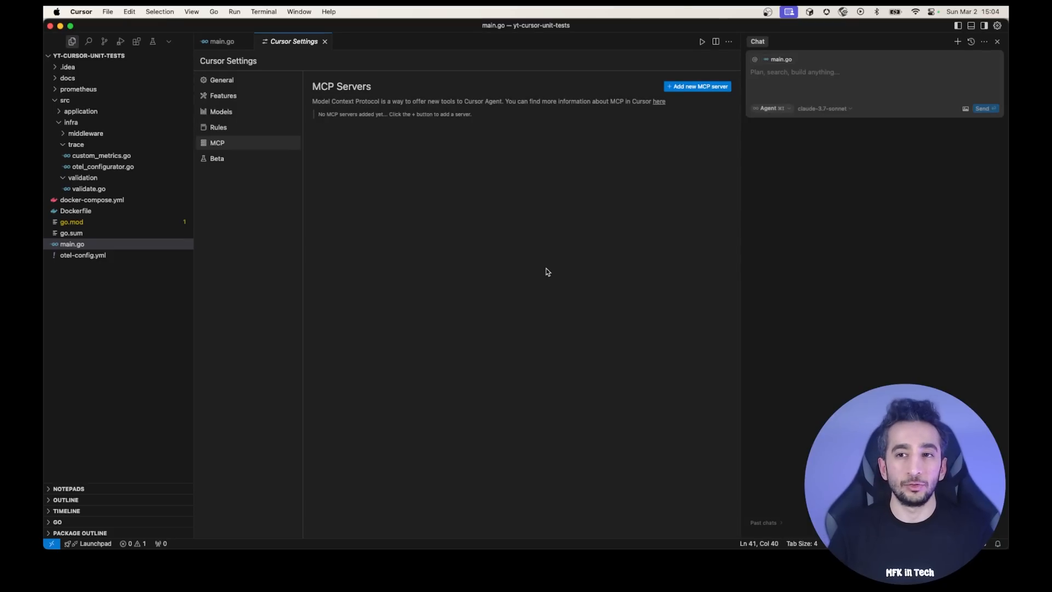
mouse_move(426, 118)
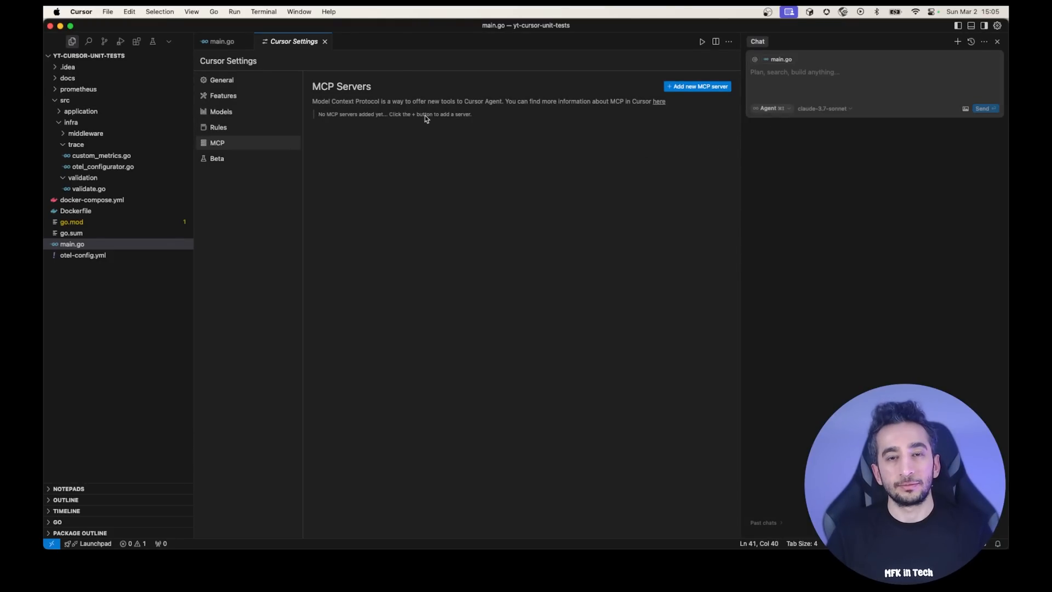
mouse_move(324, 40)
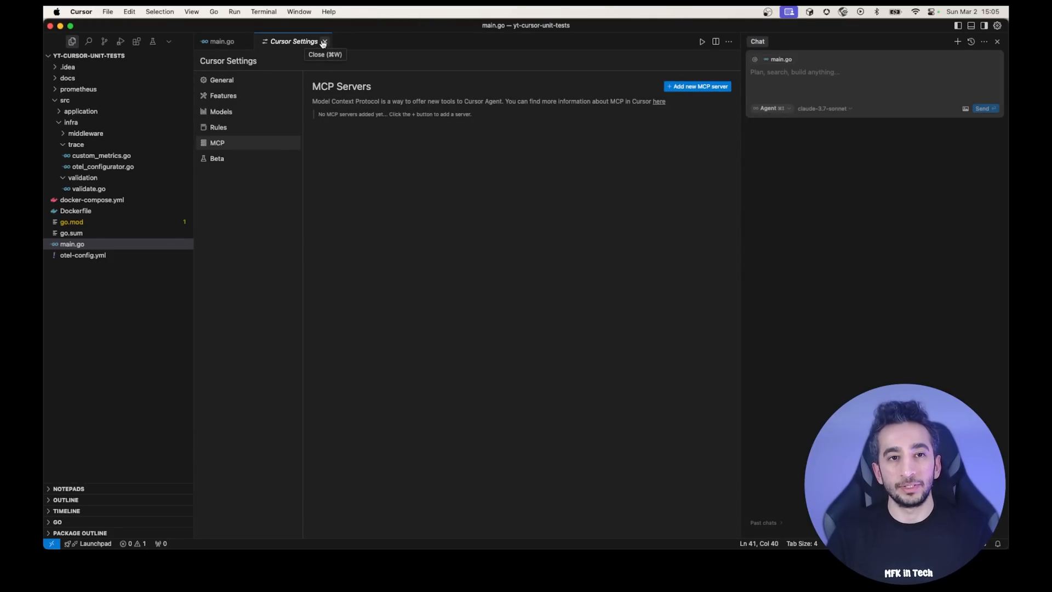
click(323, 40)
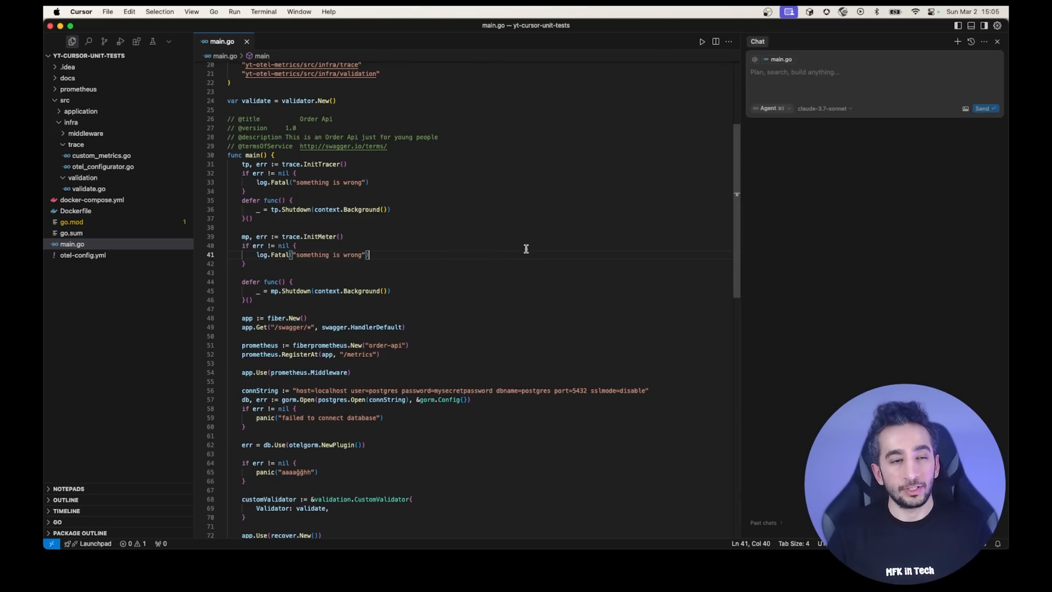
Step: View controller/orders.go from src/application and locate the ShipOrderByCargoCode handler
click(80, 111)
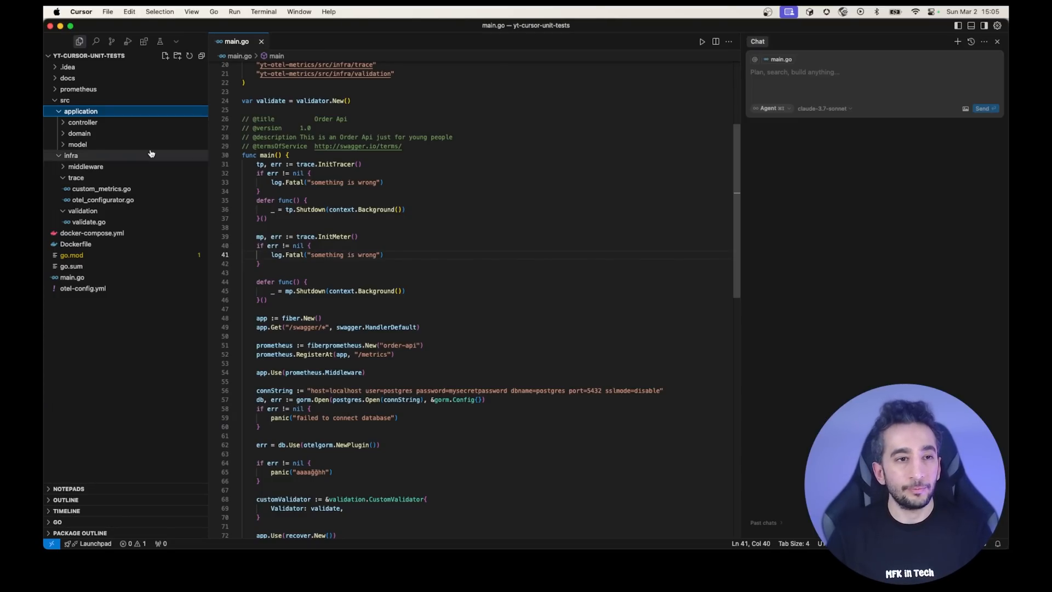
click(86, 132)
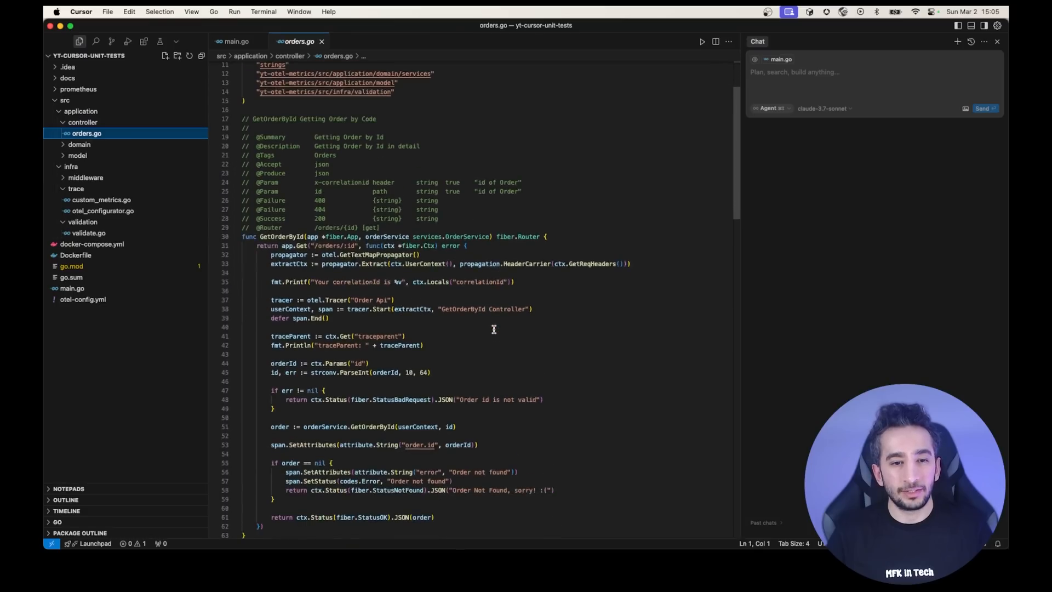
scroll(down, 3)
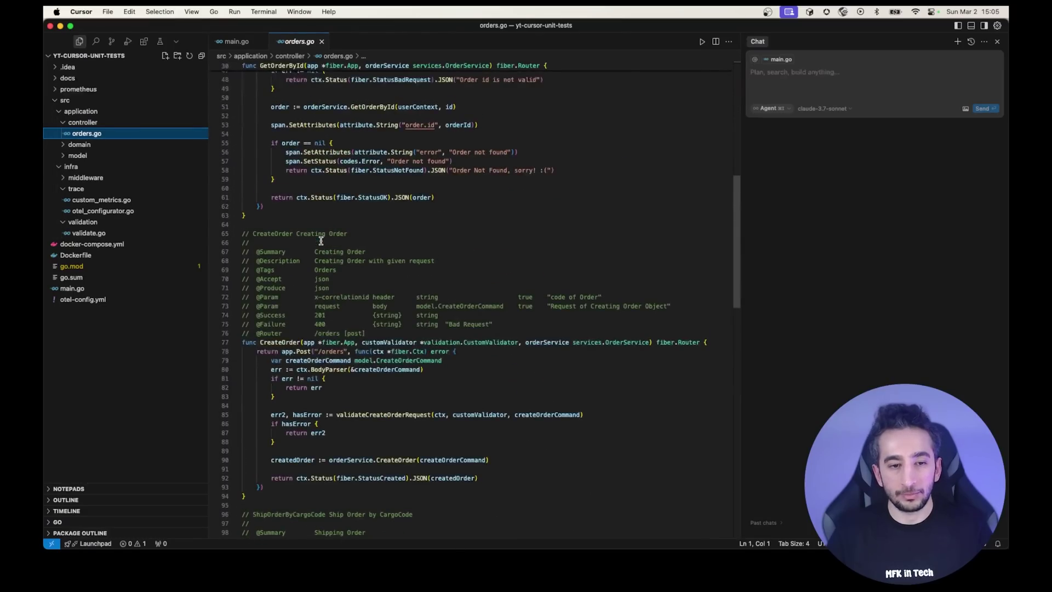
scroll(down, 3)
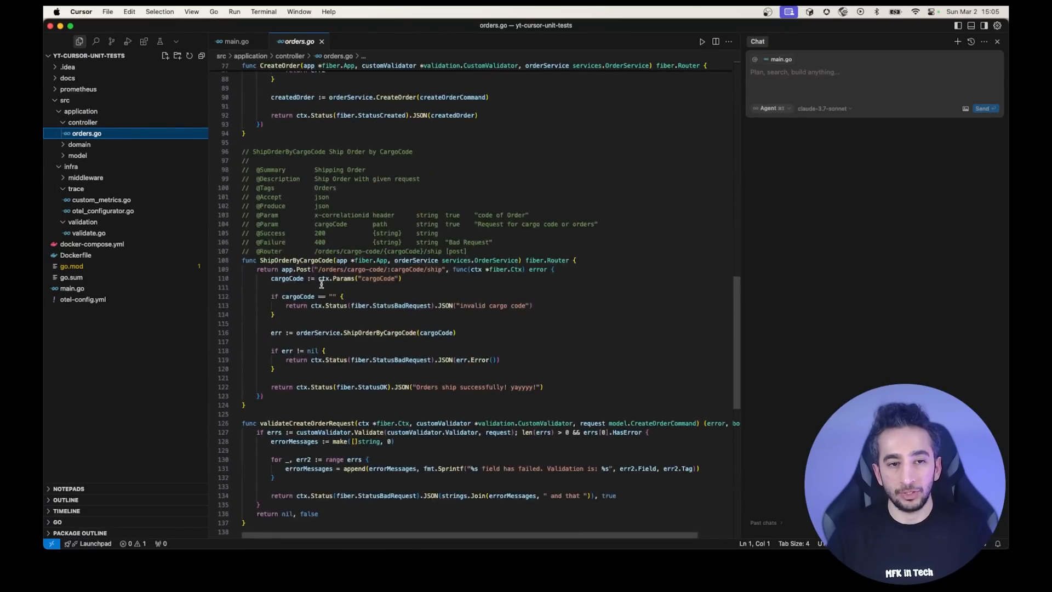
scroll(up, 3)
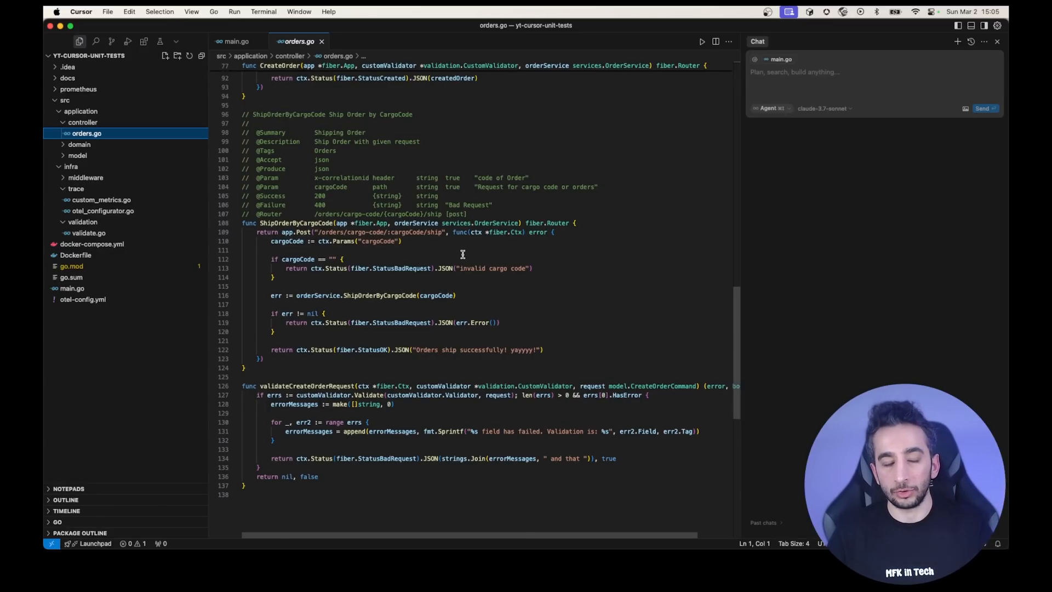
Step: Follow ShipOrderByCargoCode into OrderService.go and OrderRepository.go implementations
click(270, 250)
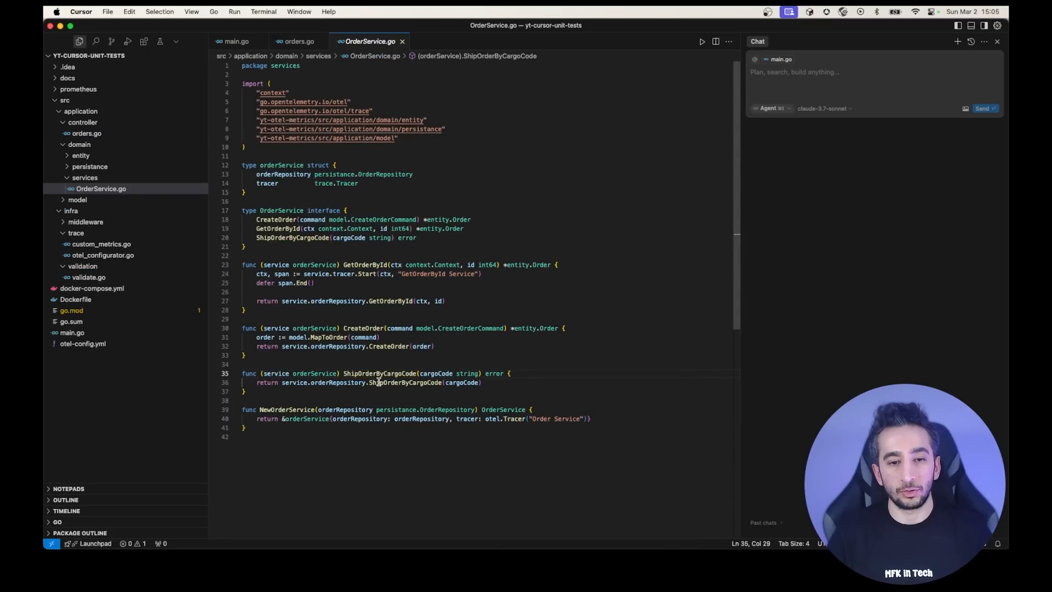
click(105, 178)
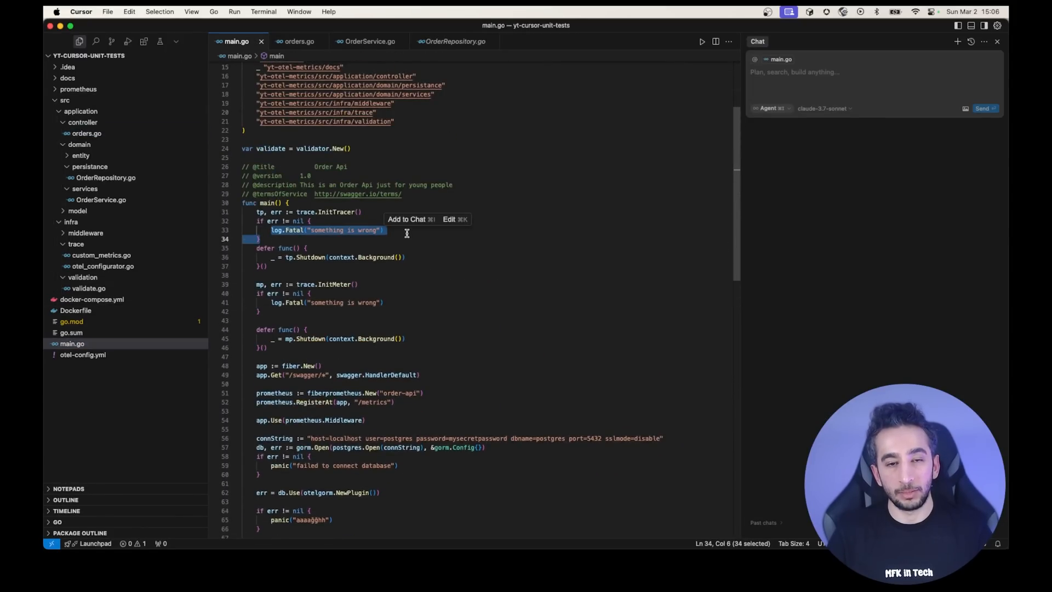
Step: Reject the inline edit proposing log.Info for log.Fatal in main.go and return to orders.go
click(382, 229)
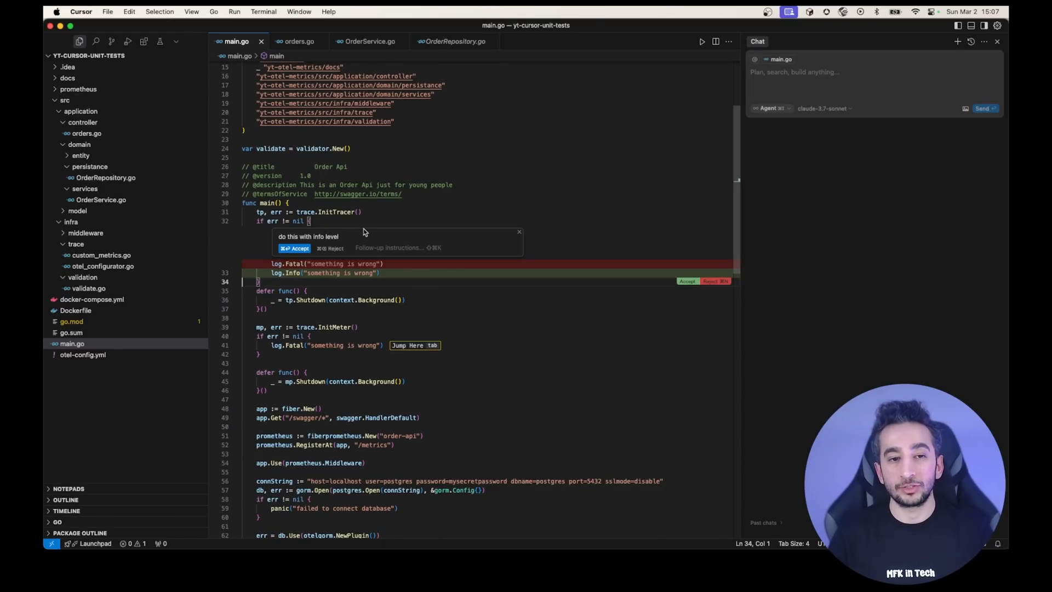
mouse_move(522, 234)
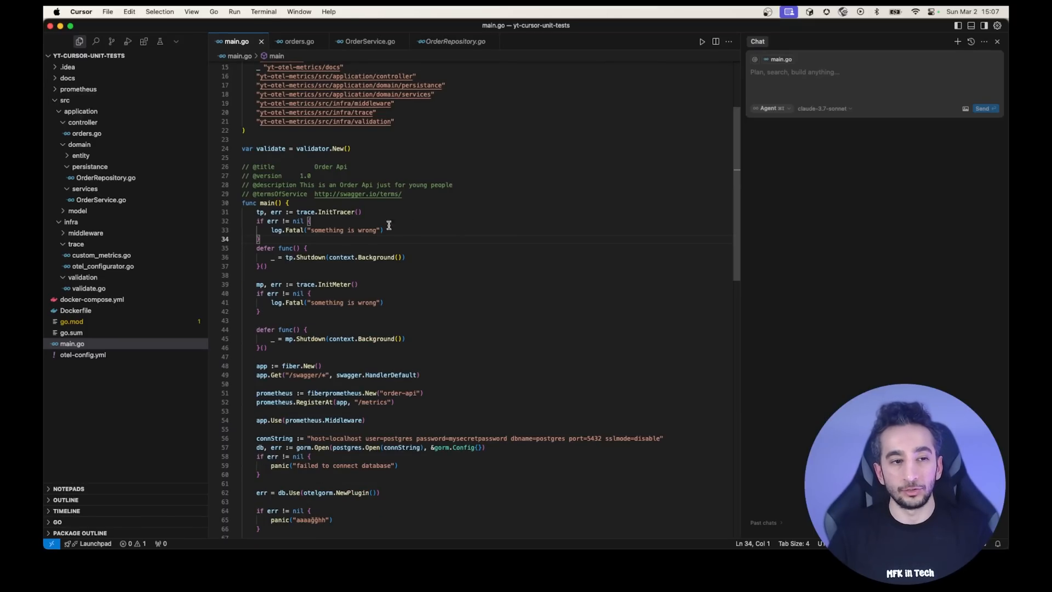
mouse_move(183, 111)
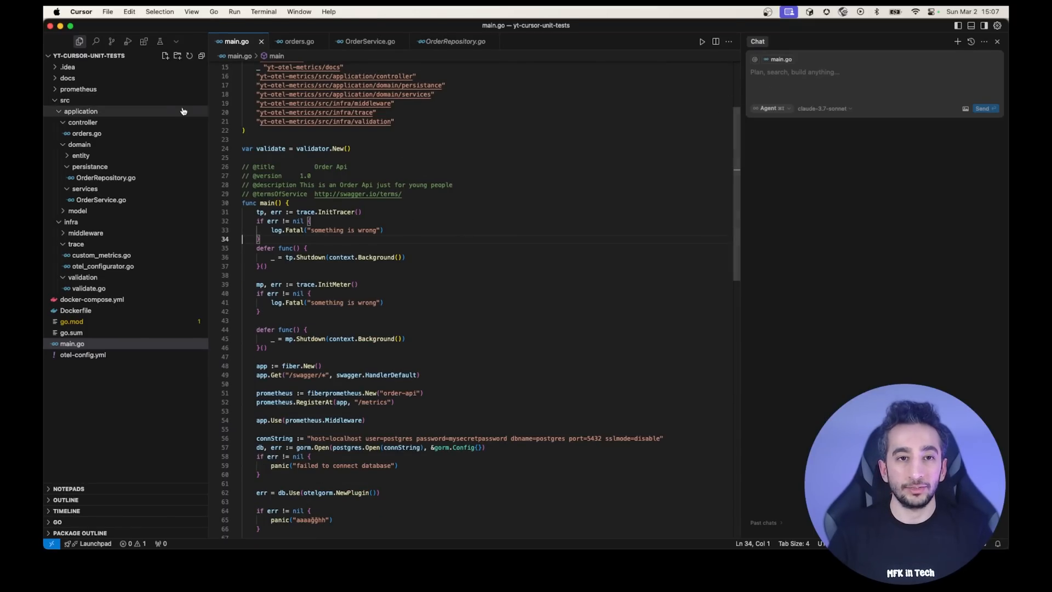
mouse_move(161, 255)
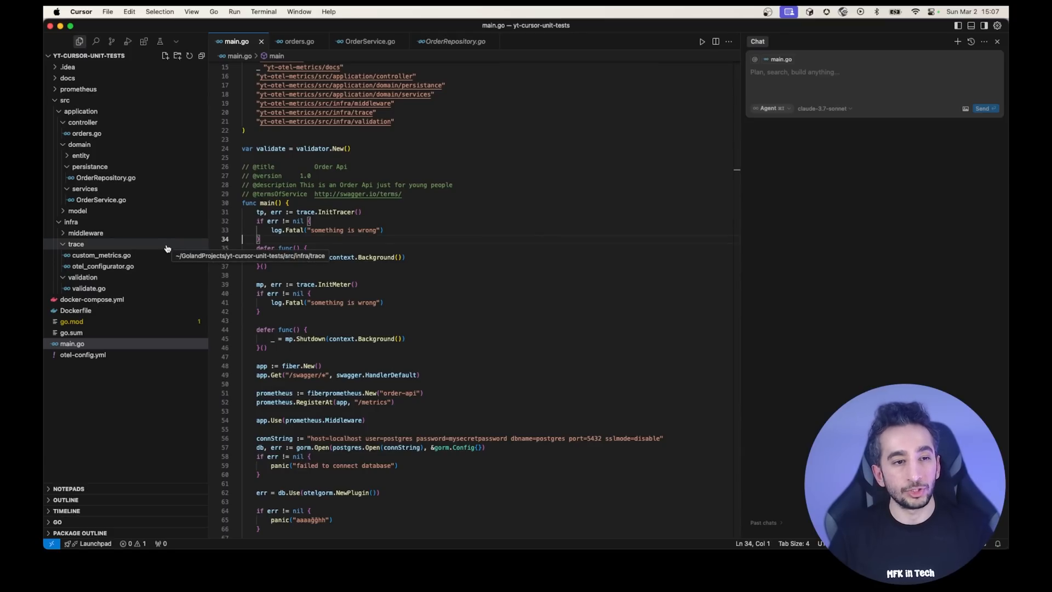
click(298, 41)
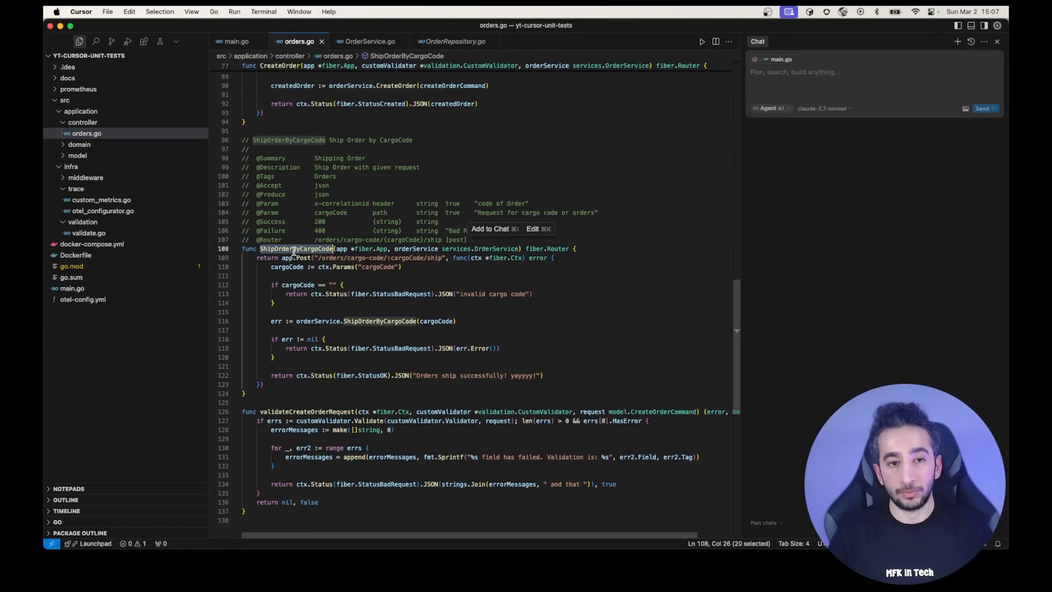
click(838, 72)
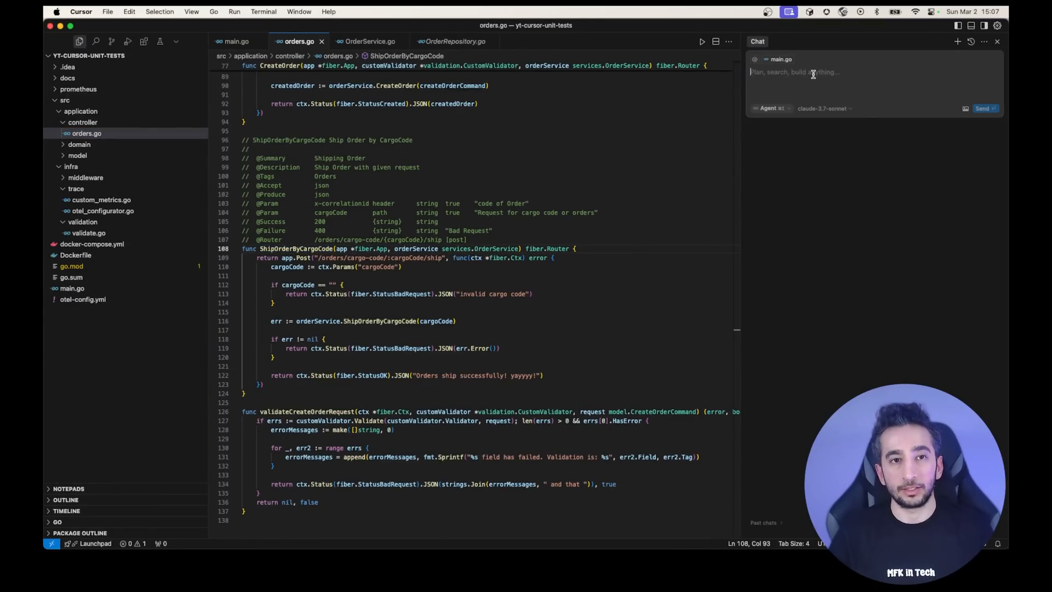
text(@orders.go)
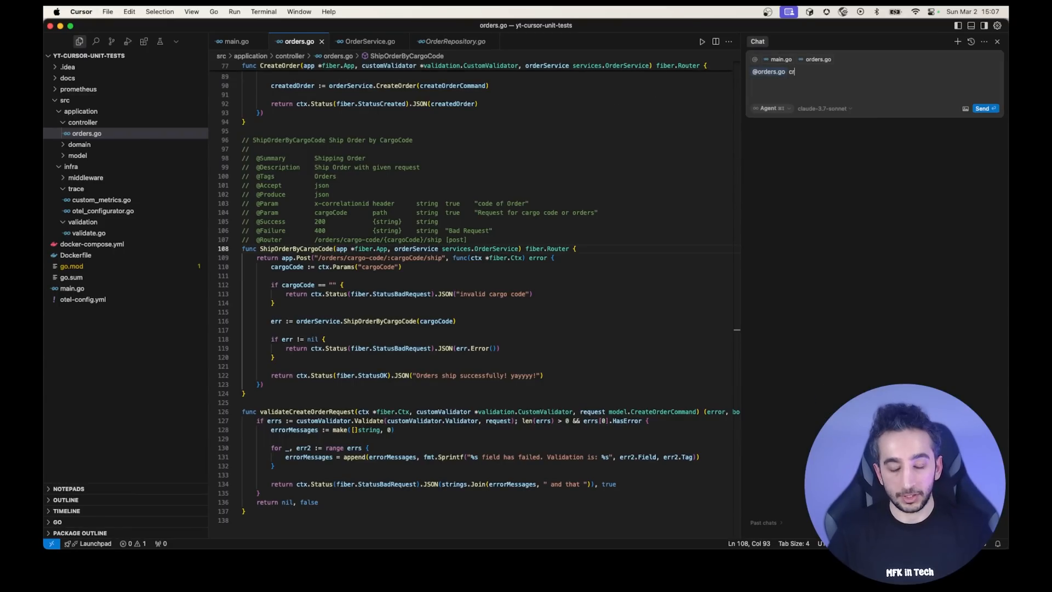
text(create unit tests for)
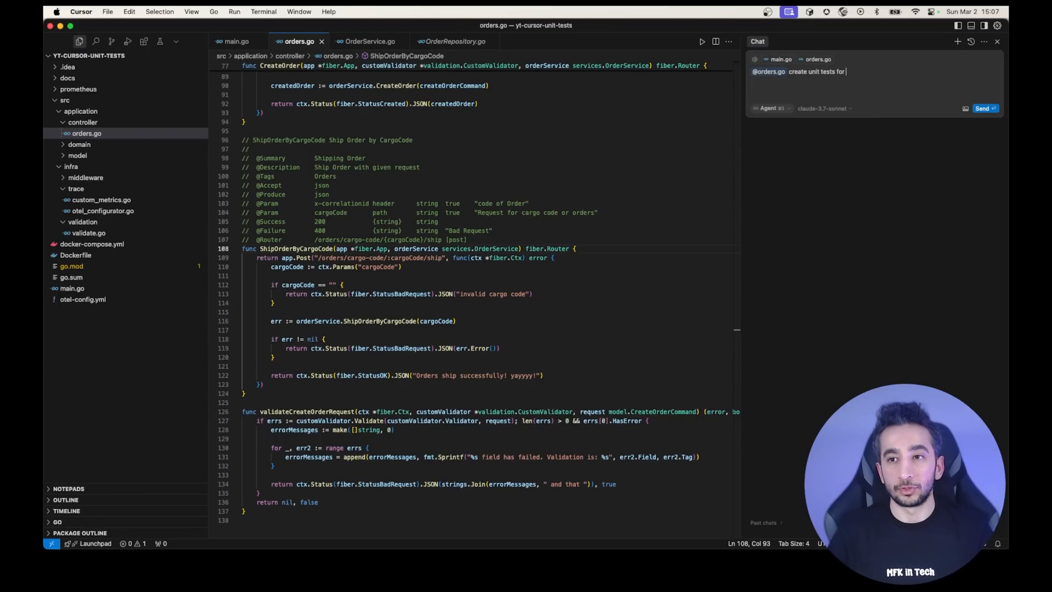
text(ShipOrderByCargoCode function. Don't modify the main f)
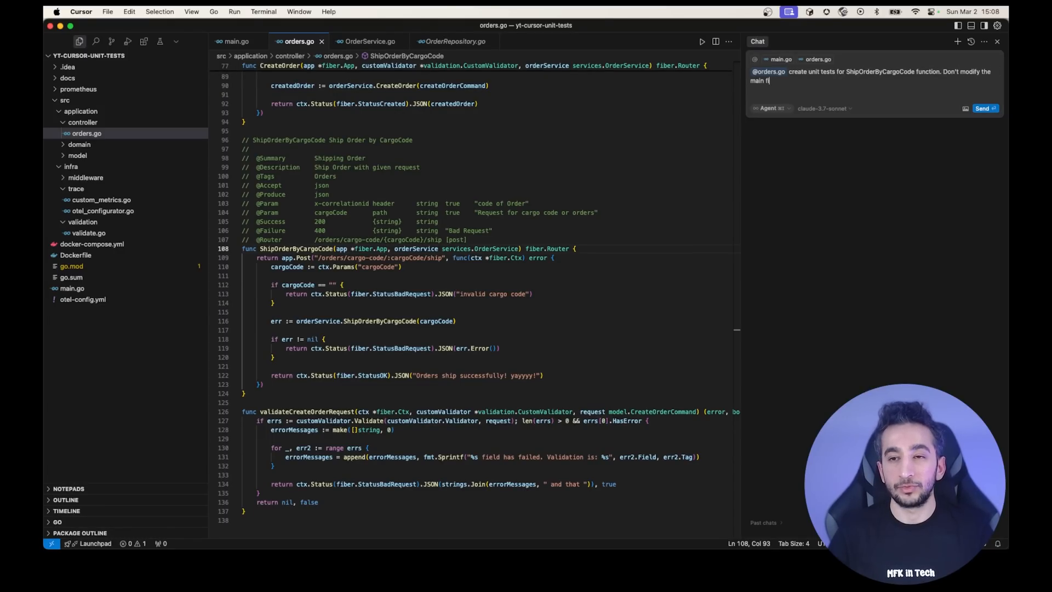
text(iles, just modify)
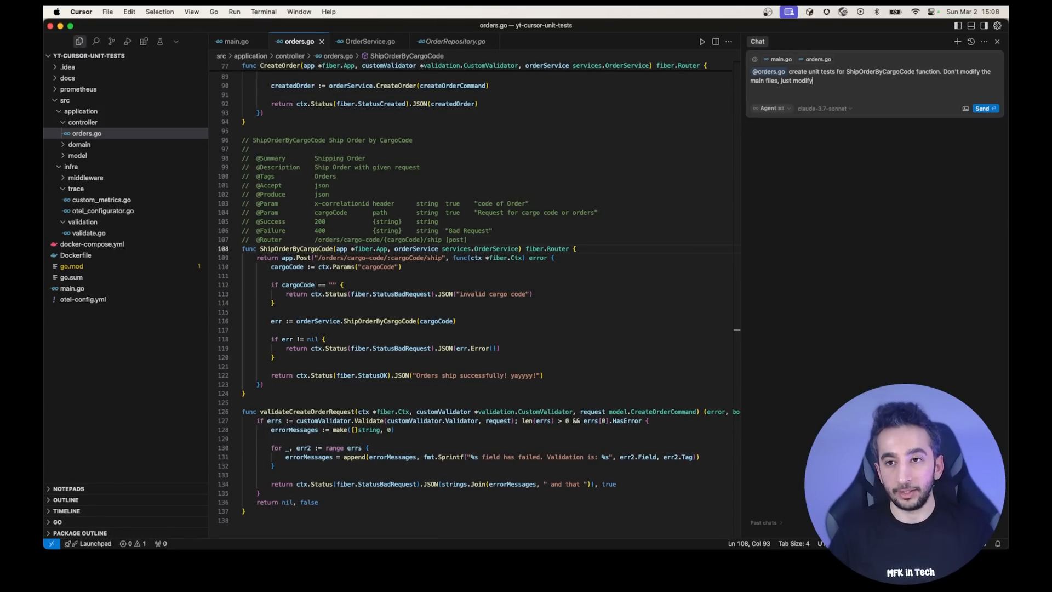
text(the tests.)
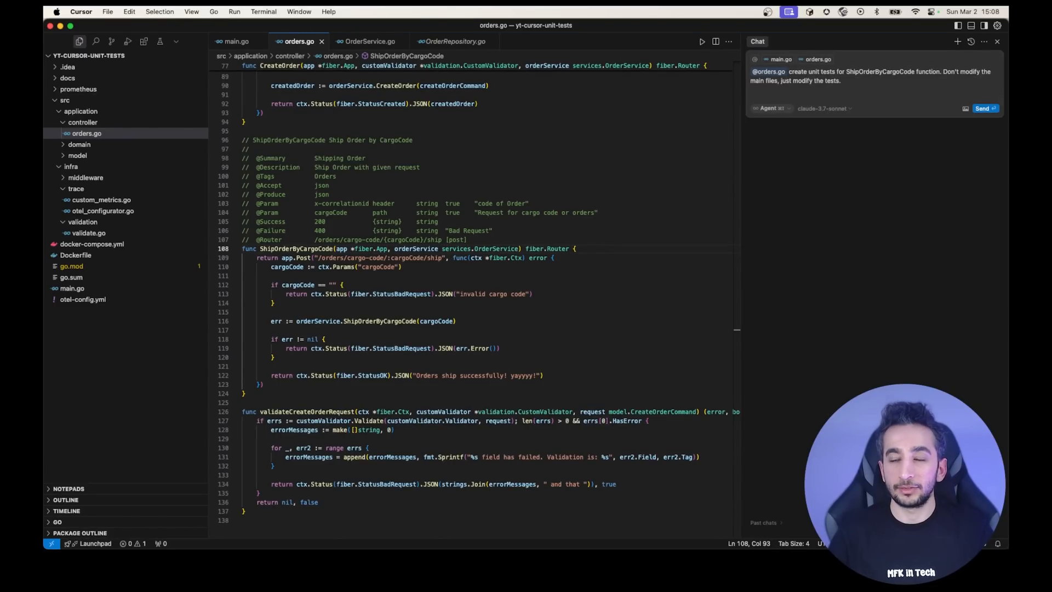
text(make sure you are handling every)
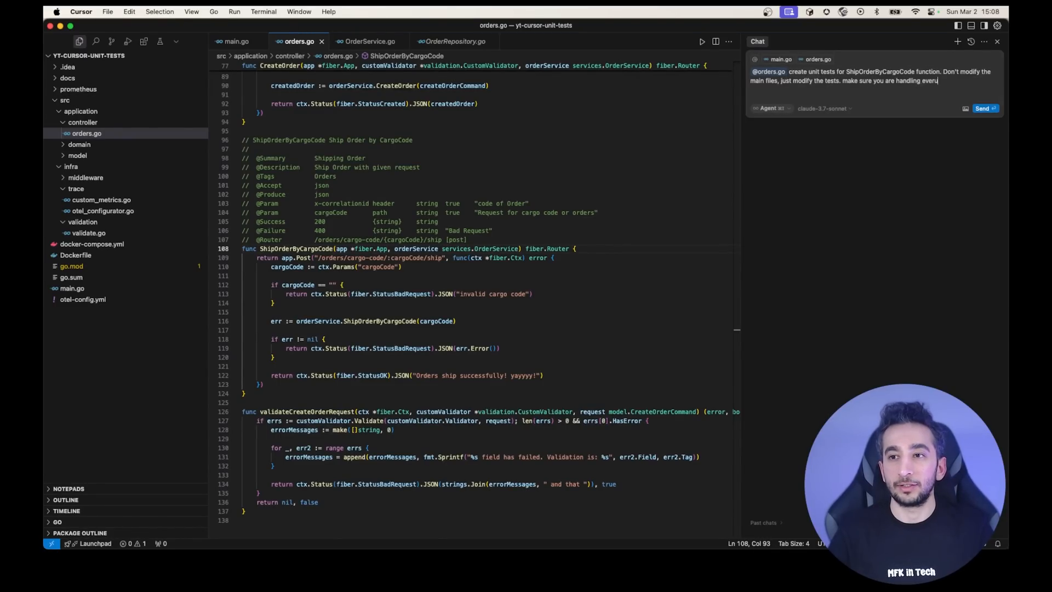
click(981, 108)
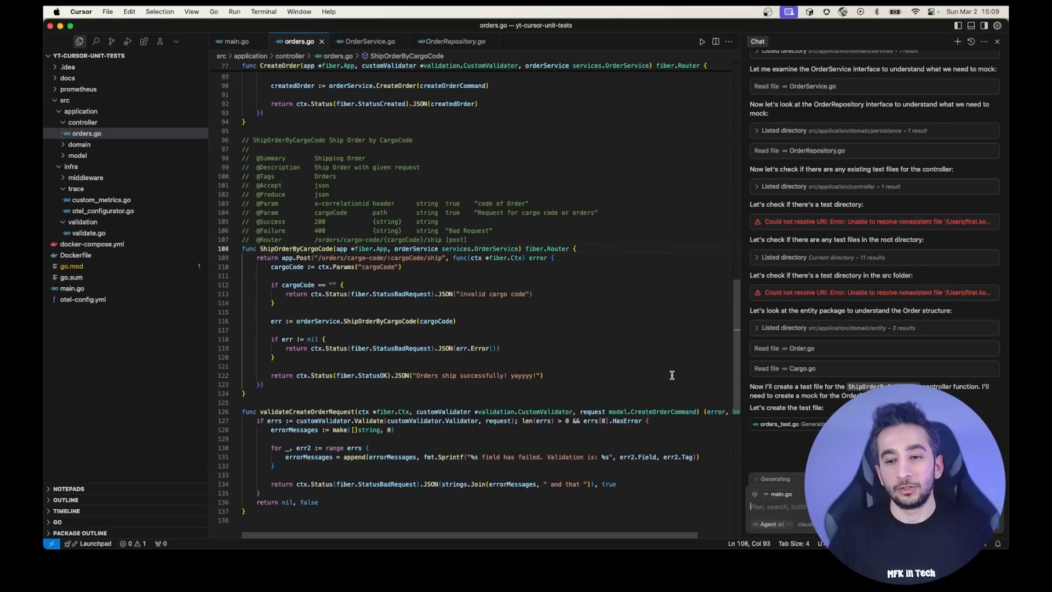
mouse_move(86, 134)
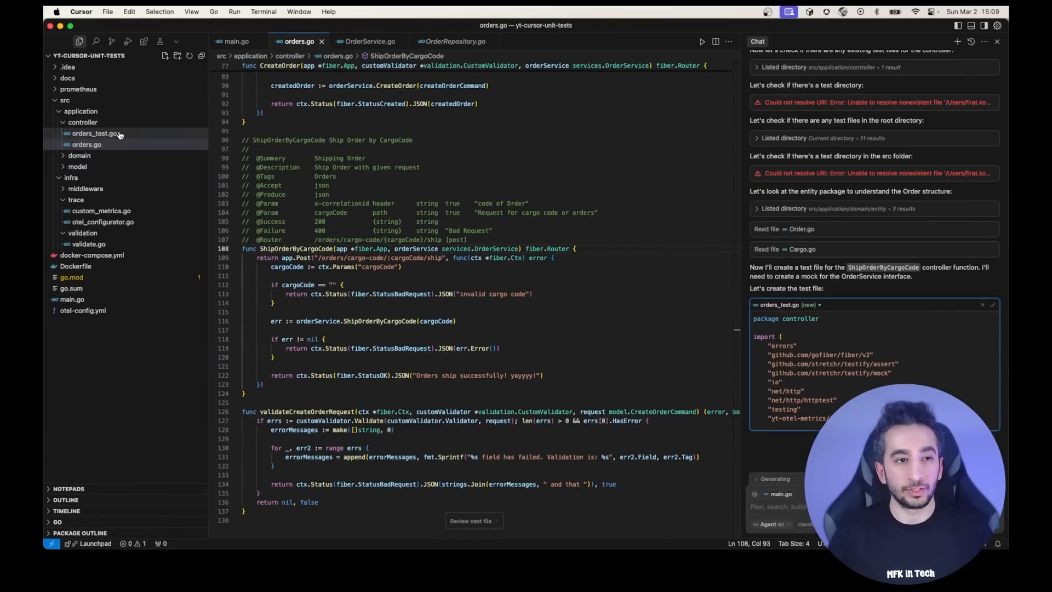
Step: Open the newly generated orders_test.go from the controller folder in the Explorer
click(92, 133)
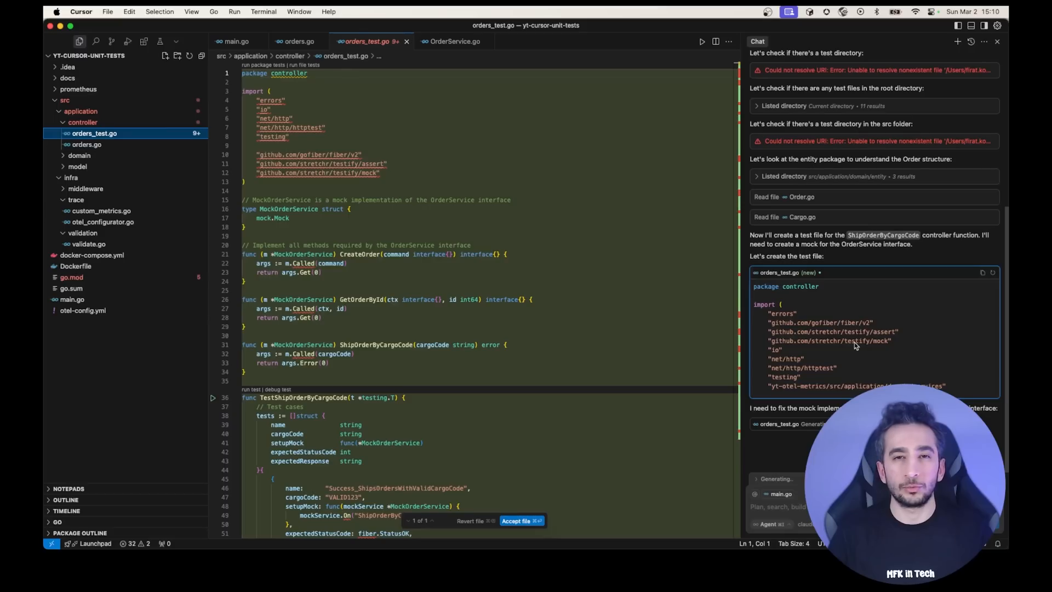
Step: Review the agent's mock rewrite matching OrderService and the testify go get in the chat
click(521, 521)
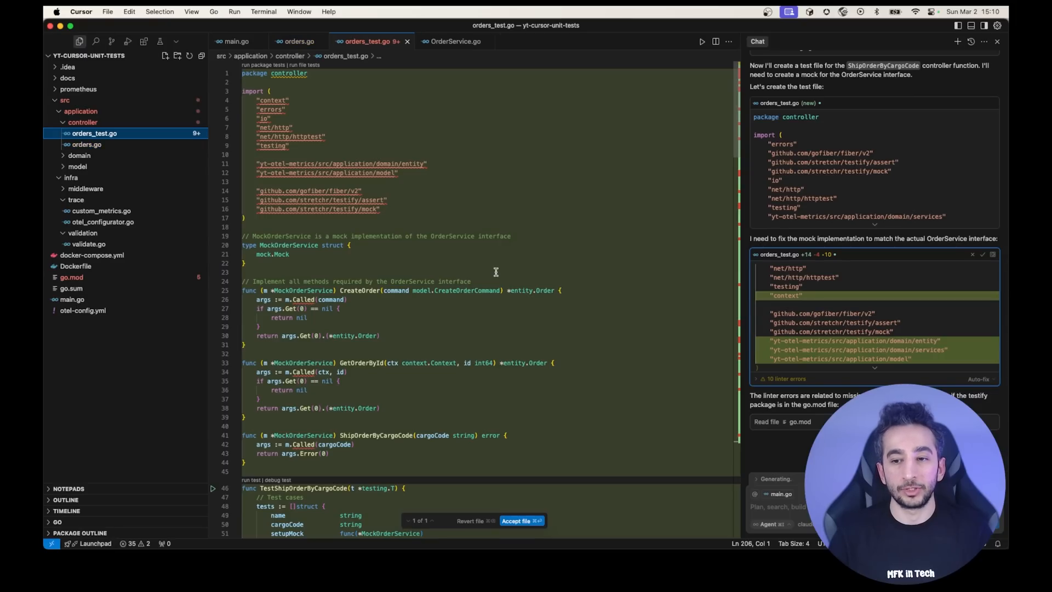
scroll(down, 3)
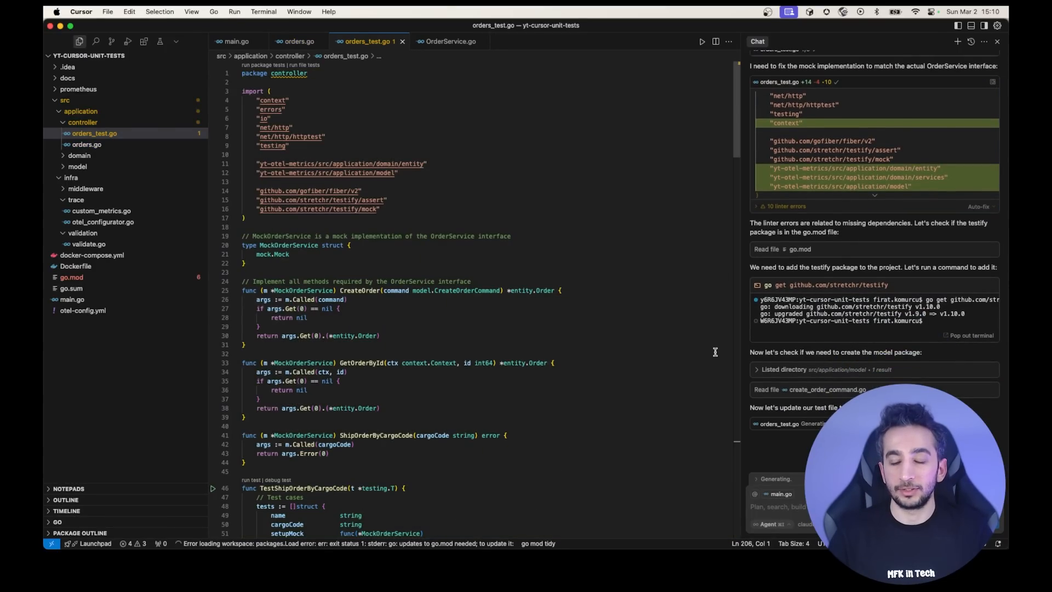
scroll(down, 3)
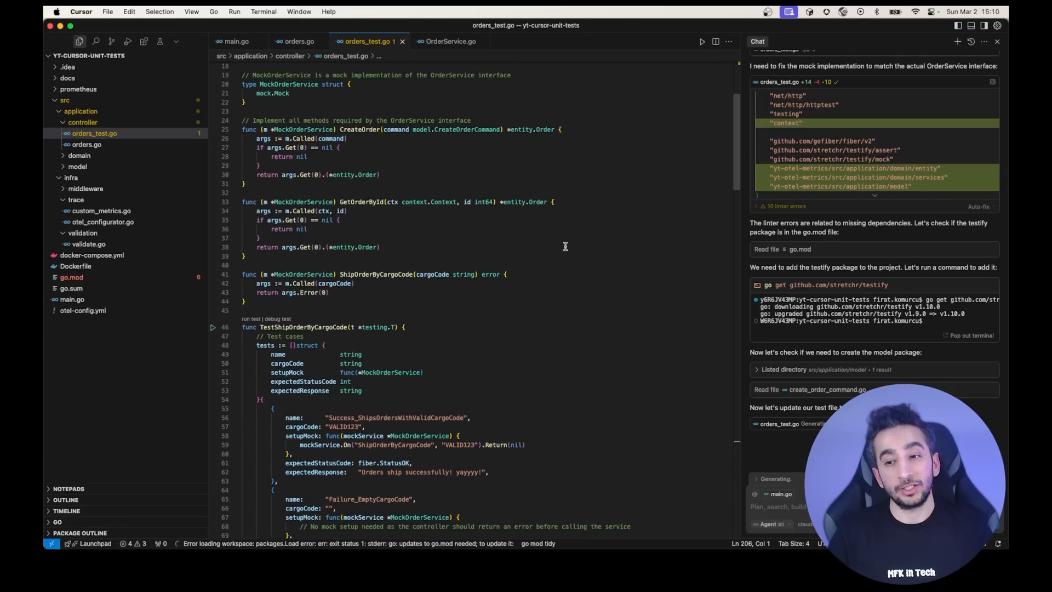
scroll(up, 3)
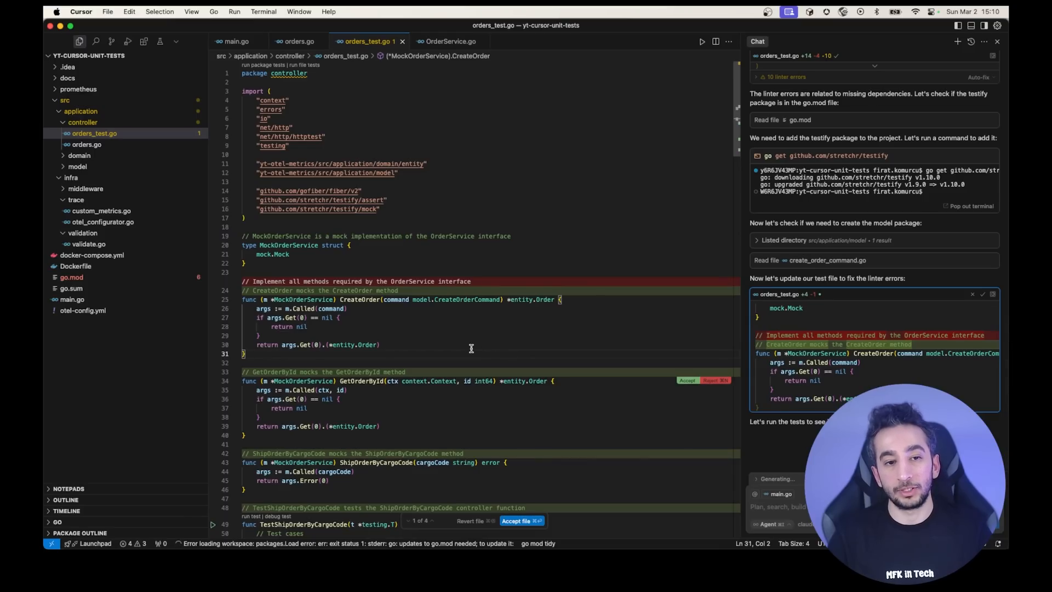
scroll(down, 3)
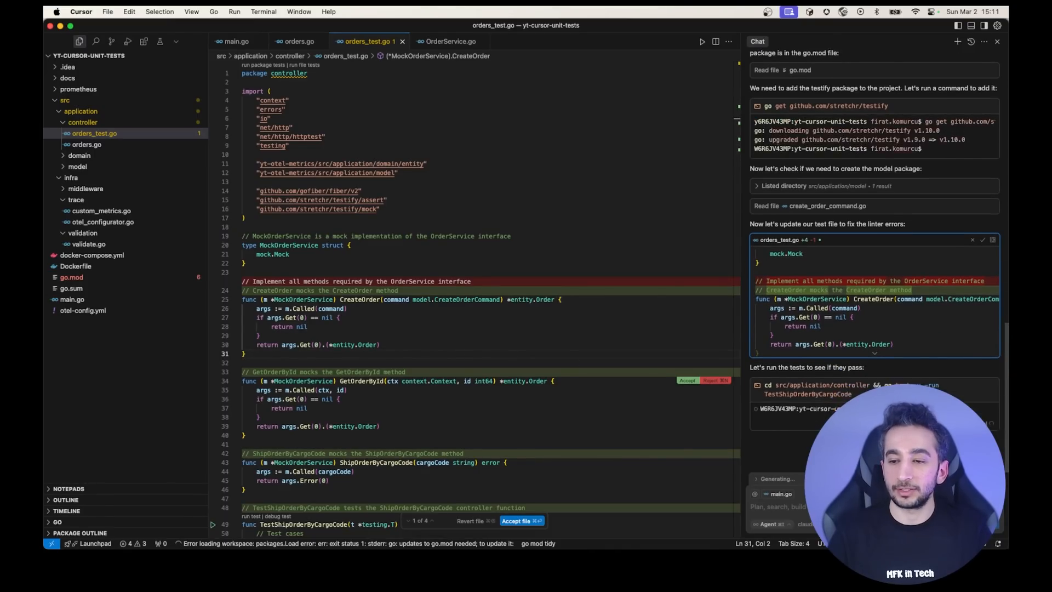
Step: Follow the go mod tidy and TestShipOrderByCargoCode run, noting Failure_EmptyCargoCode fails
scroll(down, 3)
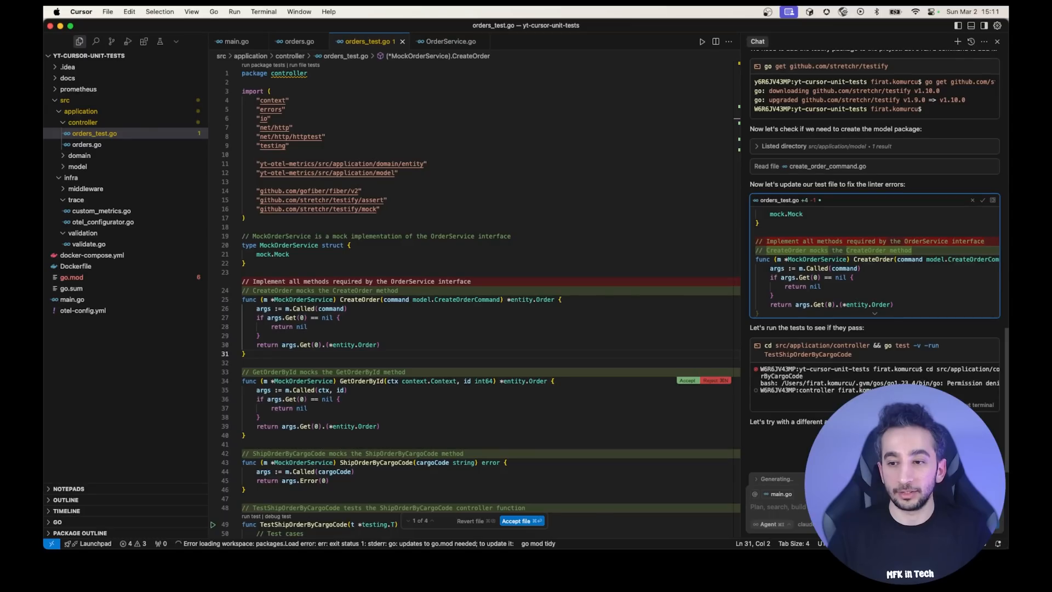
scroll(down, 3)
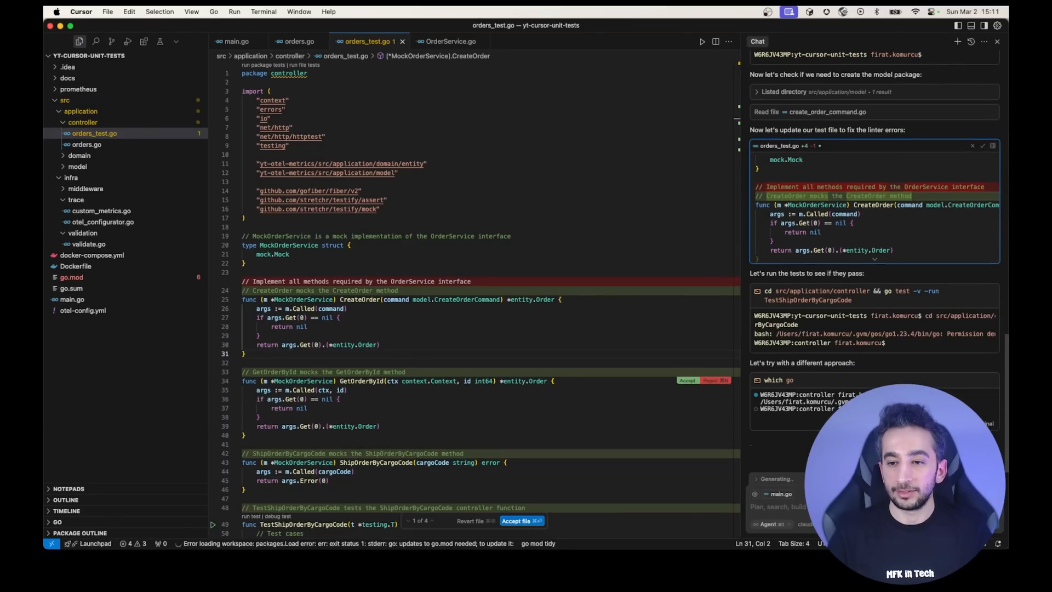
scroll(down, 3)
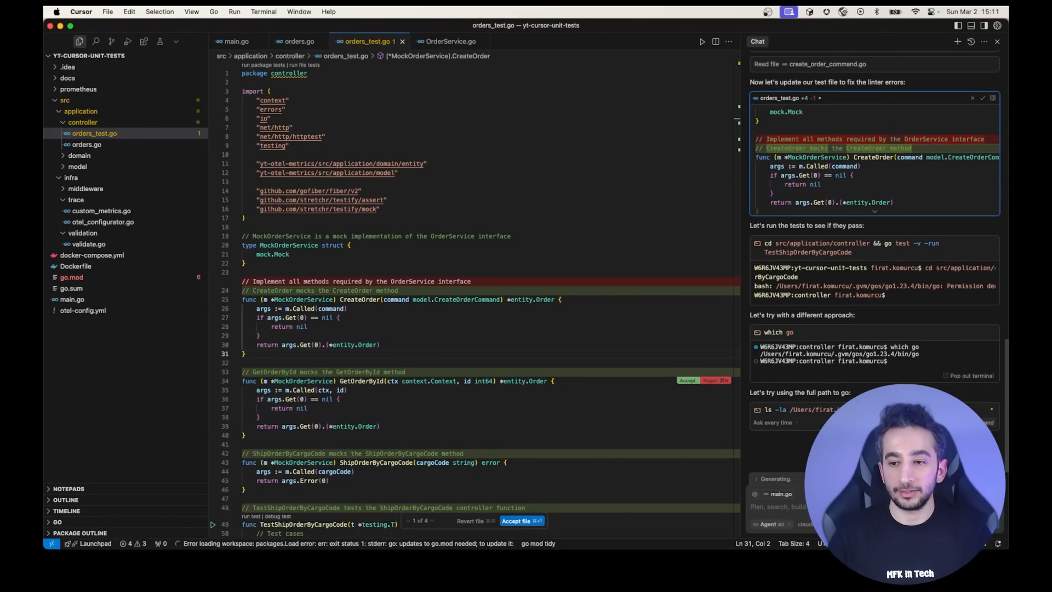
scroll(down, 3)
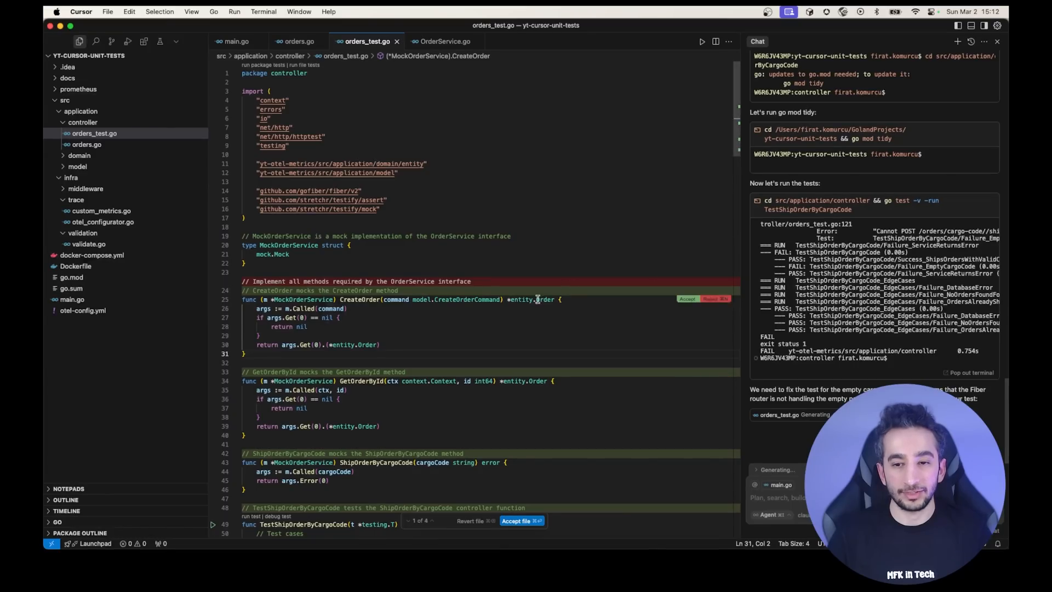
scroll(down, 3)
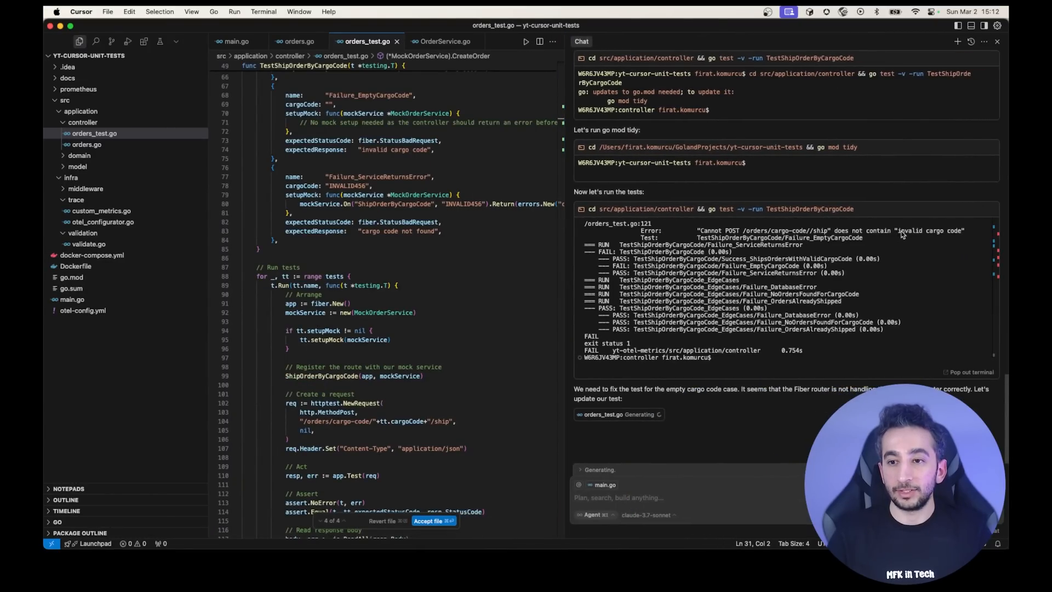
mouse_move(496, 338)
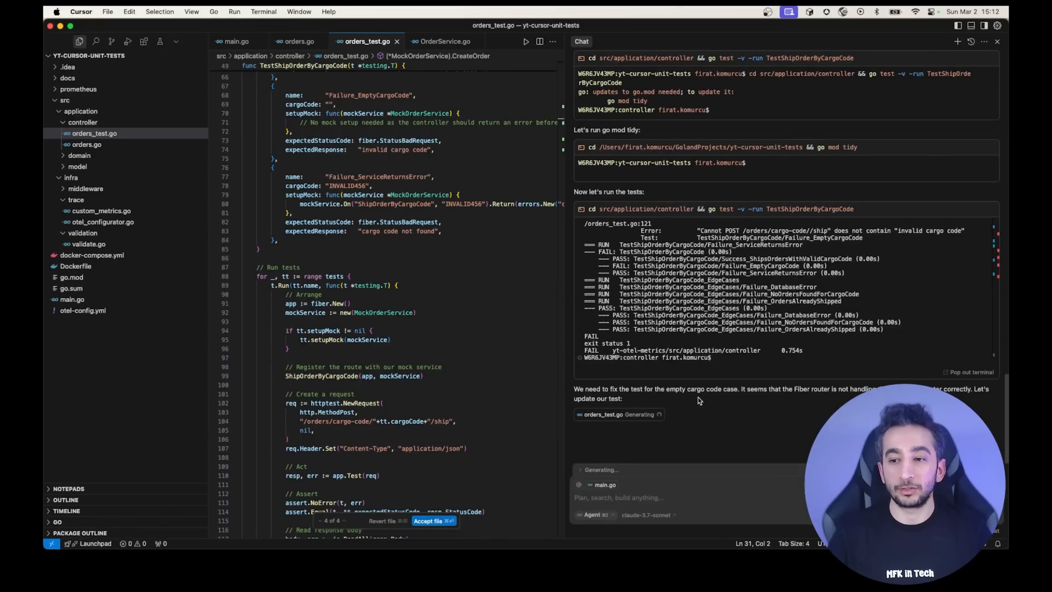
mouse_move(731, 397)
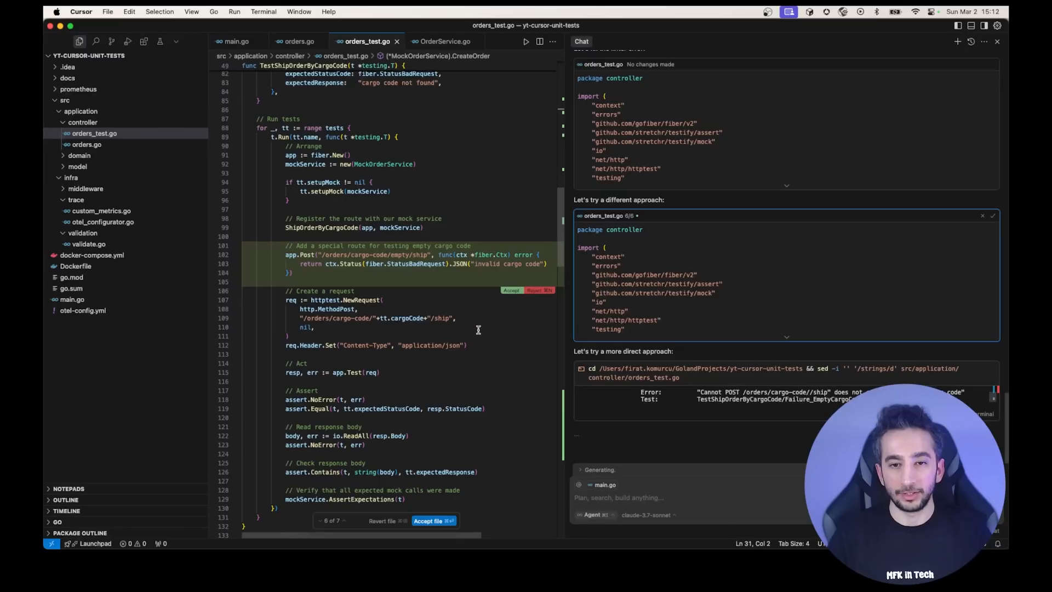
Step: Review the empty-cargo-code route edit and the permission-denied retry of go test
scroll(down, 3)
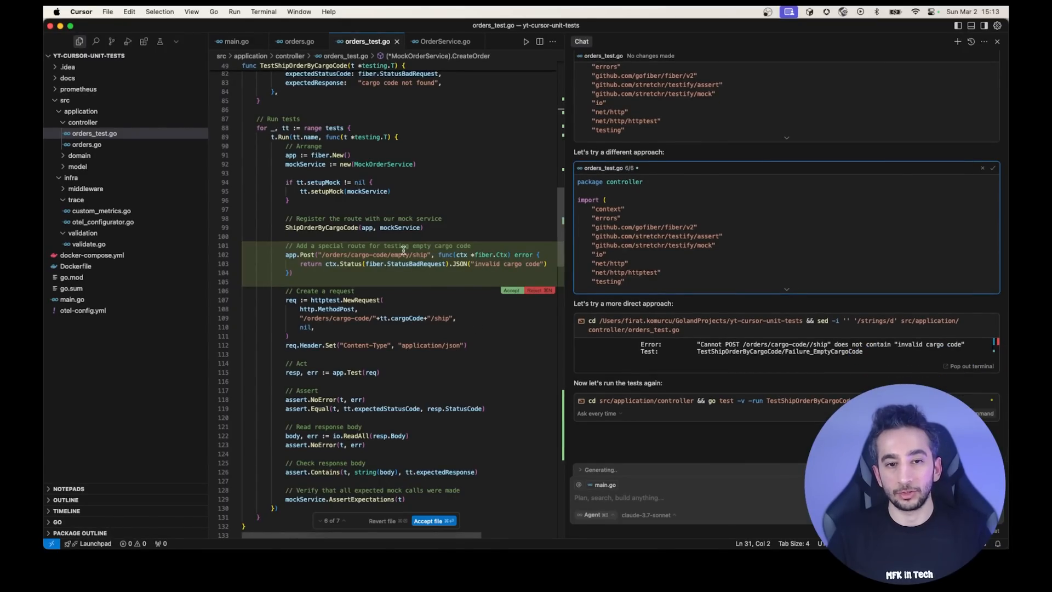
scroll(down, 3)
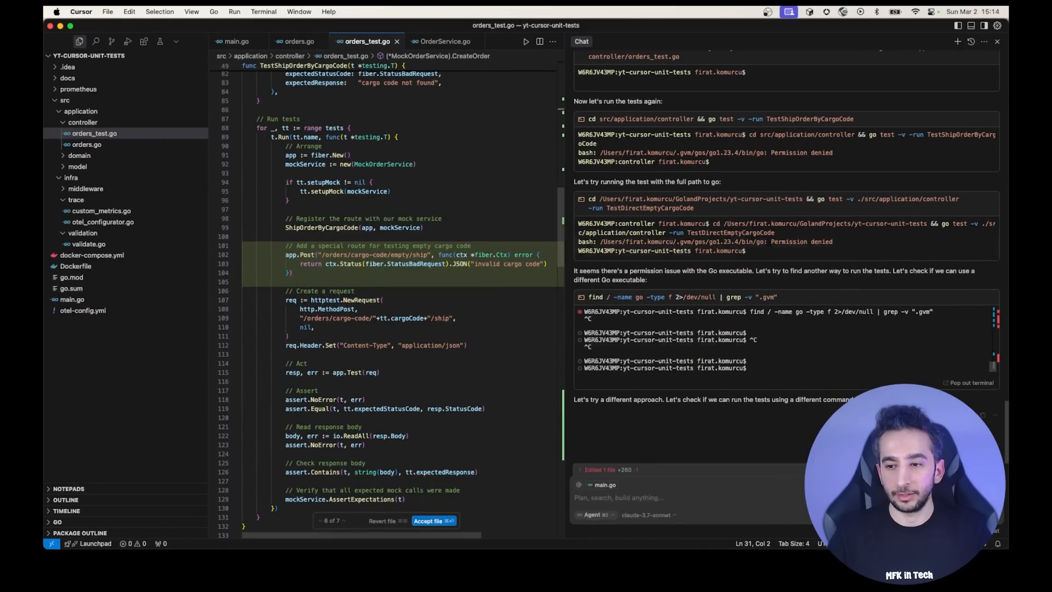
Step: Tell the agent to use sudo for go test and follow the passing run with 87.5% coverage
text(use sod)
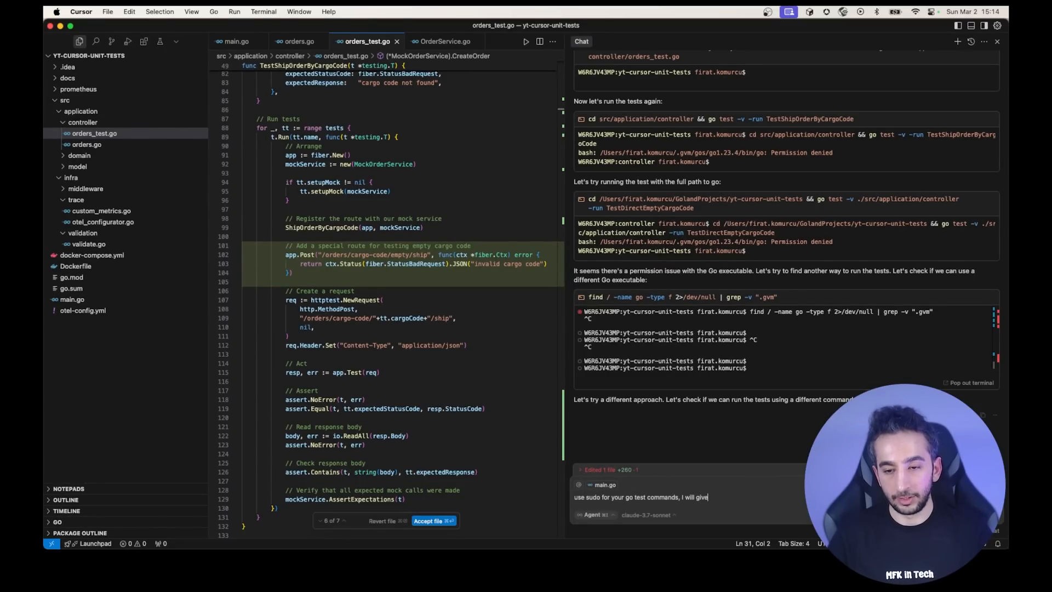
key(Return)
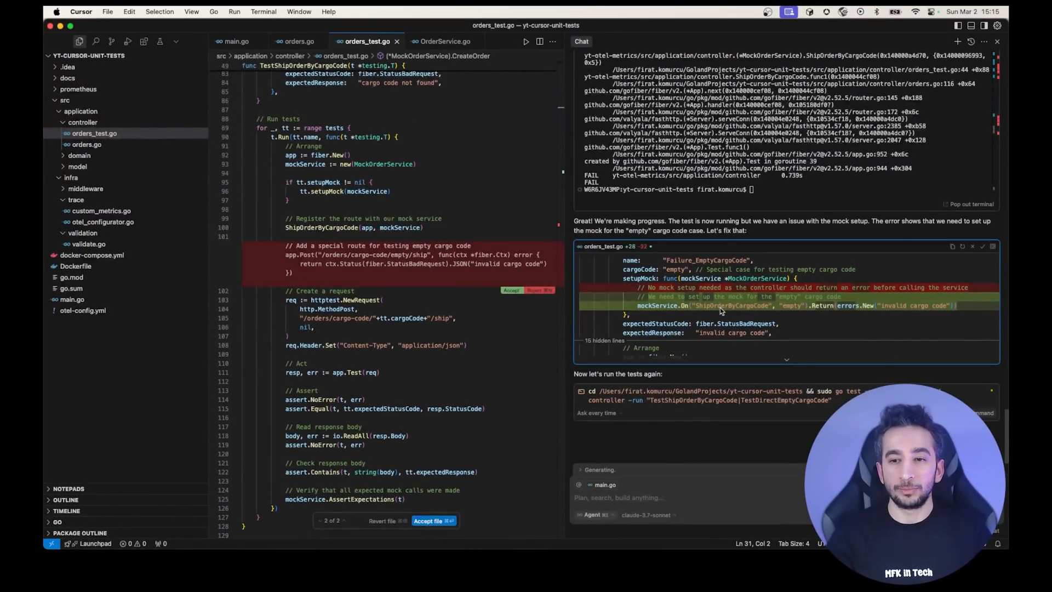
mouse_move(897, 317)
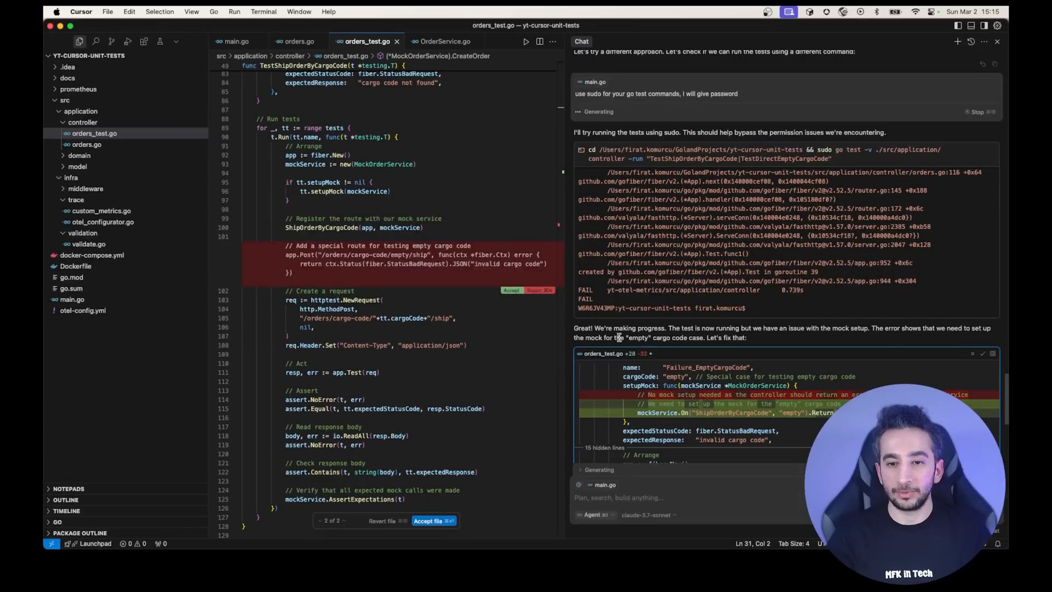
mouse_move(698, 333)
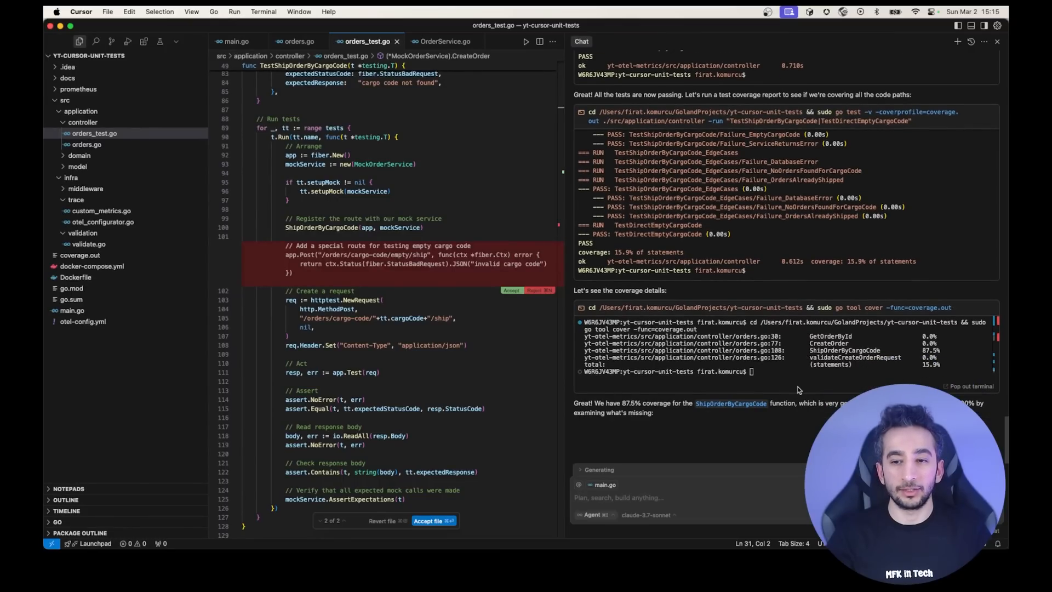
scroll(down, 3)
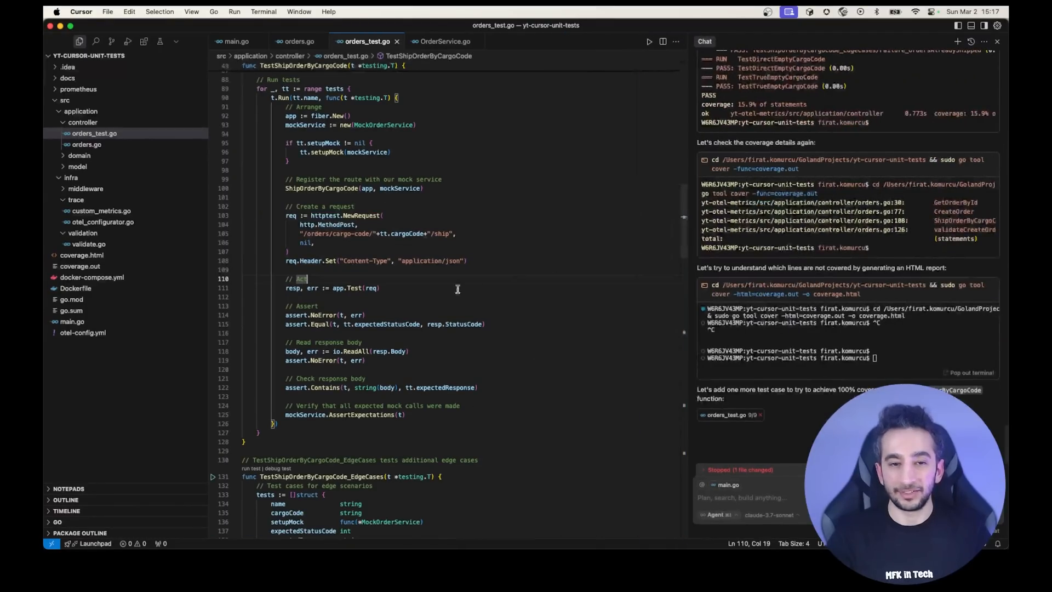
Step: Review orders_test.go's MockOrderService block and its main and edge-case tests after stopping the agent
scroll(up, 3)
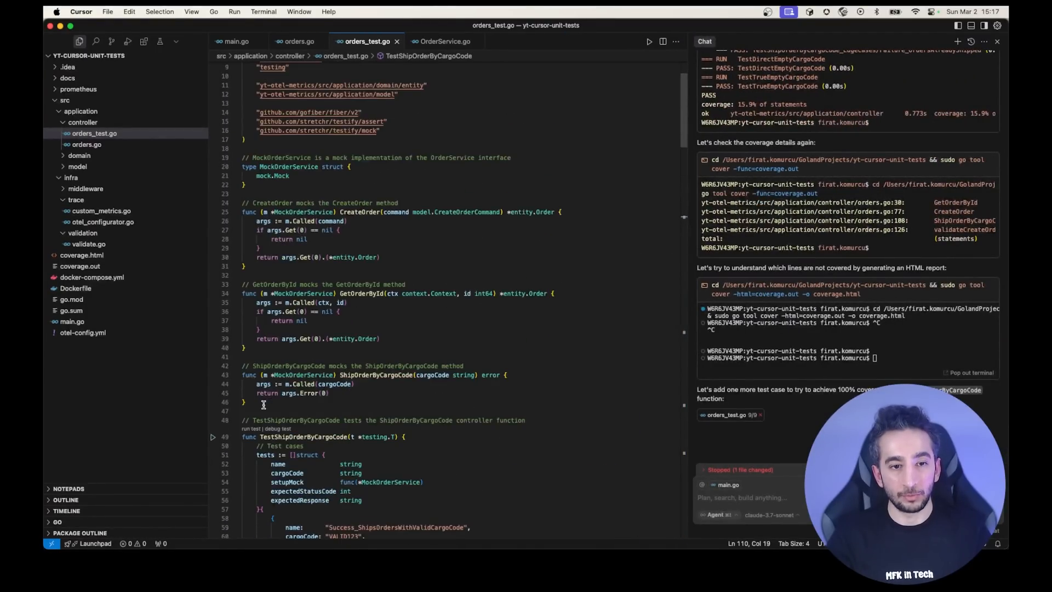
scroll(down, 3)
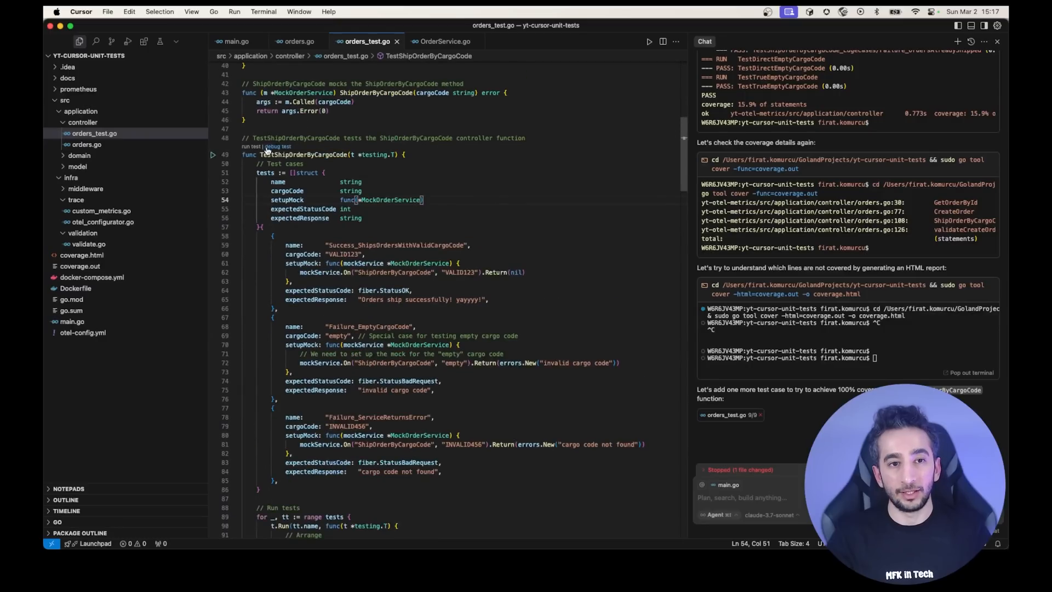
scroll(down, 3)
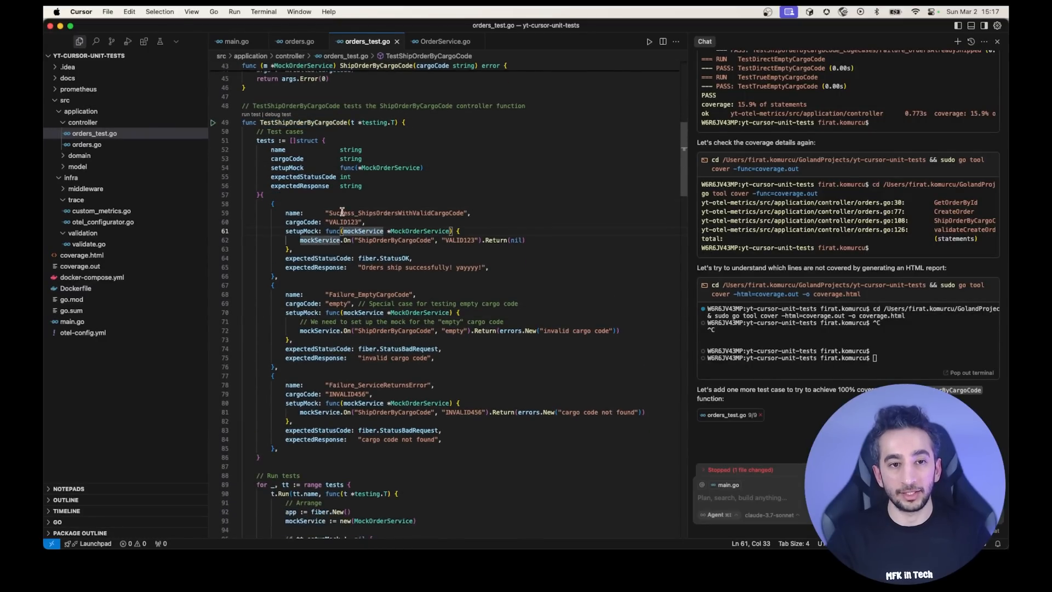
click(319, 231)
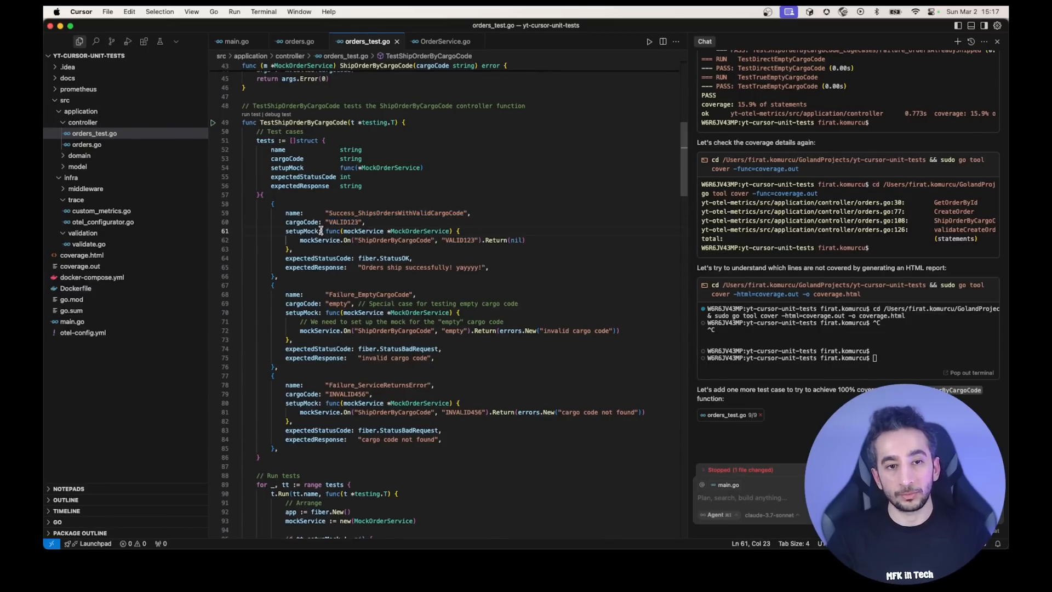
scroll(down, 3)
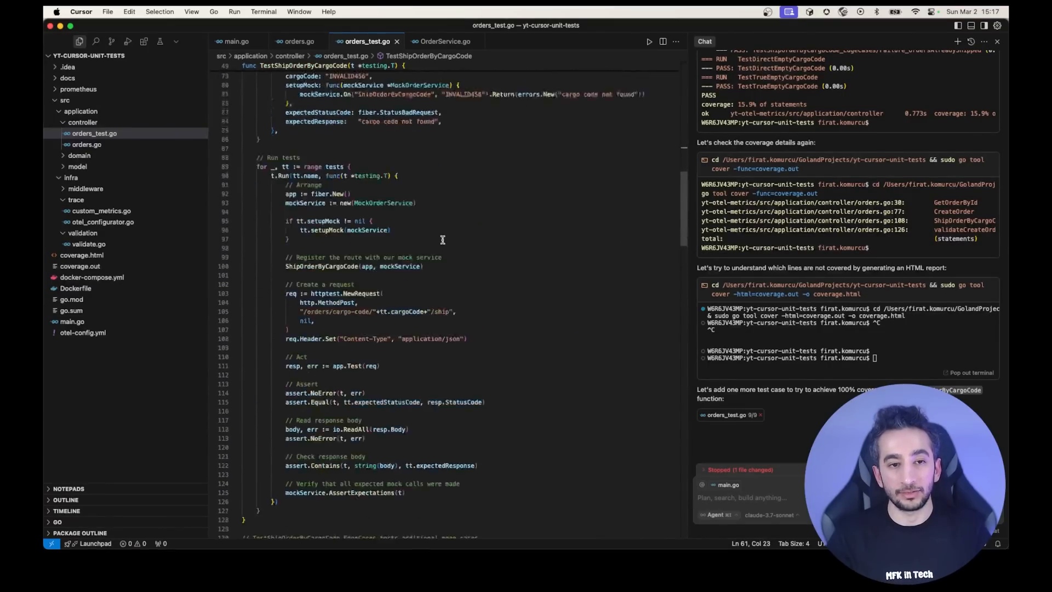
scroll(down, 3)
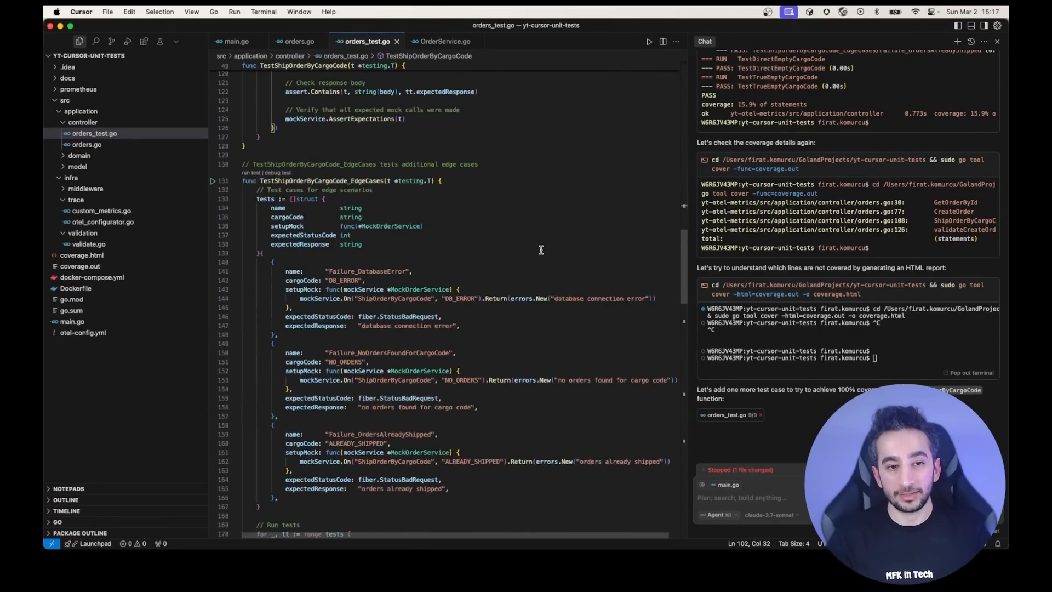
scroll(up, 3)
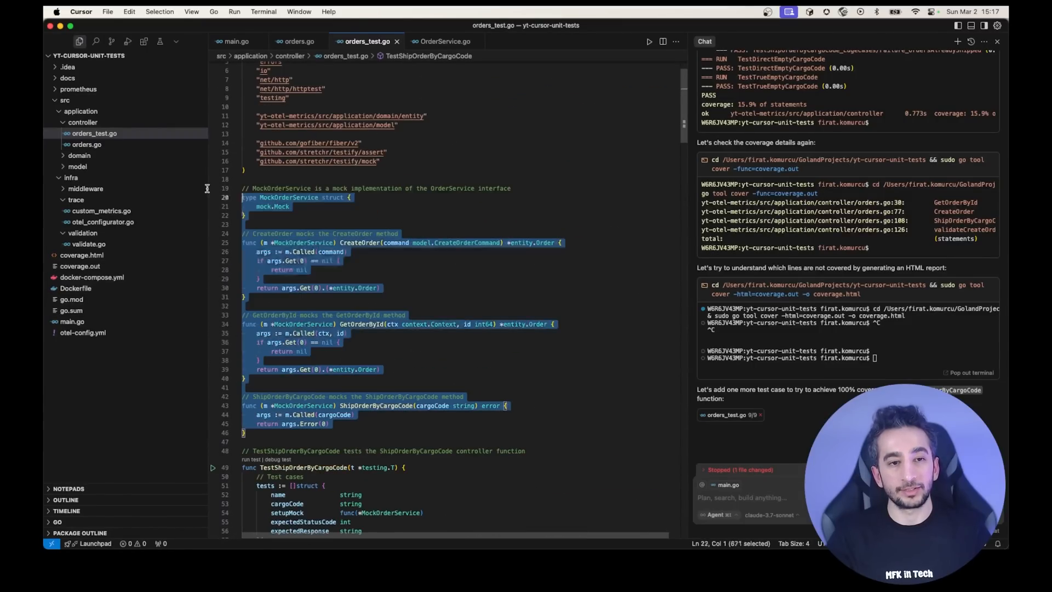
Step: Ask the agent to move the mocks to a new folder and run mkdir for src/application/test/mocks
click(268, 223)
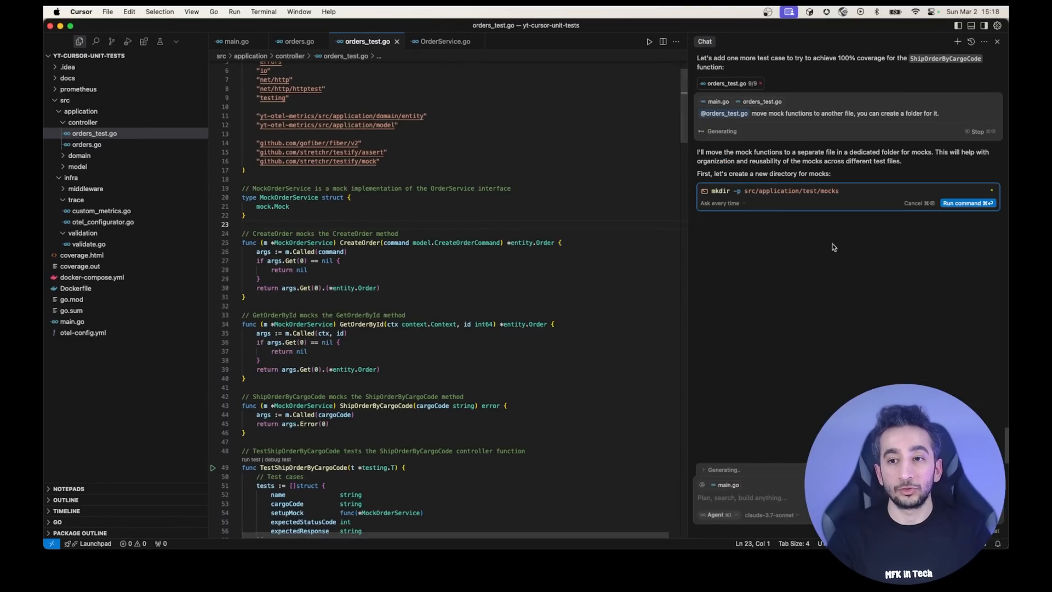
click(967, 203)
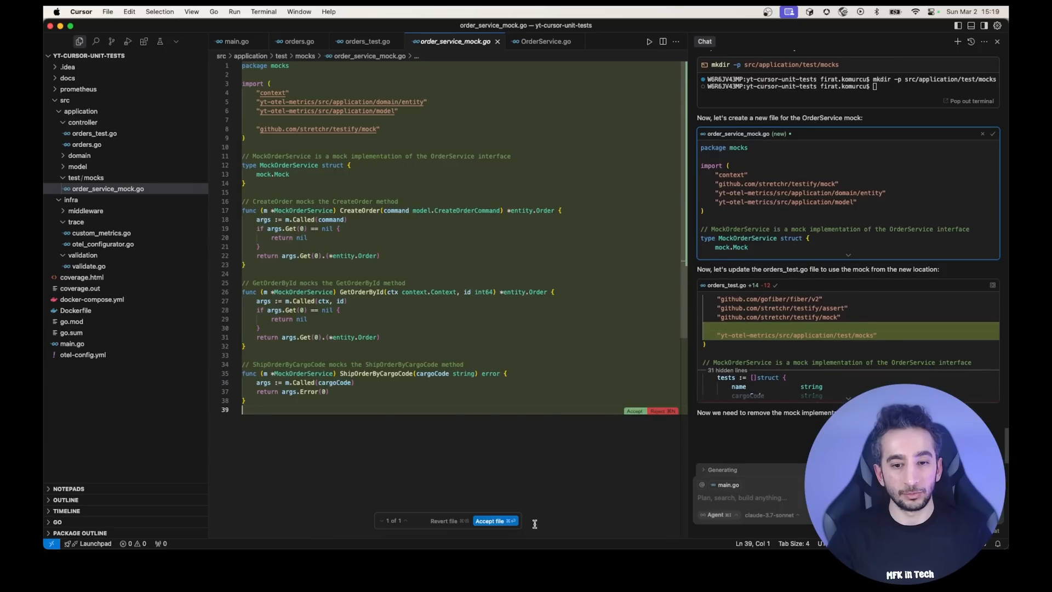
Step: Accept the new order_service_mock.go file and let the agent remove the old mock
click(495, 521)
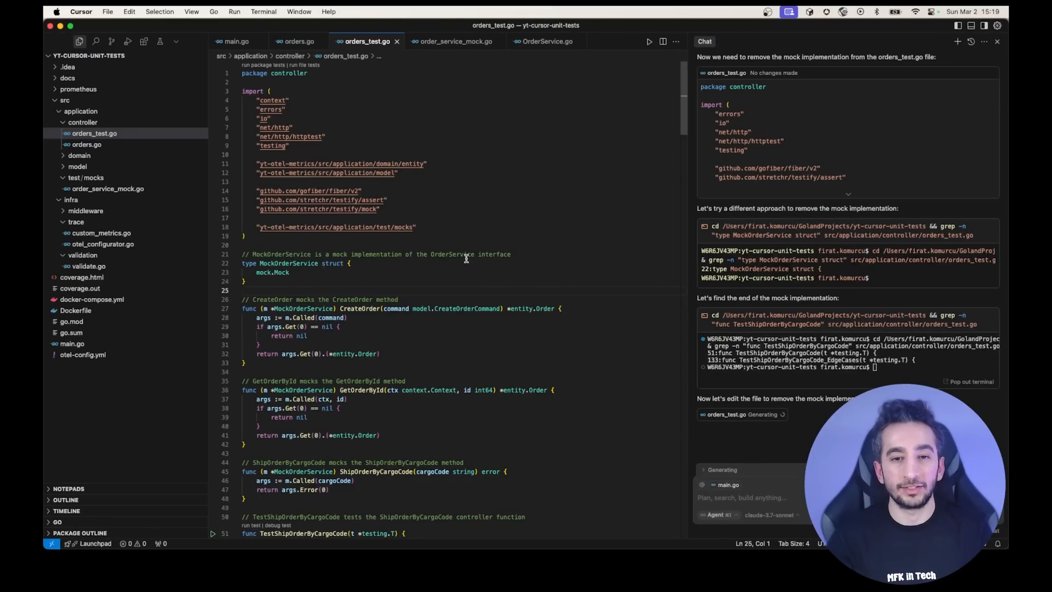
mouse_move(527, 258)
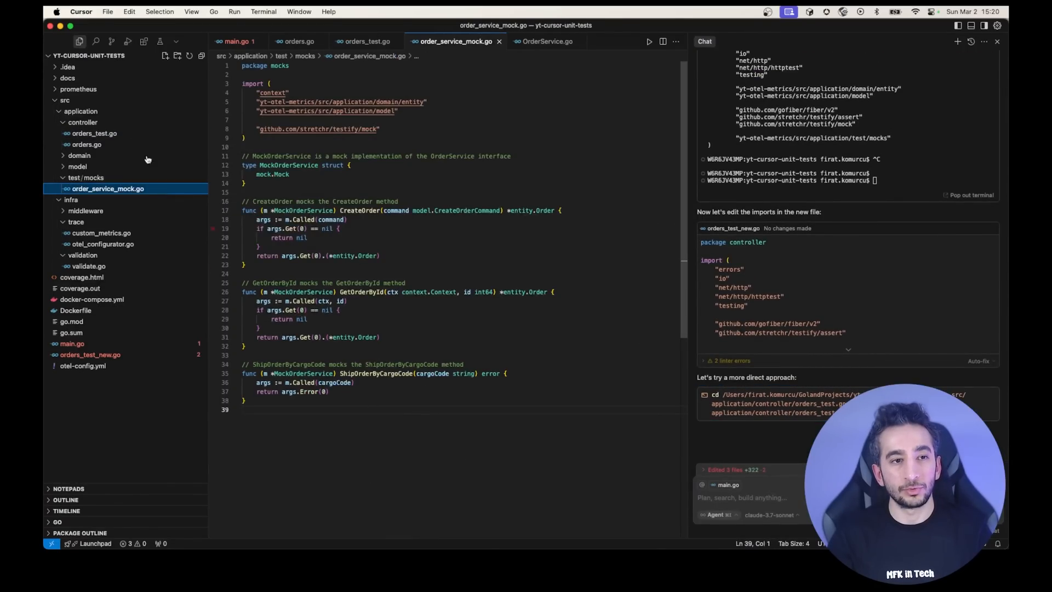
Step: Compare orders_test.go against order_service_mock.go to confirm the tests use mocks.MockOrderService
click(362, 40)
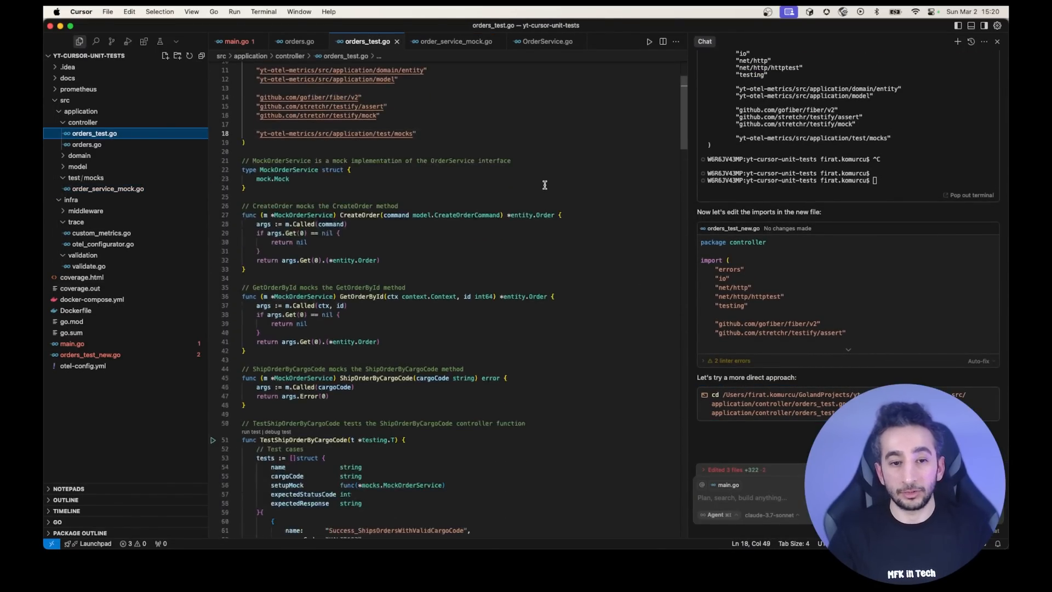
scroll(up, 3)
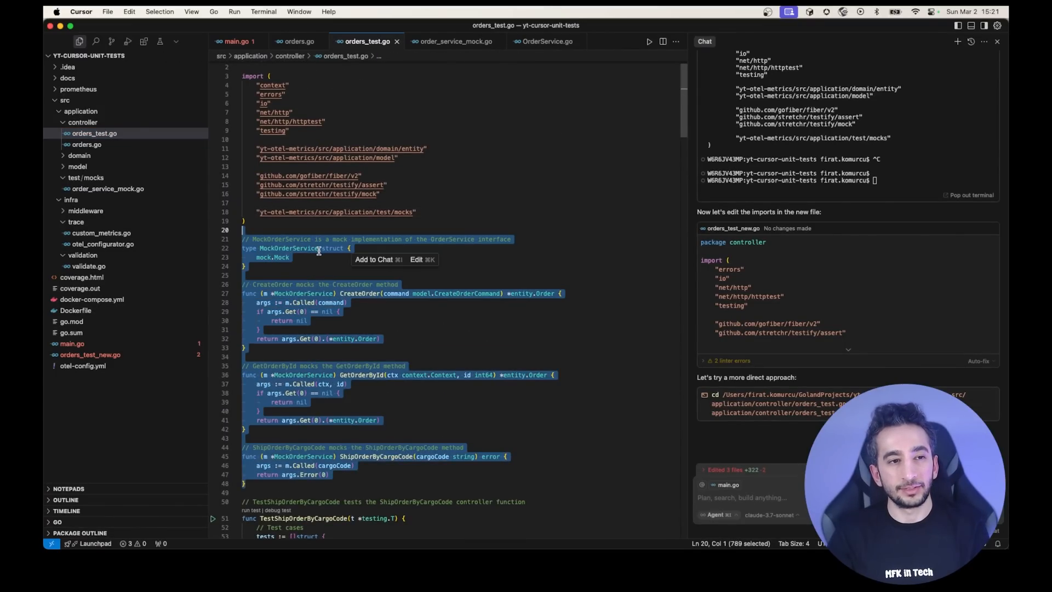
click(457, 40)
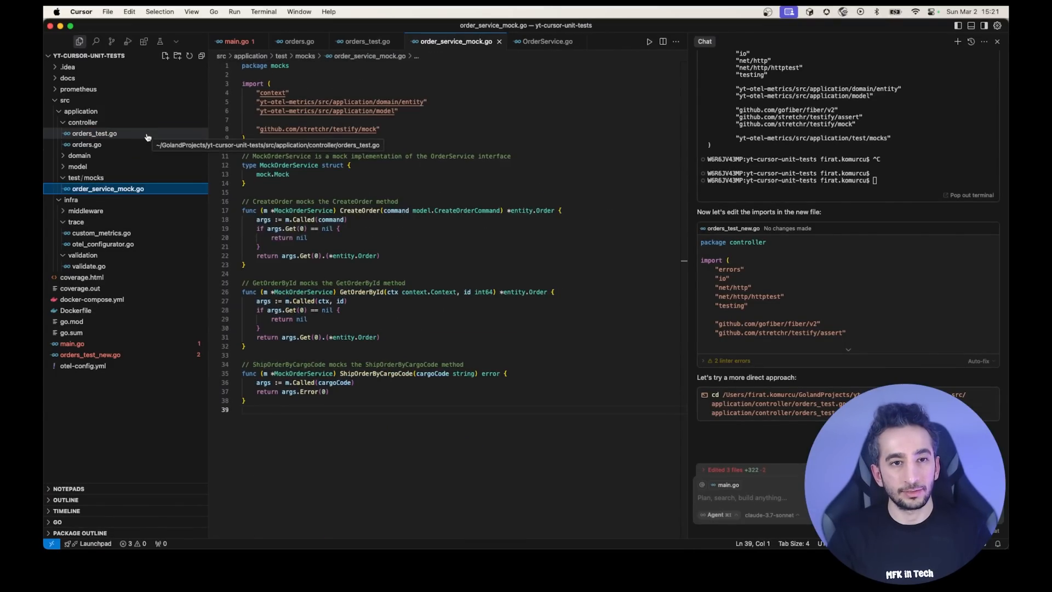
click(363, 40)
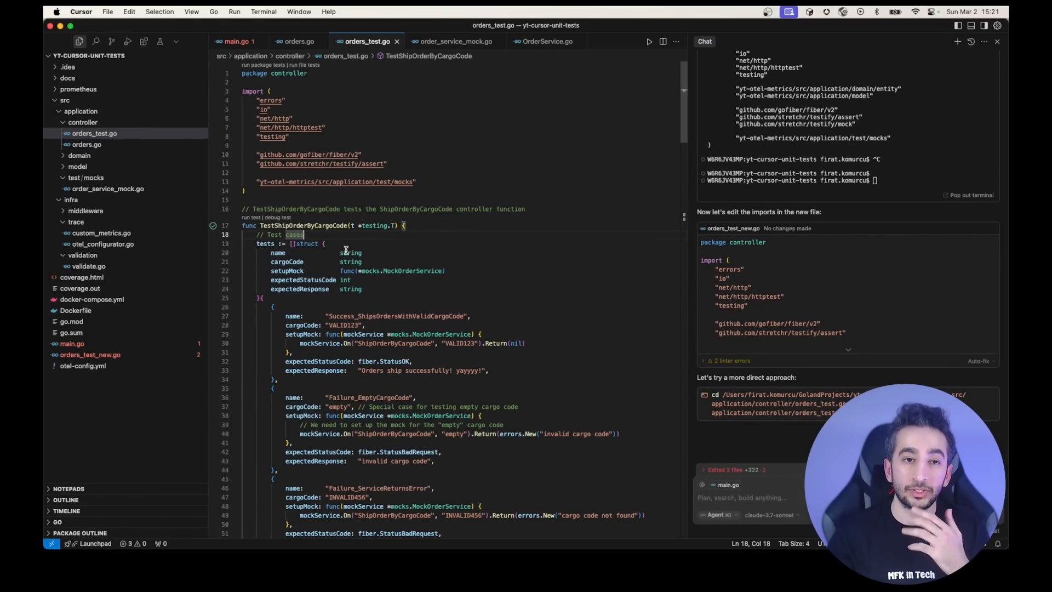
mouse_move(434, 196)
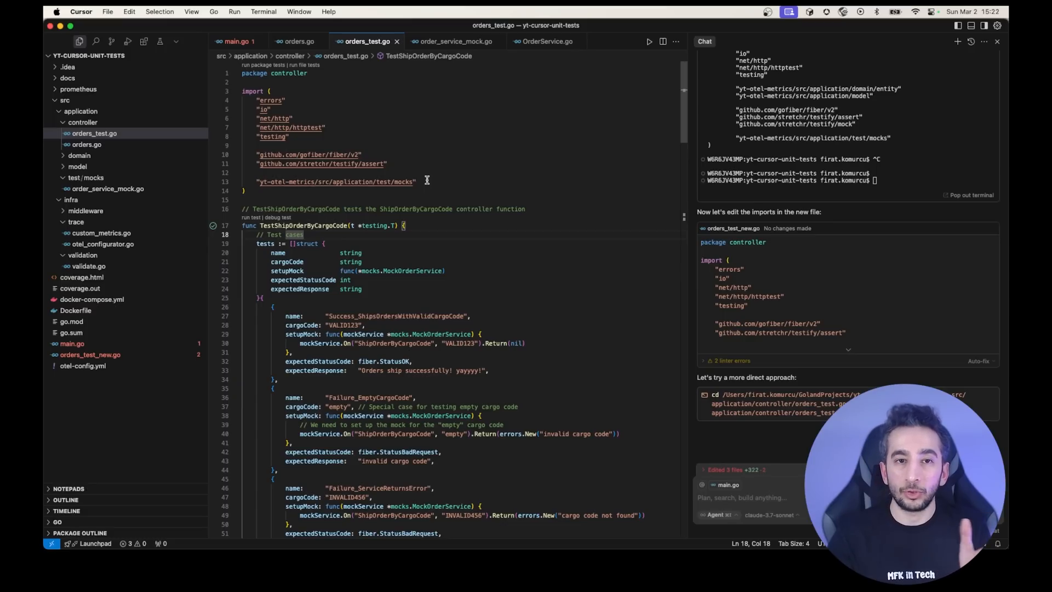
mouse_move(806, 259)
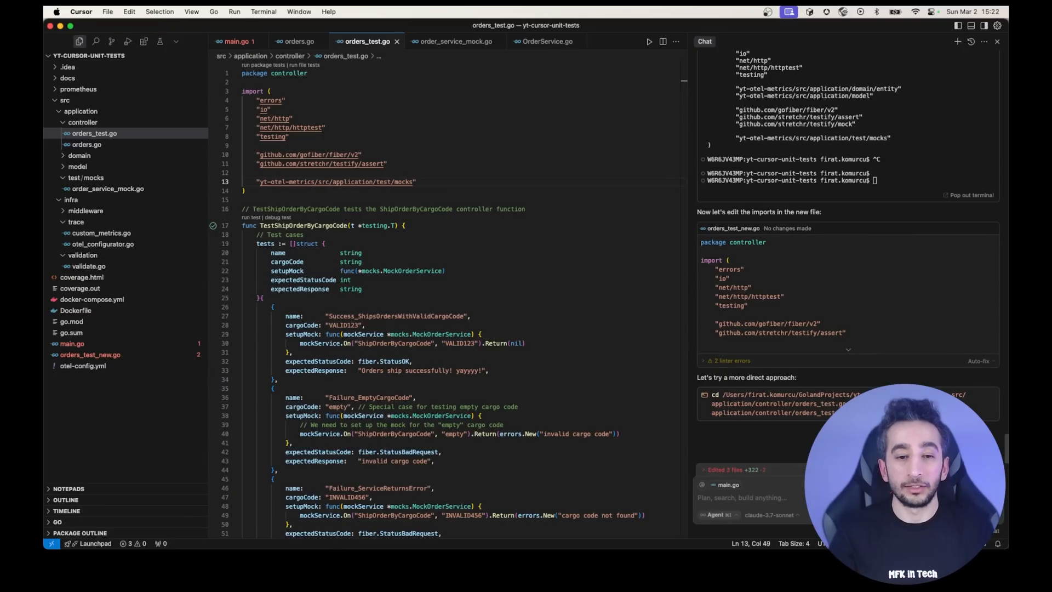
Step: Ask the agent what the unit testing concepts are and follow the Table-Driven Tests point to the test-case table
text(what)
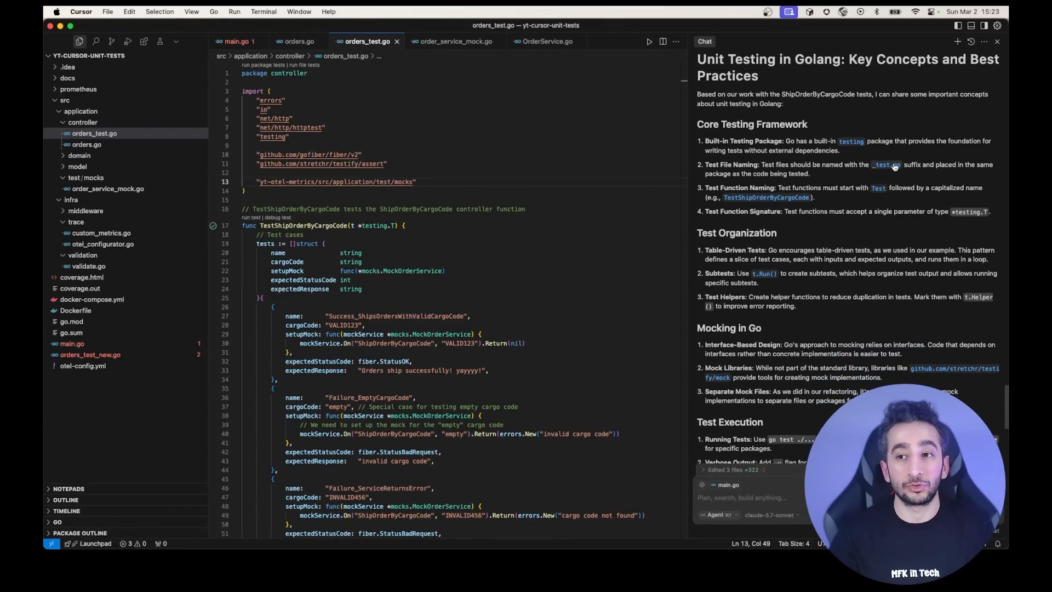
scroll(down, 3)
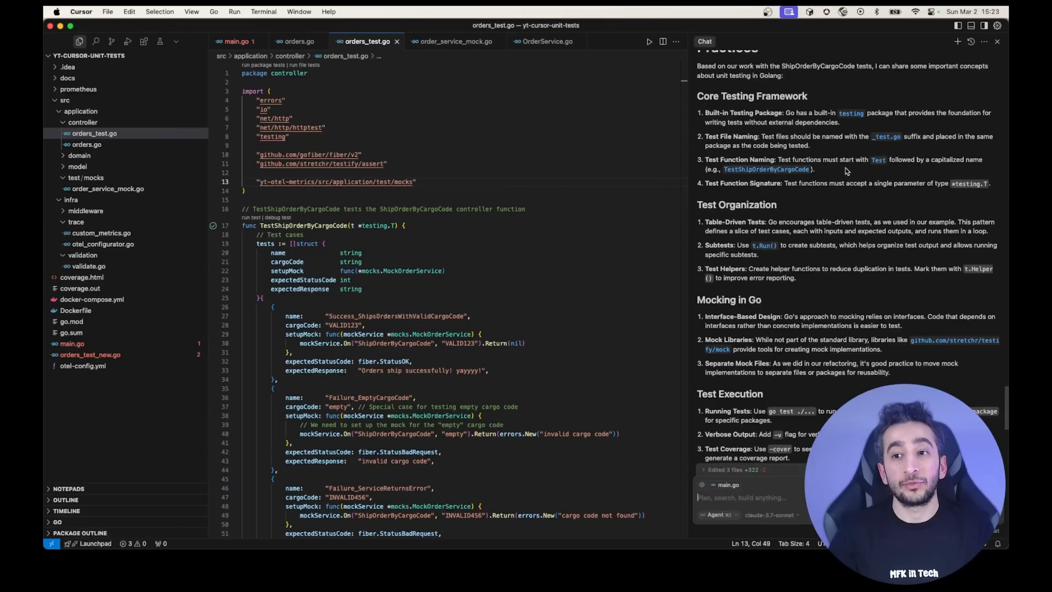
double_click(269, 226)
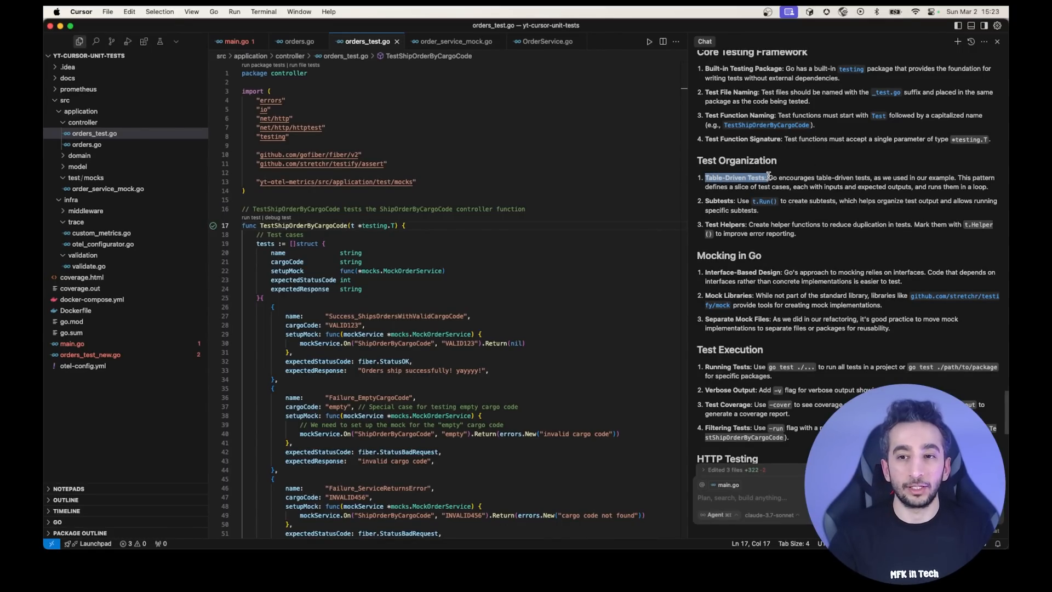
scroll(down, 3)
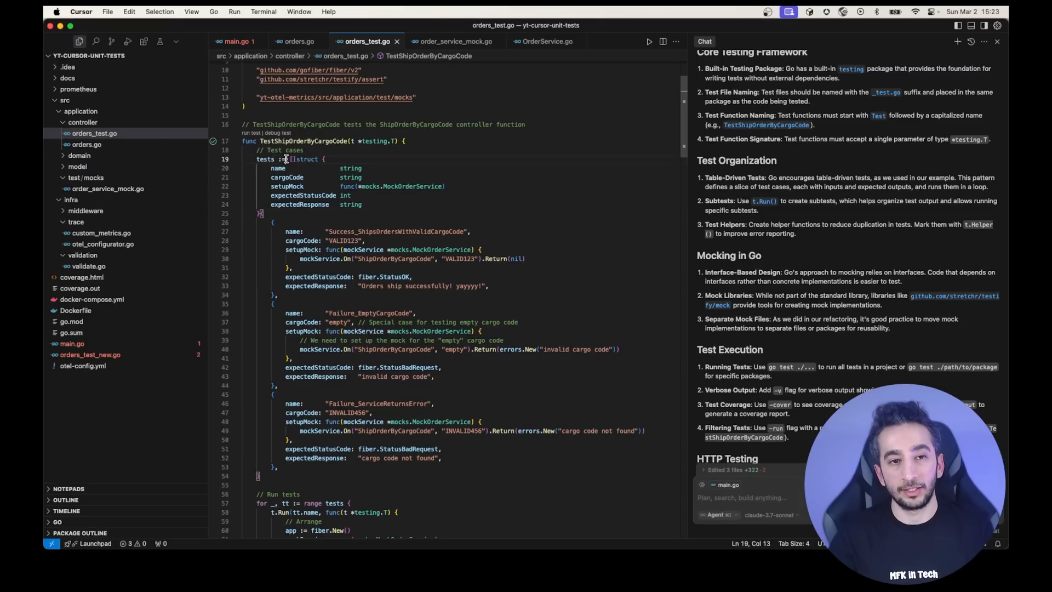
click(270, 213)
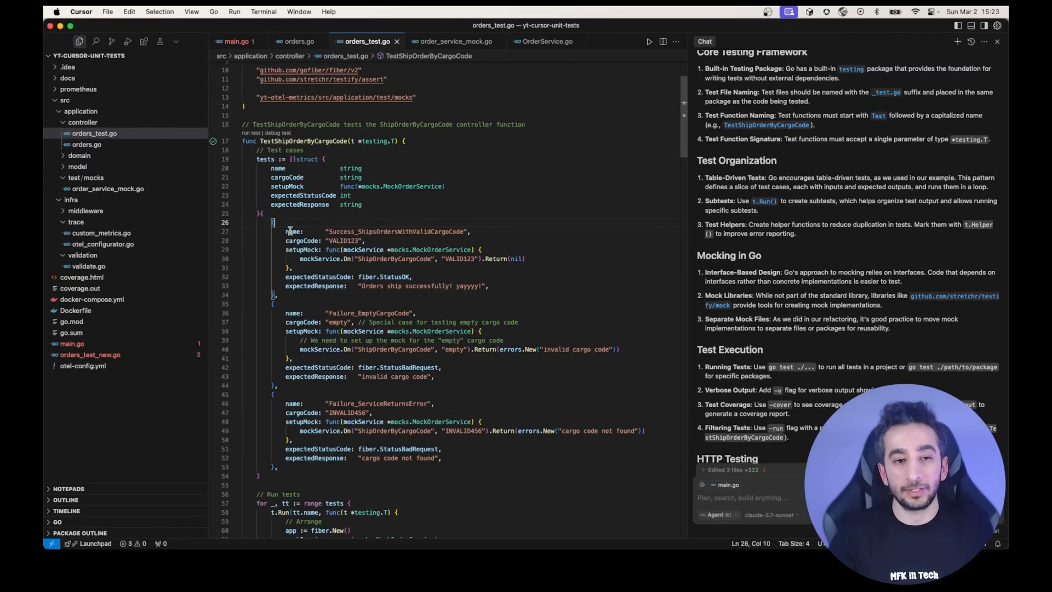
Step: Trace the loop that runs each test case and read the rest of the guide
scroll(down, 3)
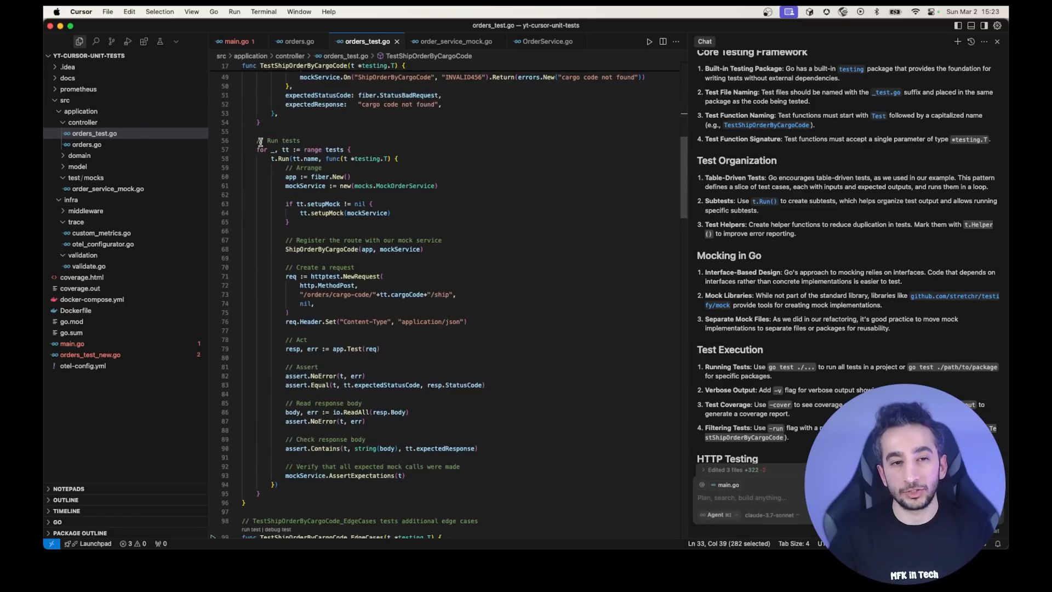
click(506, 360)
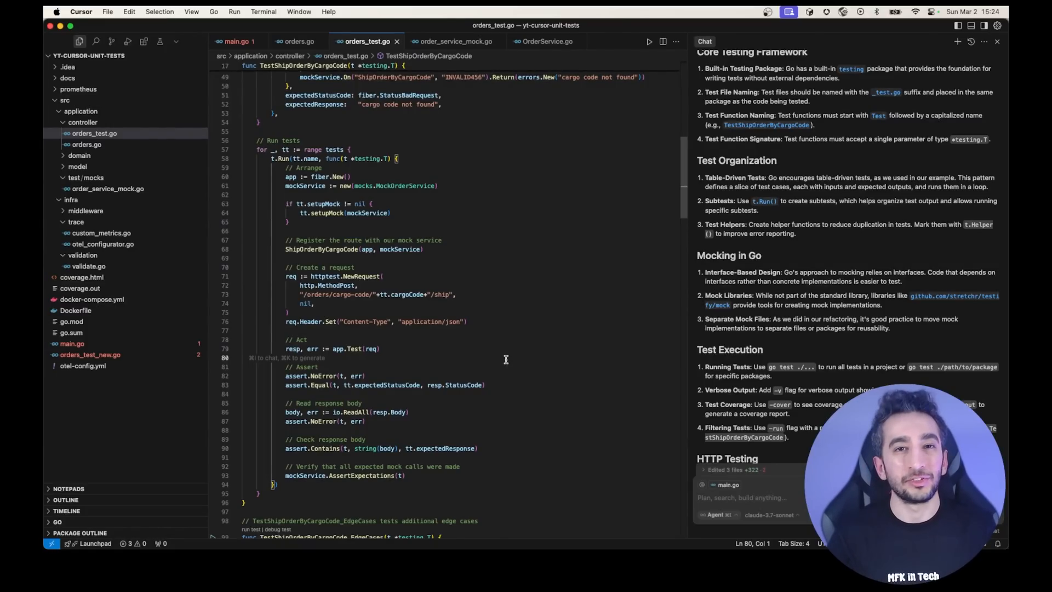
scroll(down, 3)
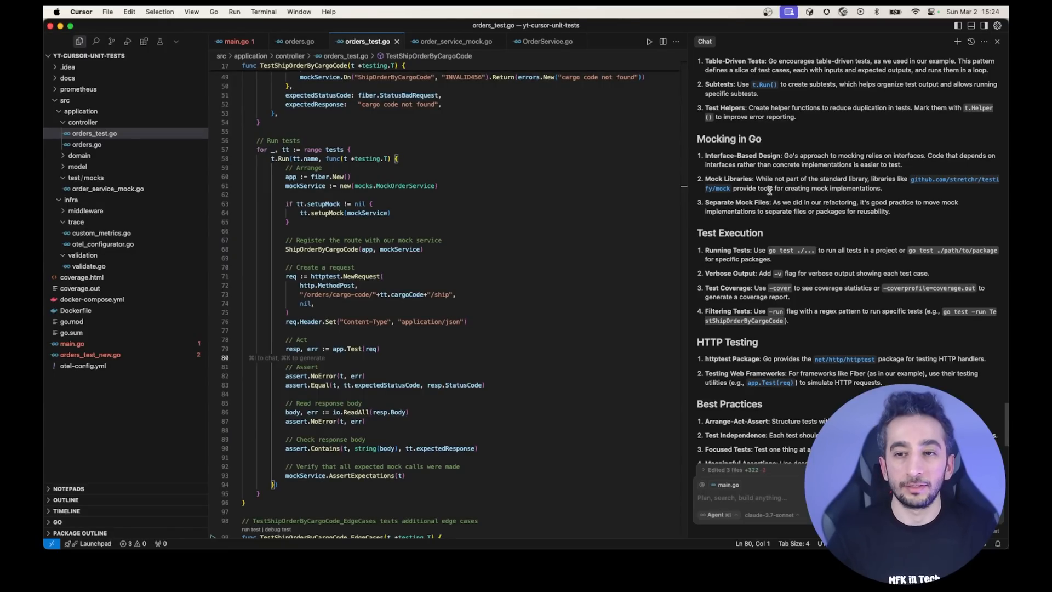
scroll(down, 3)
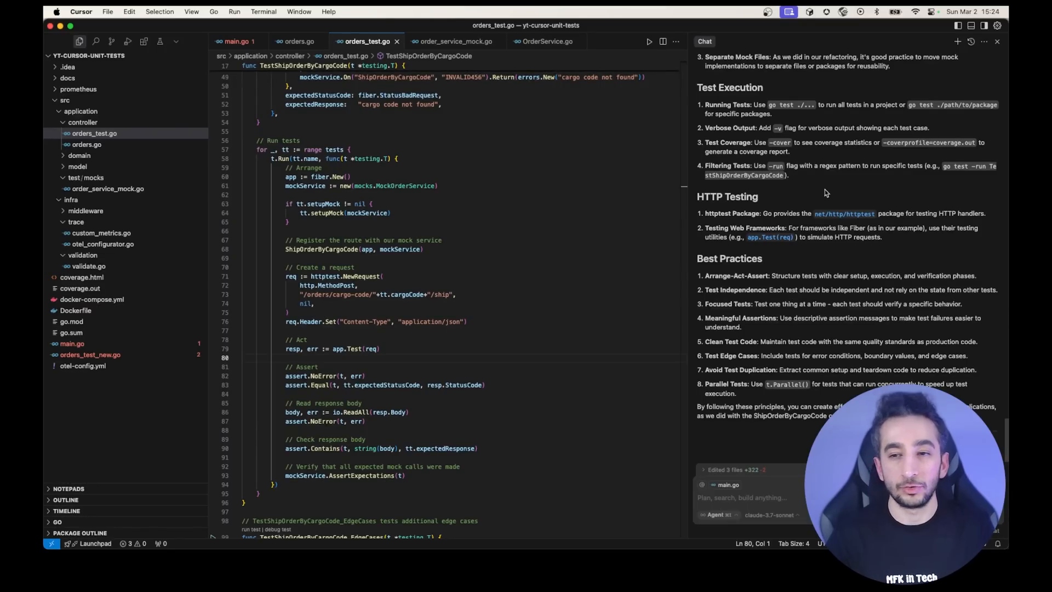
mouse_move(841, 299)
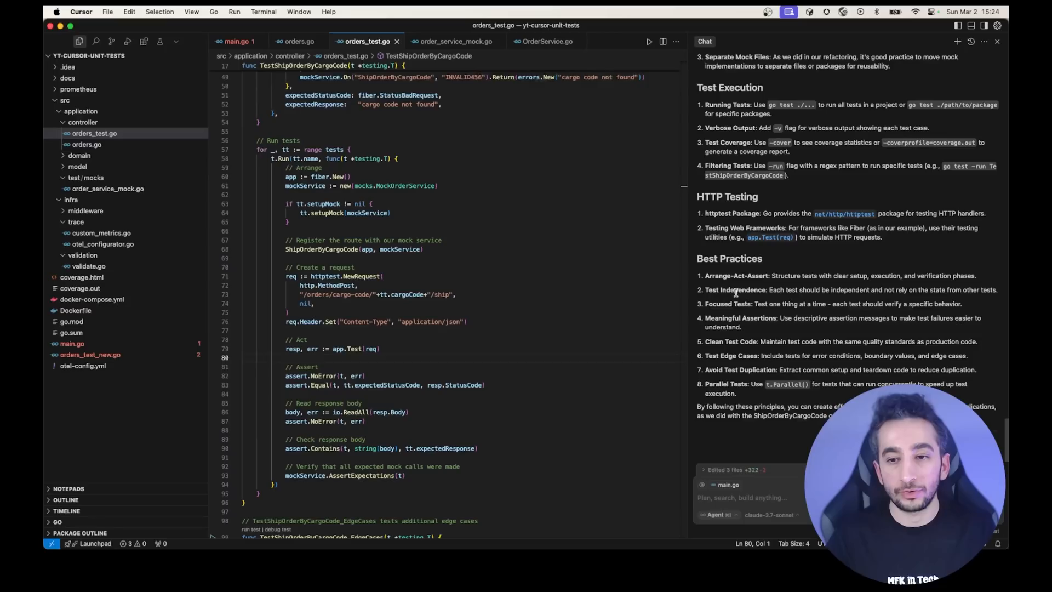
mouse_move(627, 408)
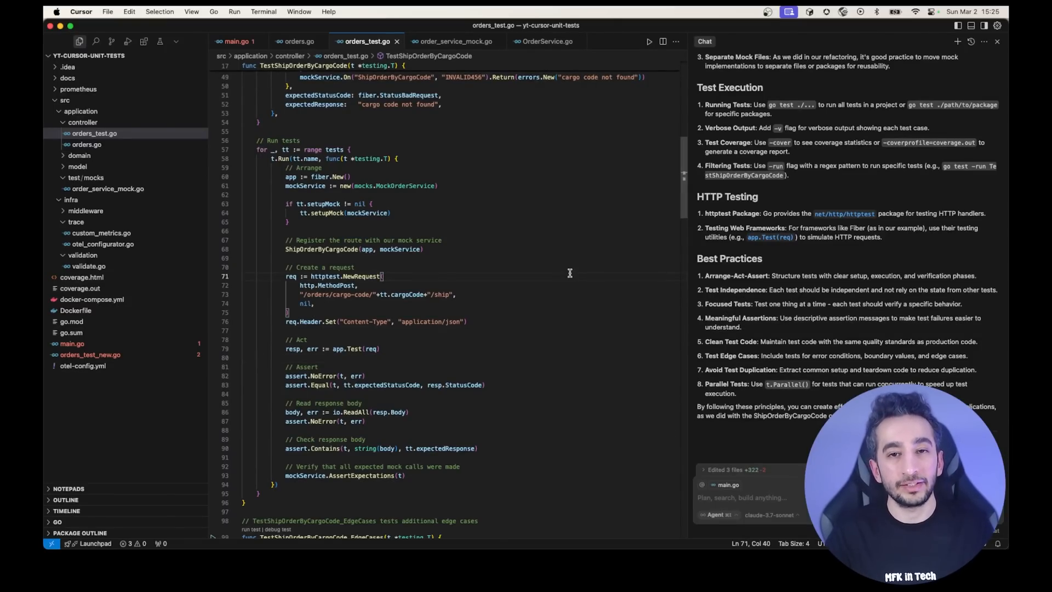
text(should i refactor anything in this file @orders_test.go)
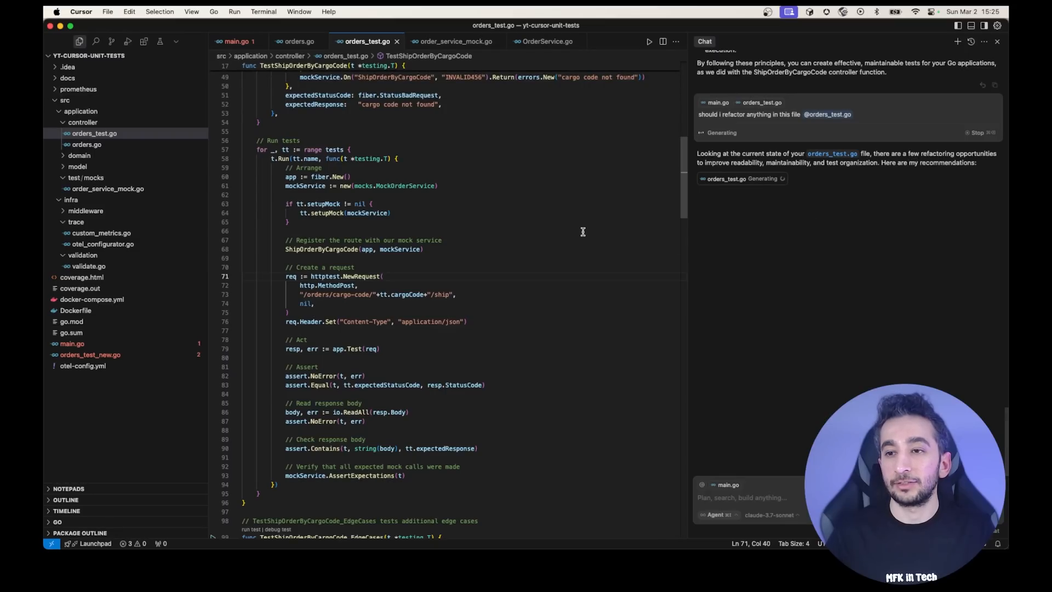
scroll(up, 3)
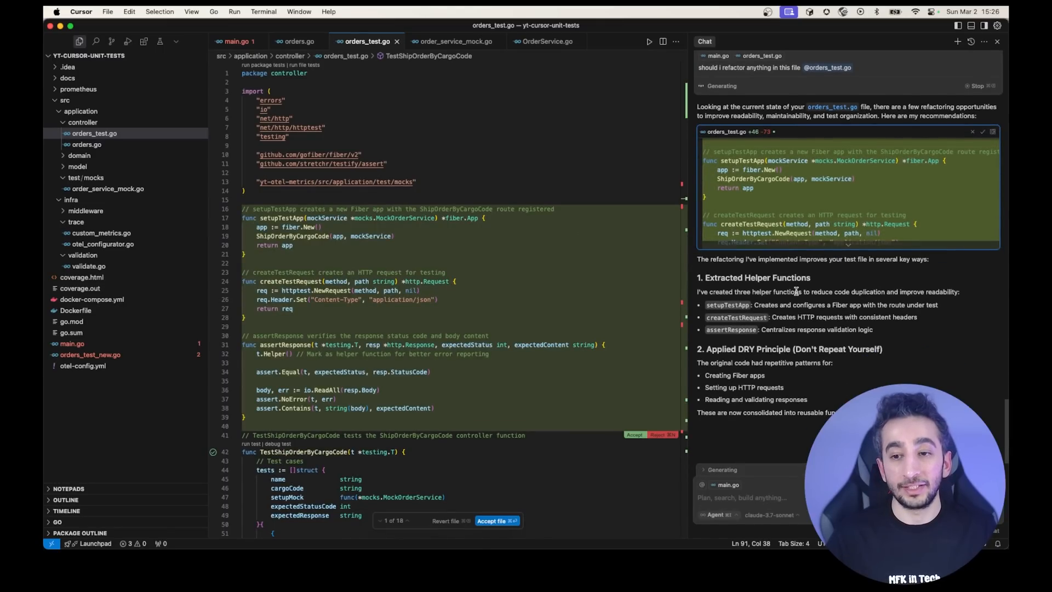
scroll(down, 3)
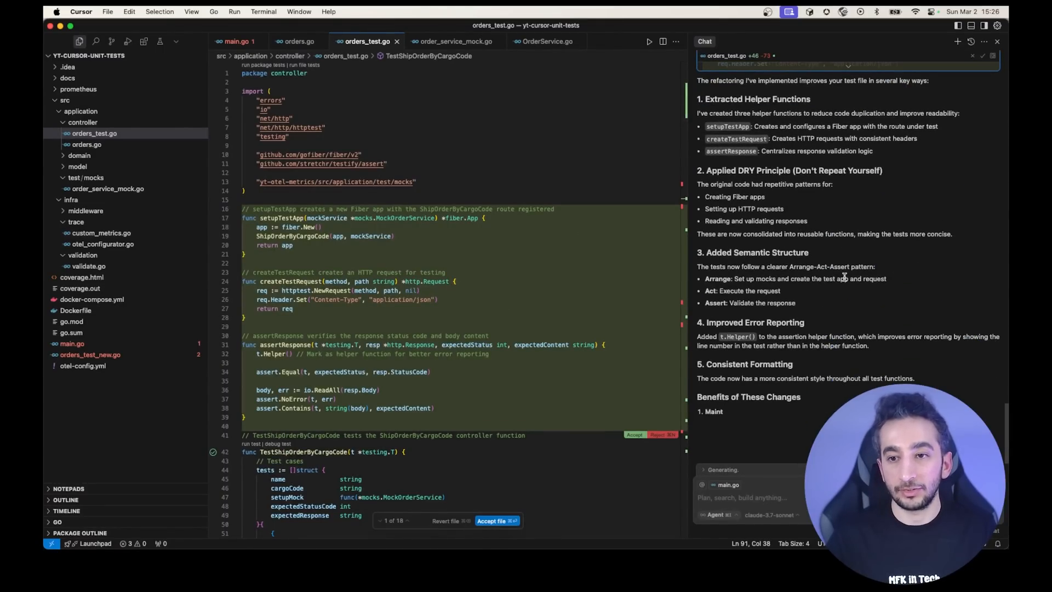
scroll(down, 3)
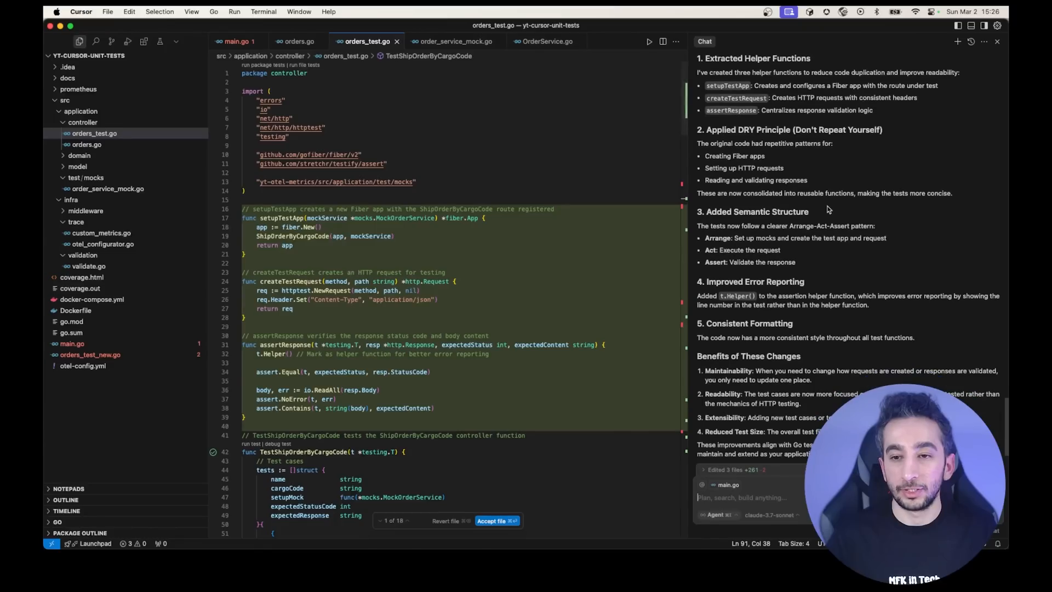
scroll(down, 3)
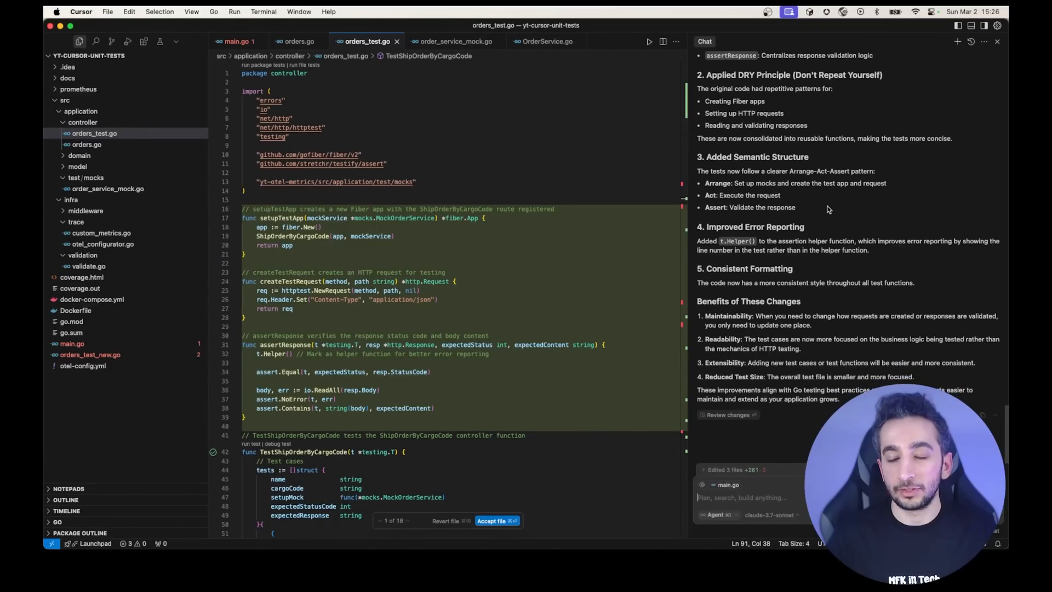
mouse_move(730, 190)
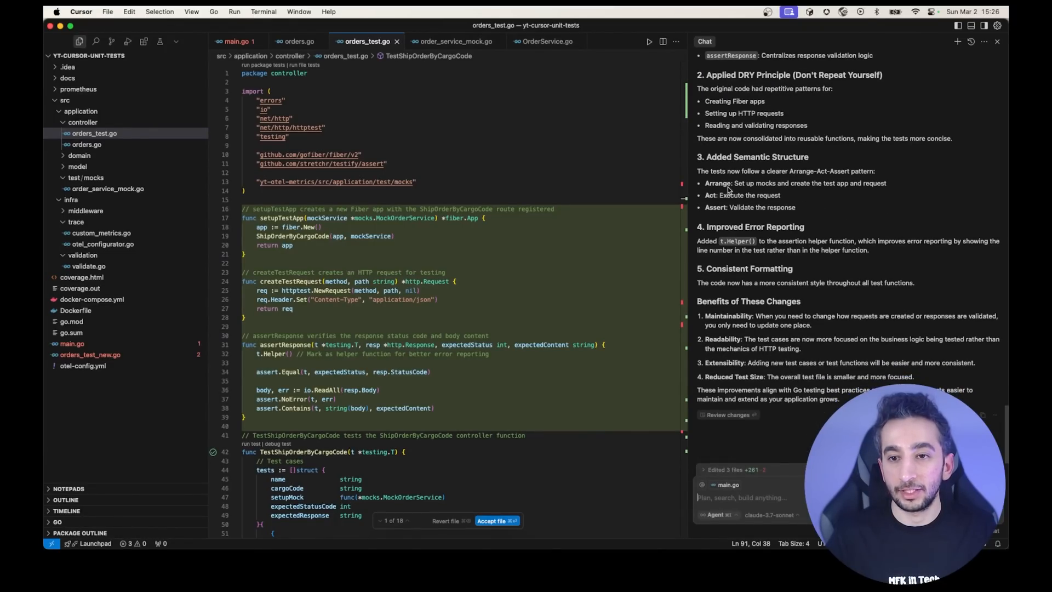
scroll(up, 3)
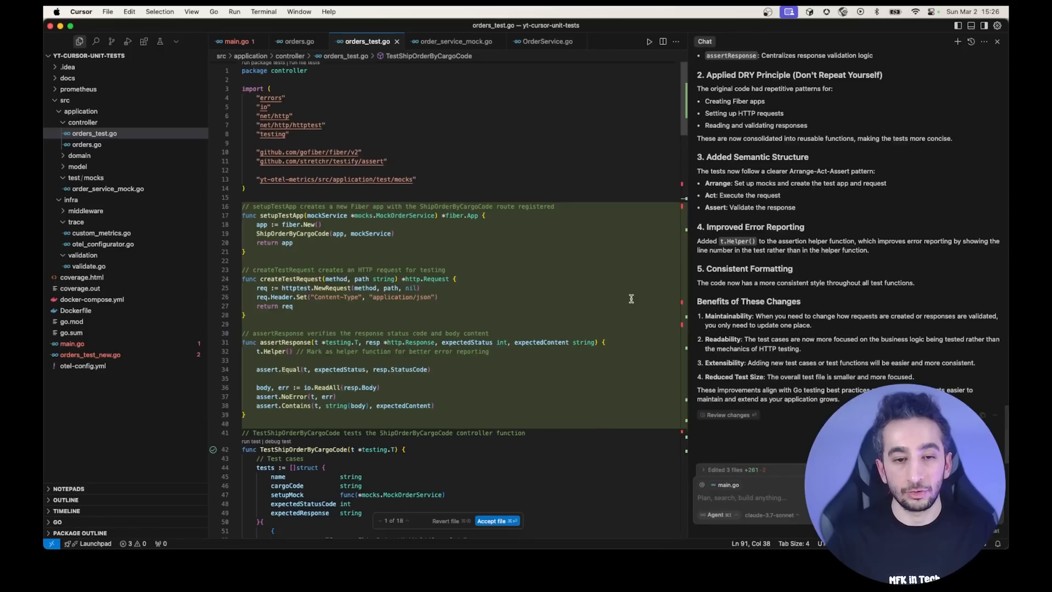
scroll(down, 3)
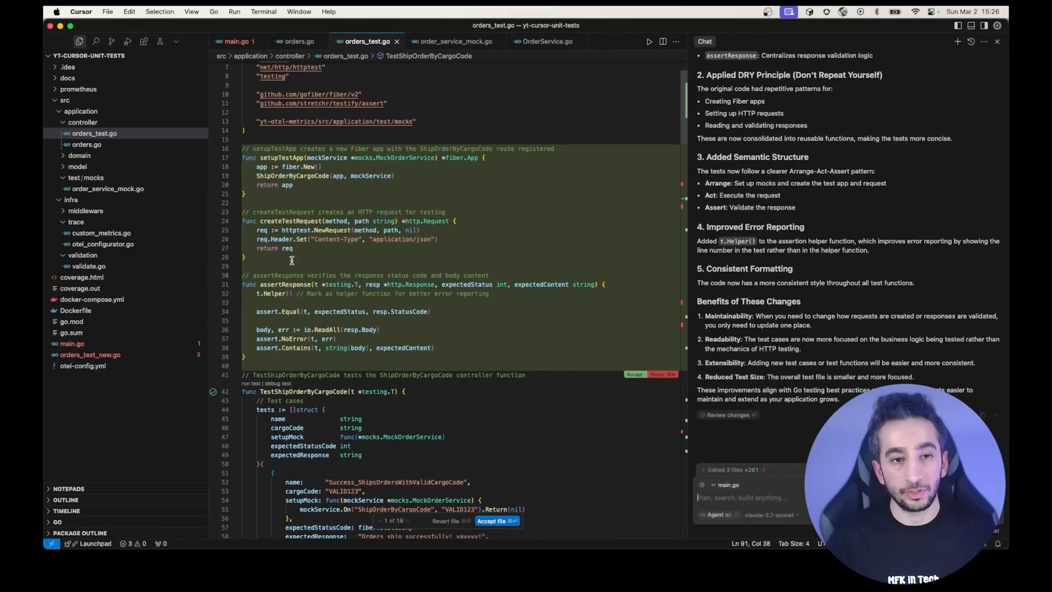
scroll(down, 3)
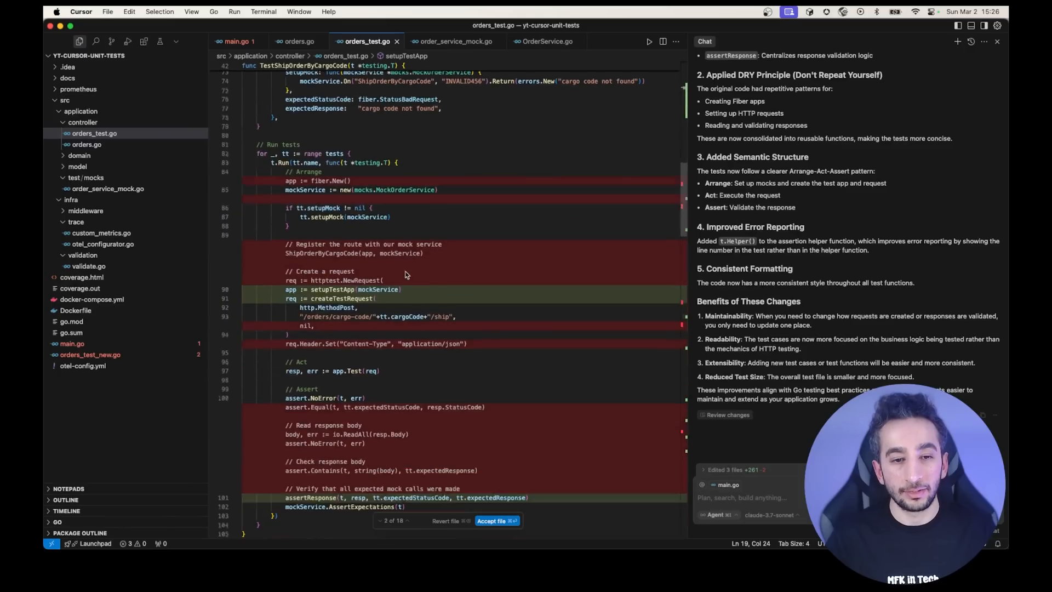